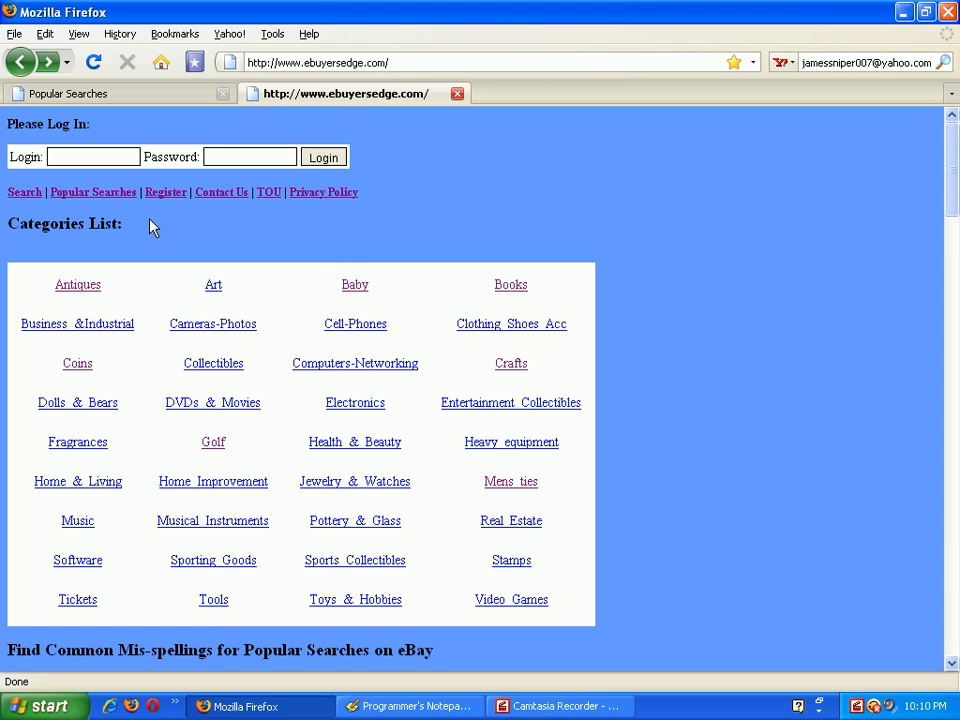
mouse_move(100, 204)
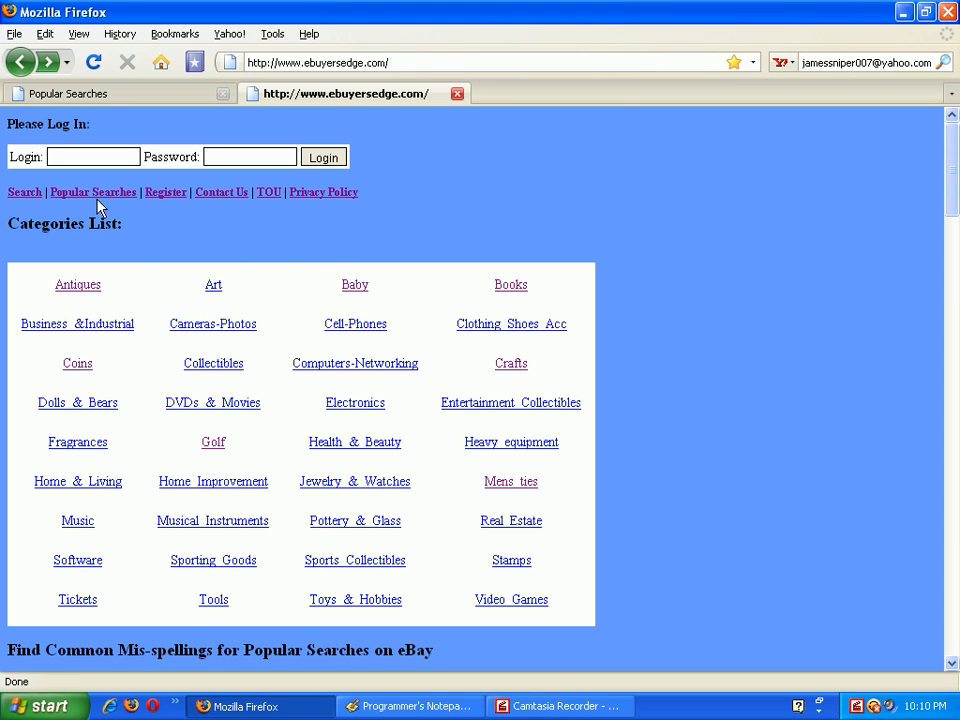
mouse_move(148, 248)
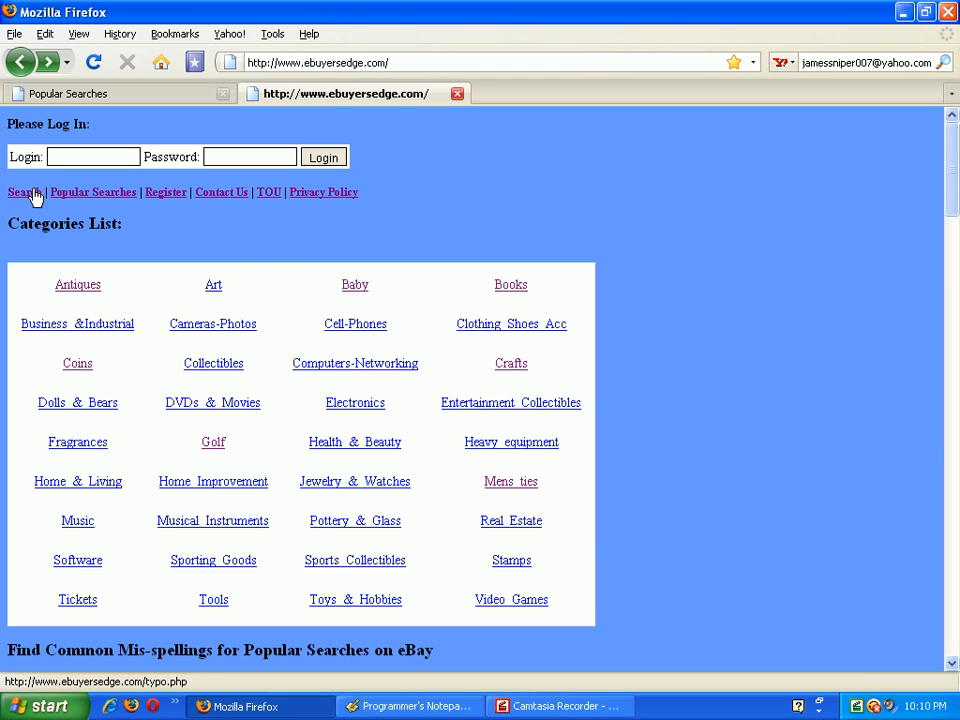
Enter 'nintendo' as the key word in the eBay misspelling search form via autocomplete
click(24, 192)
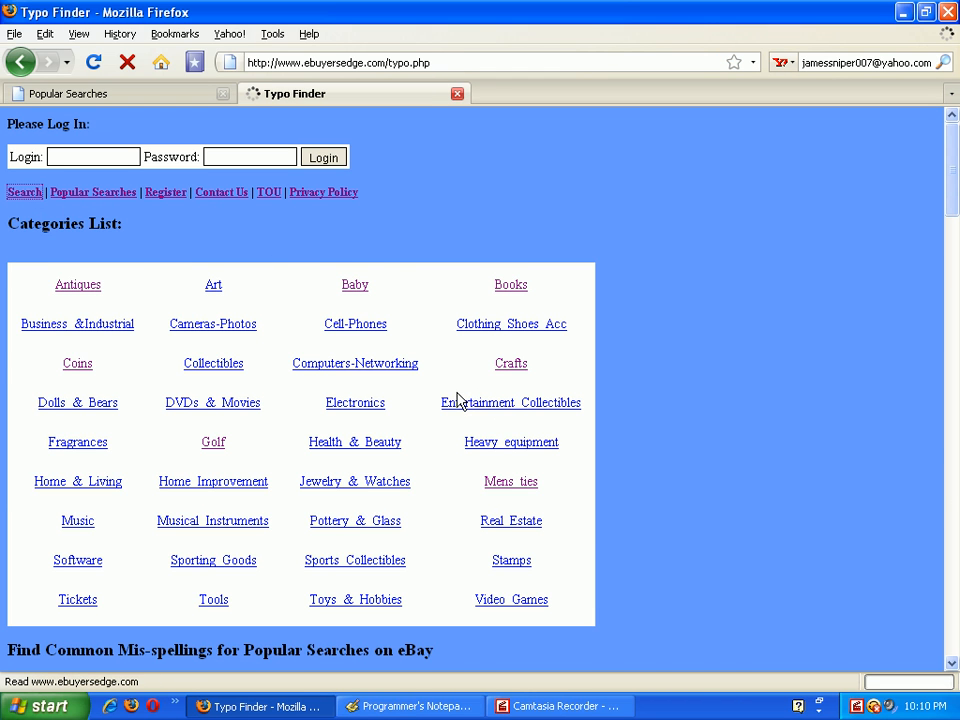
click(24, 192)
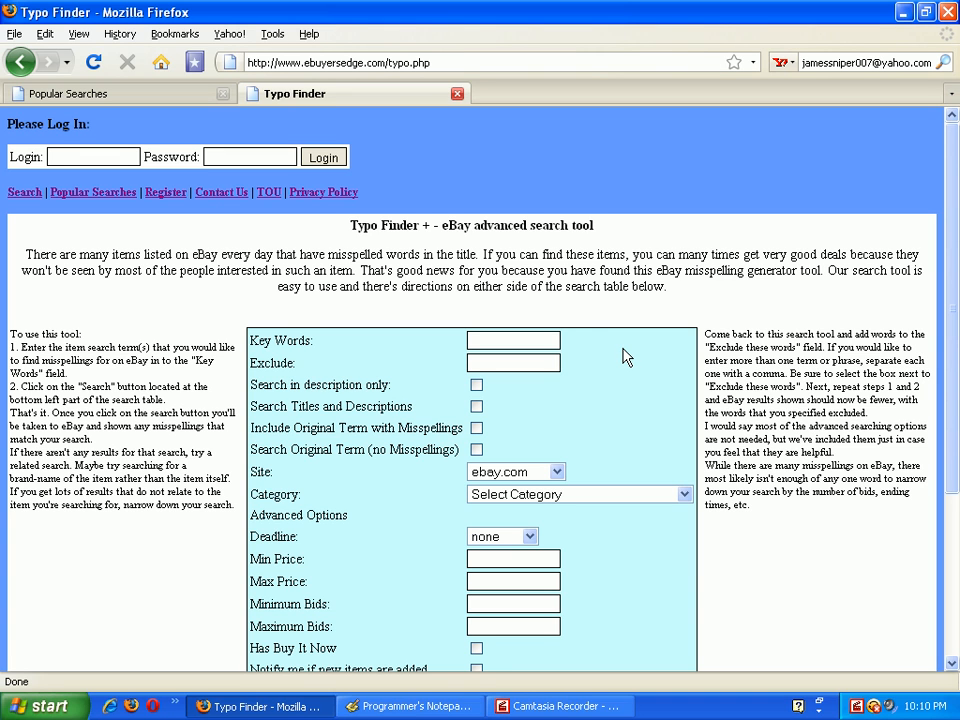
mouse_move(588, 336)
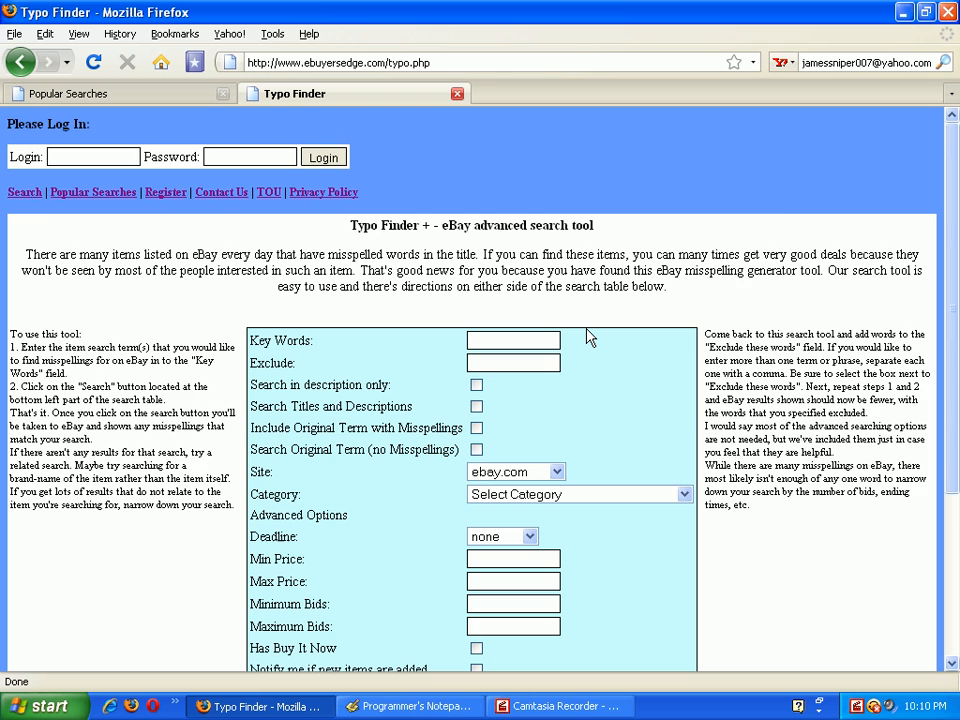
scroll(down, 3)
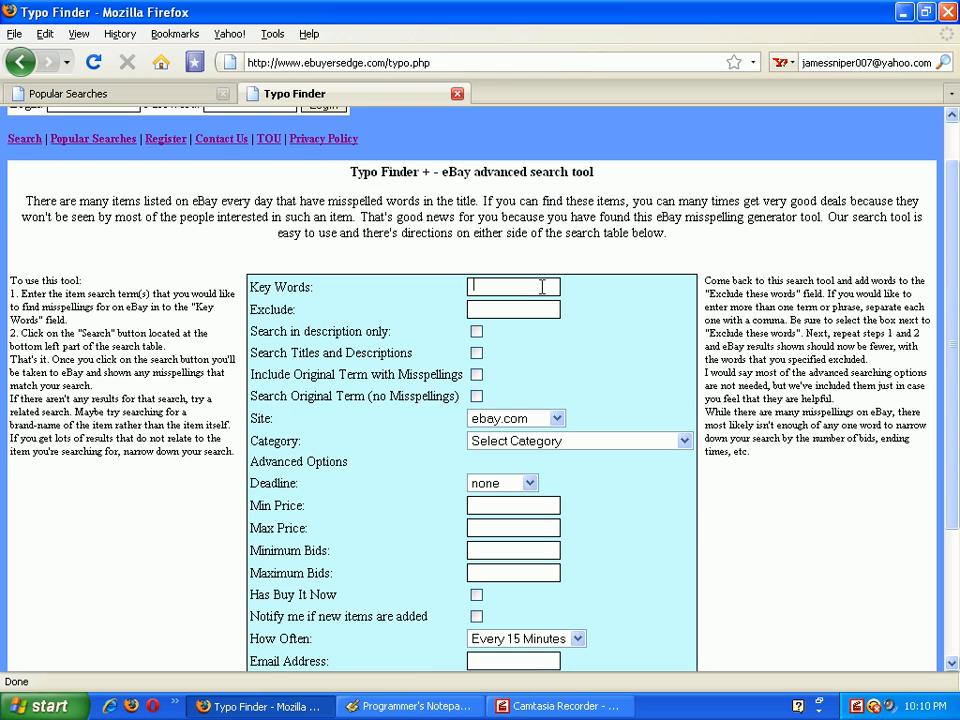
text(n)
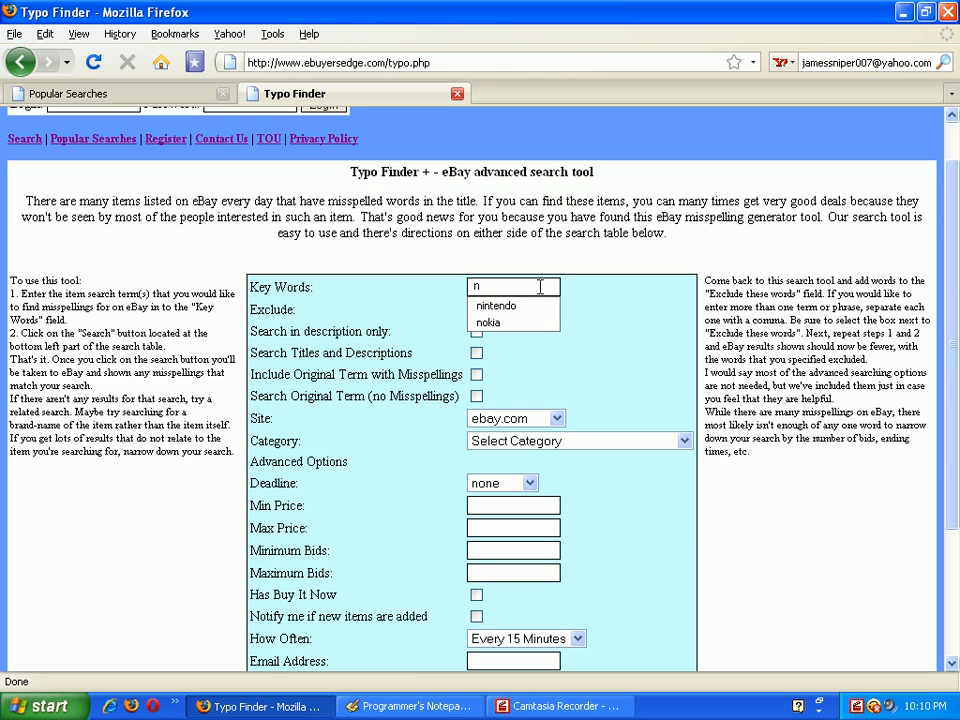
click(496, 306)
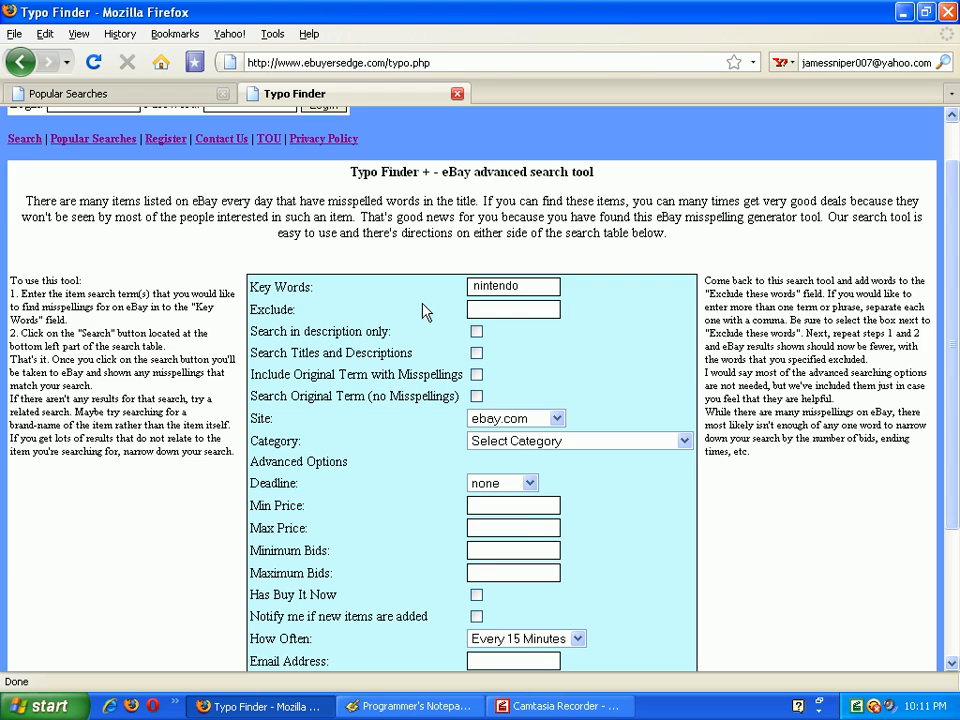
scroll(down, 3)
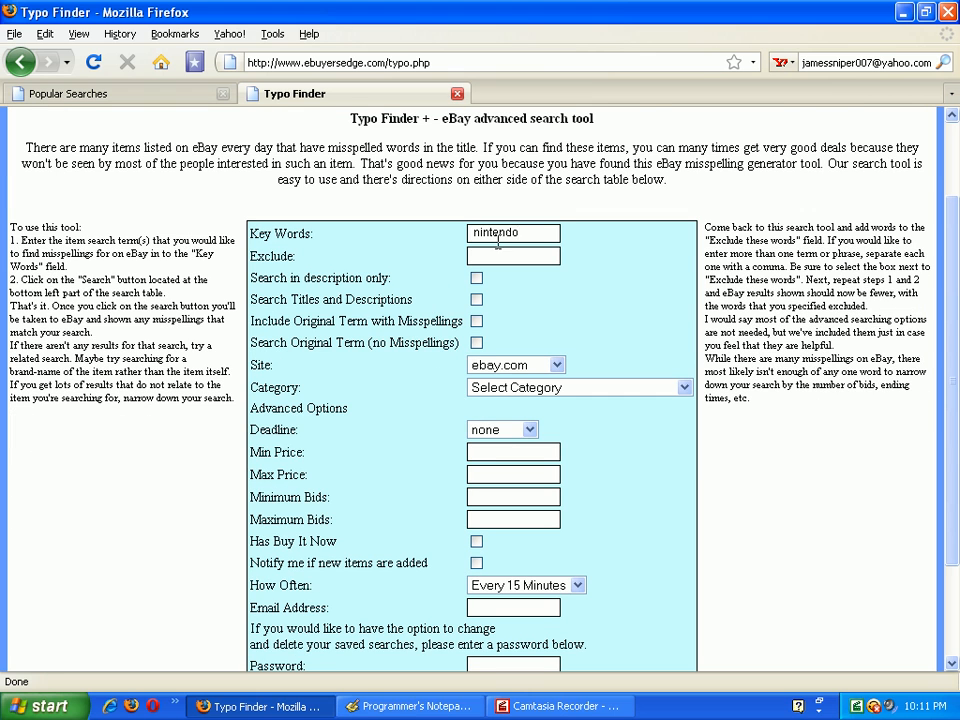
scroll(down, 3)
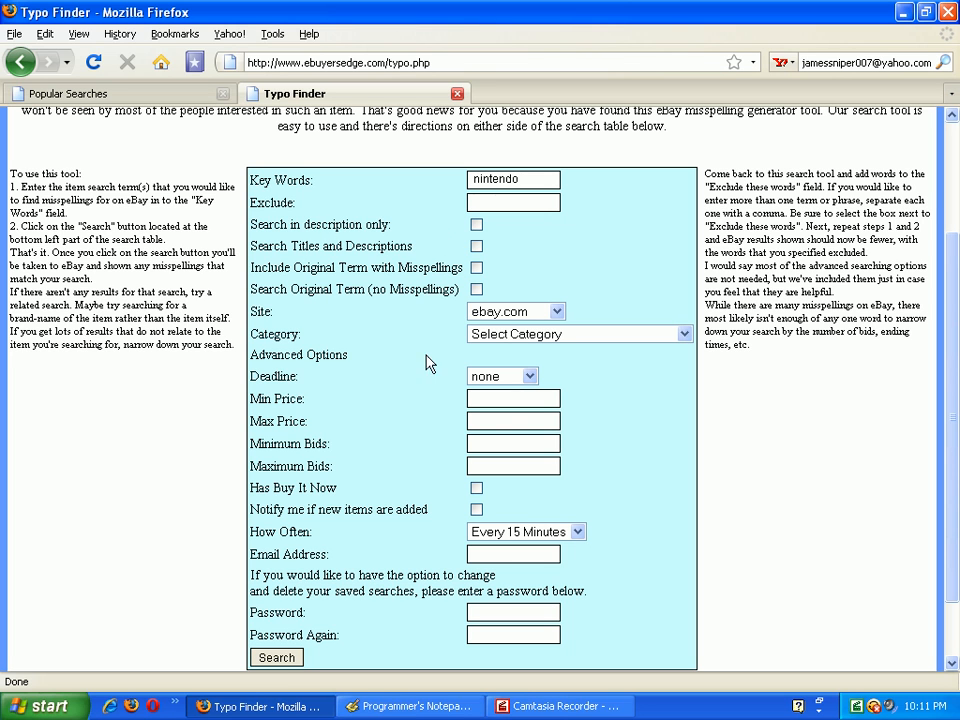
mouse_move(294, 438)
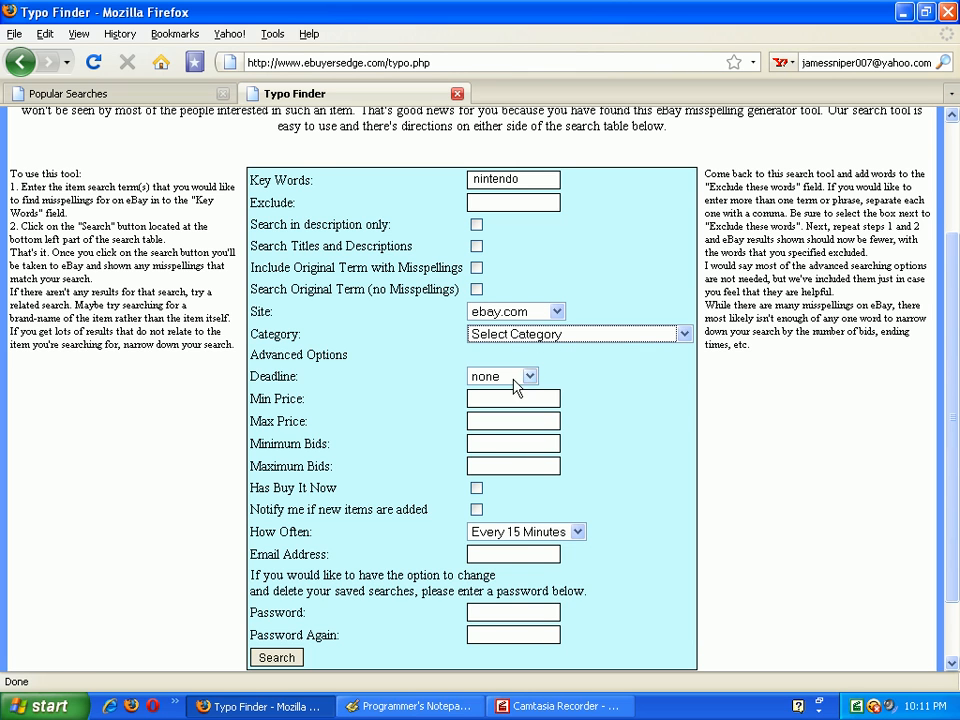
scroll(down, 3)
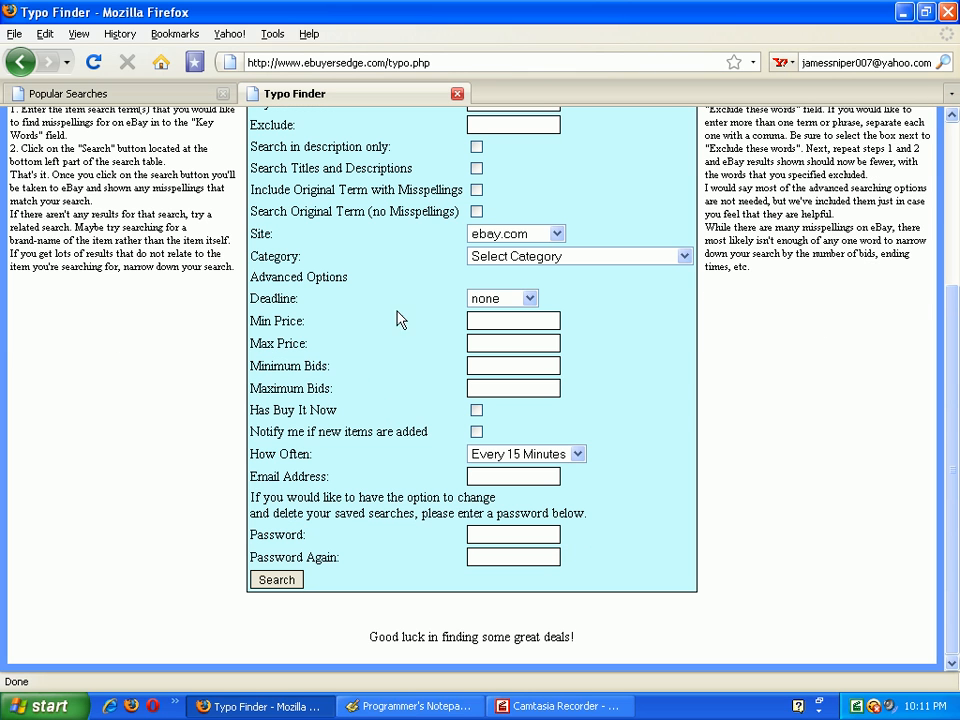
mouse_move(496, 488)
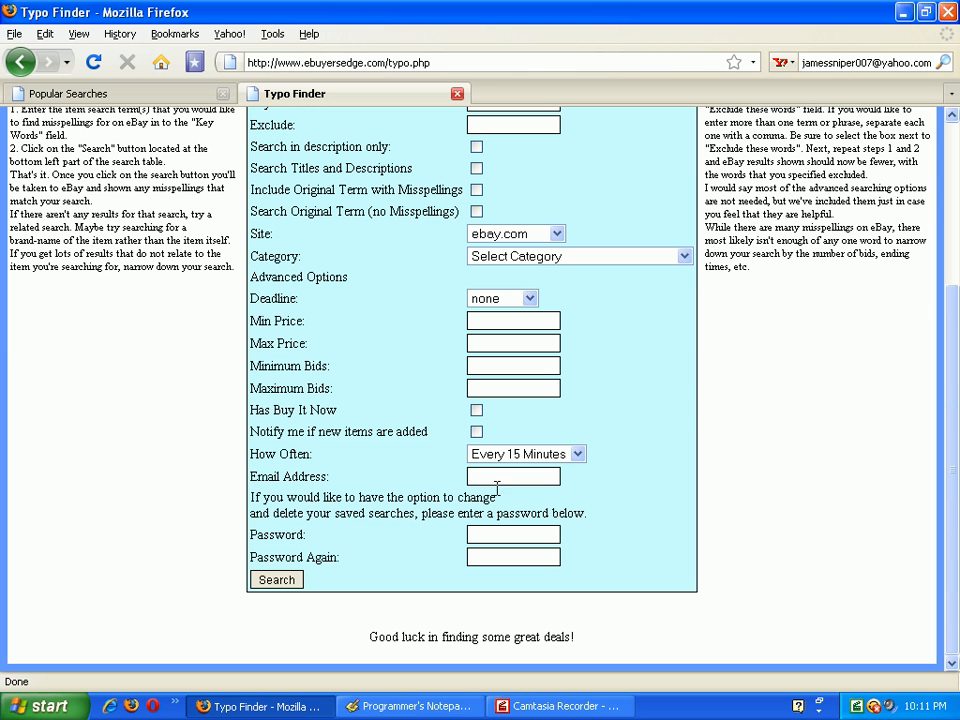
mouse_move(312, 448)
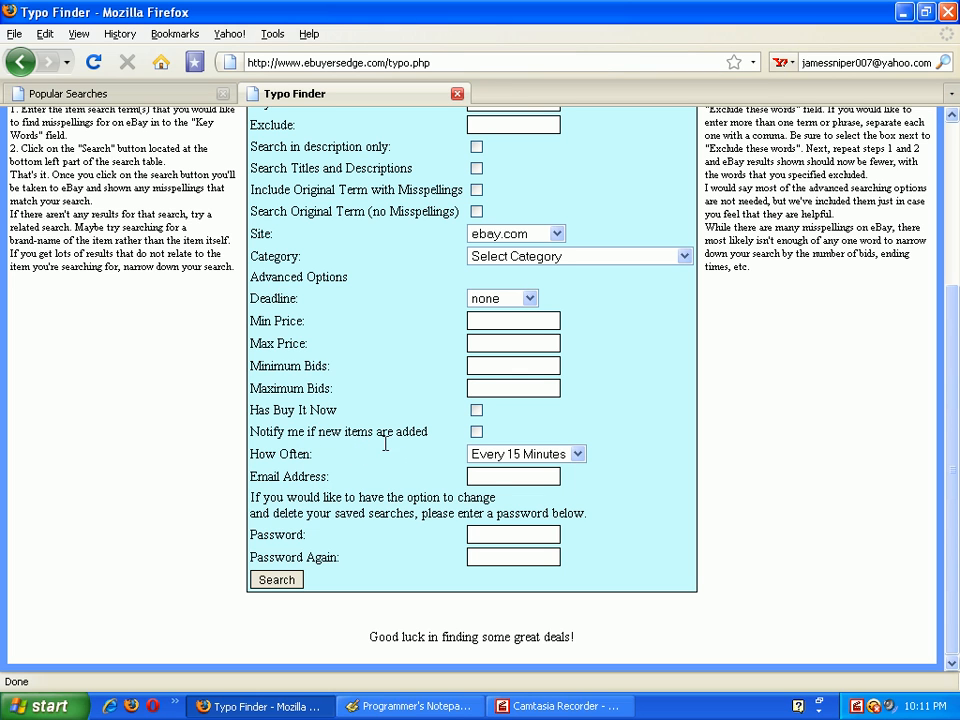
mouse_move(310, 520)
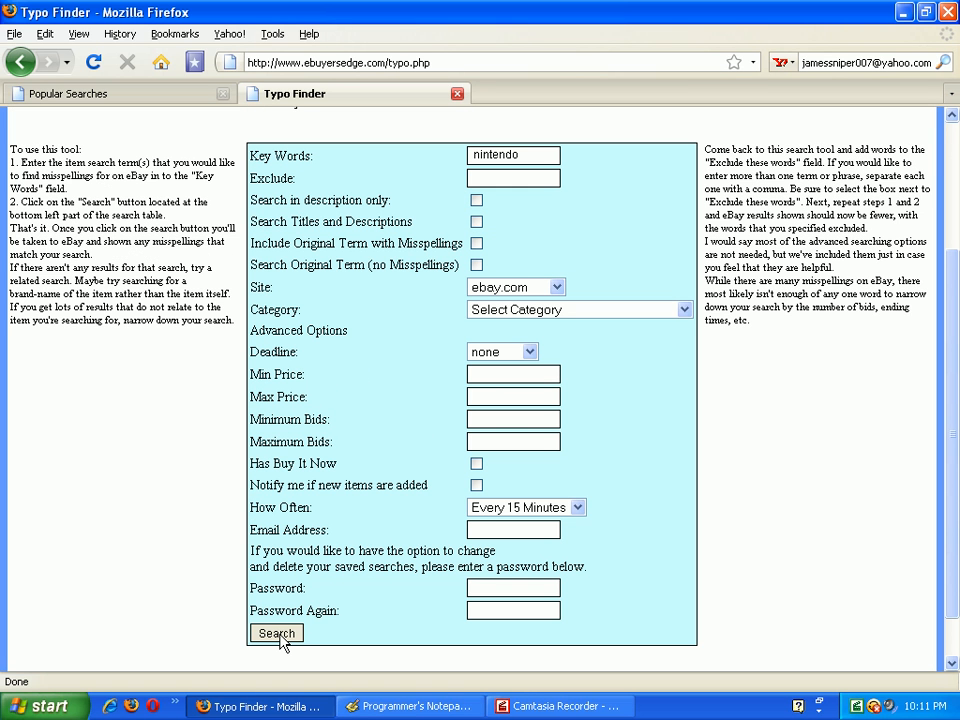
Run the nintendo misspelling search and browse the 340 eBay listings found
click(276, 632)
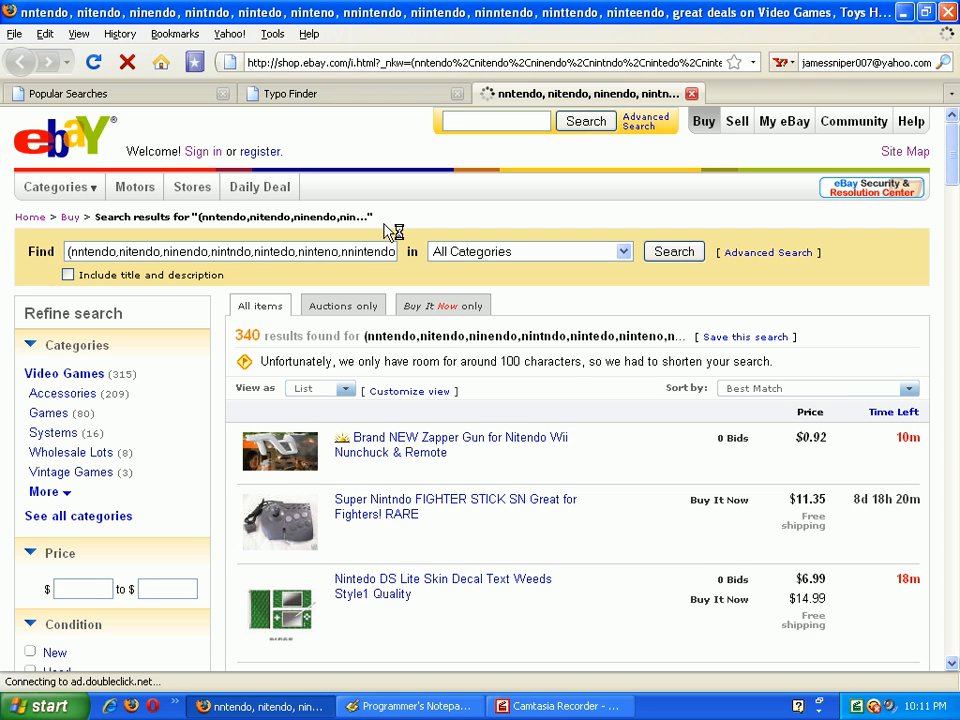
mouse_move(556, 296)
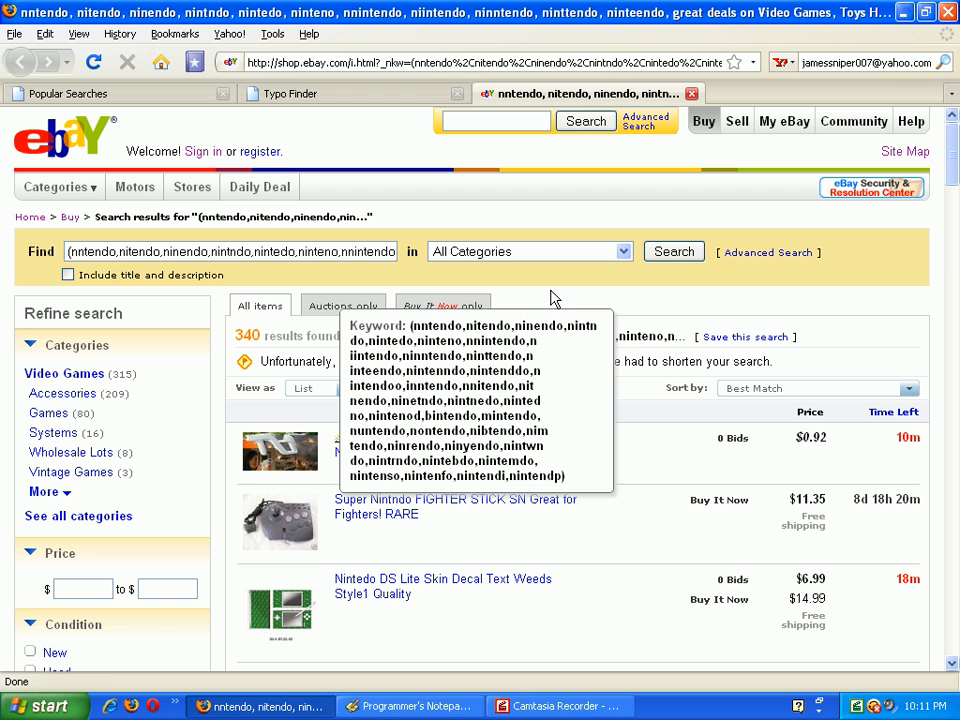
mouse_move(630, 518)
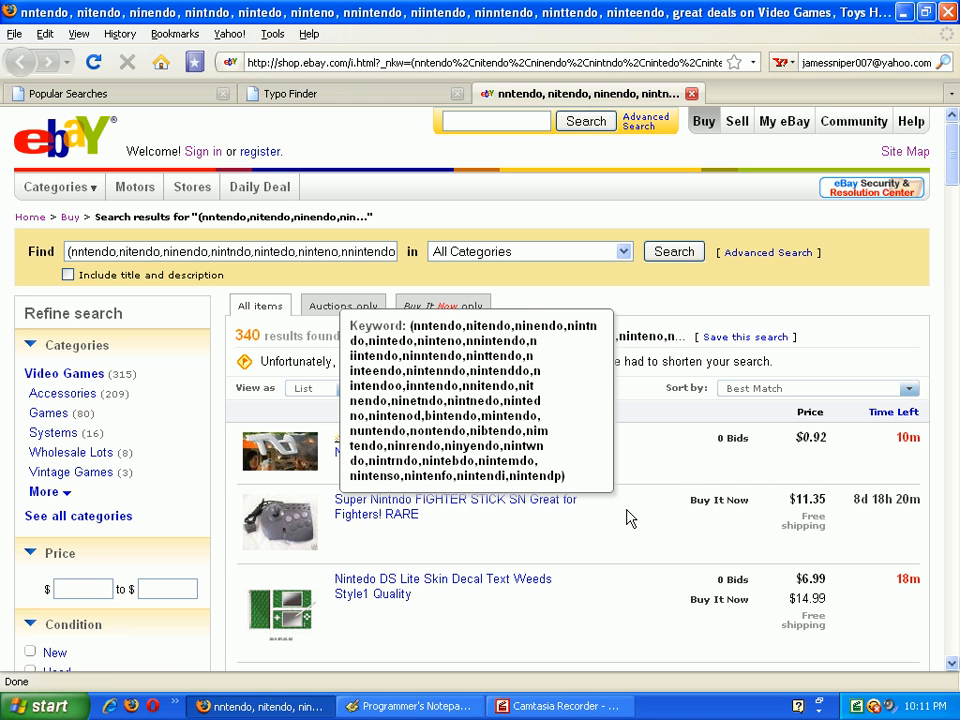
mouse_move(662, 528)
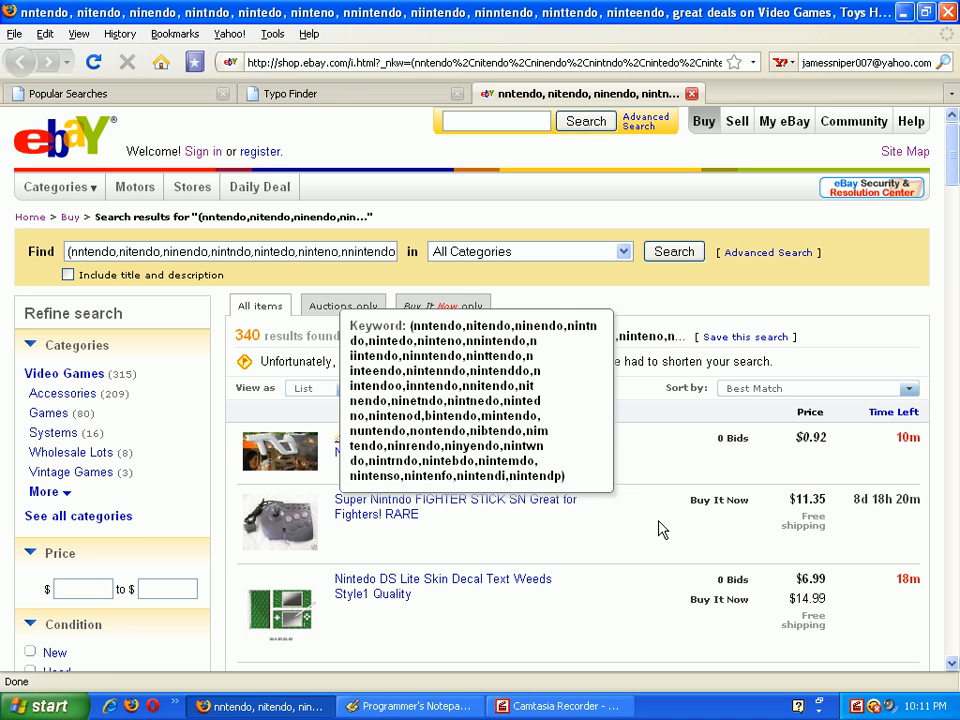
scroll(down, 3)
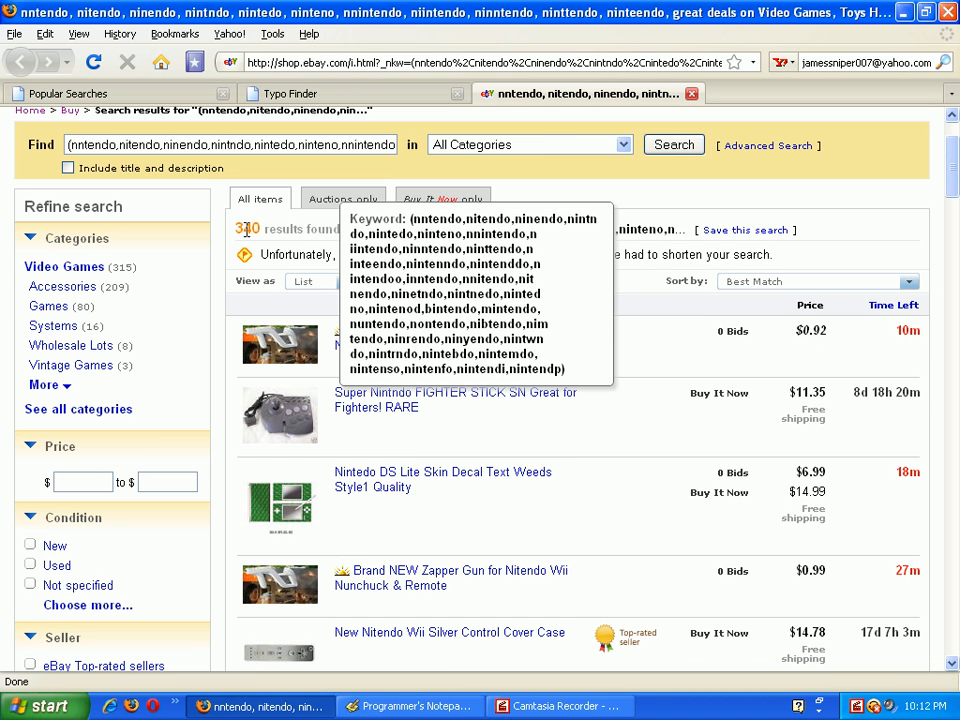
mouse_move(596, 352)
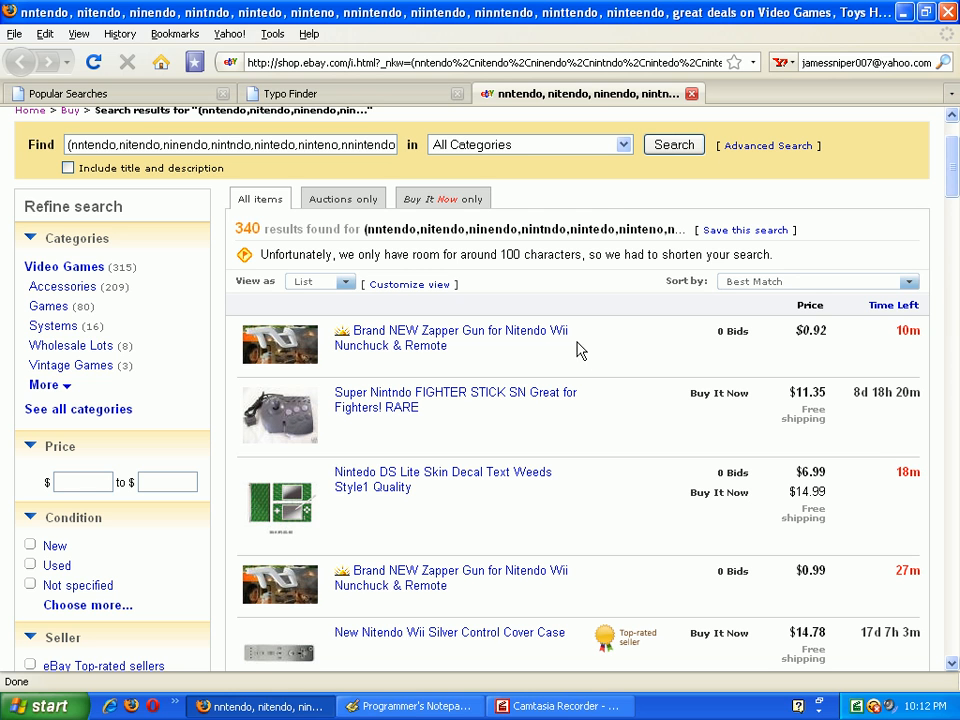
mouse_move(64, 266)
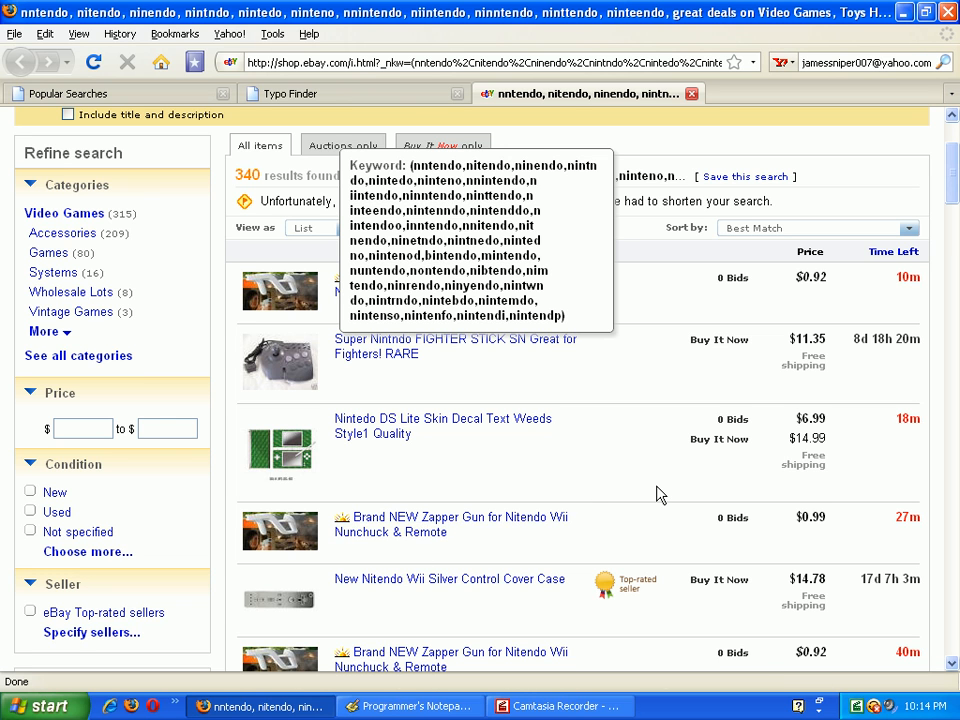
scroll(down, 3)
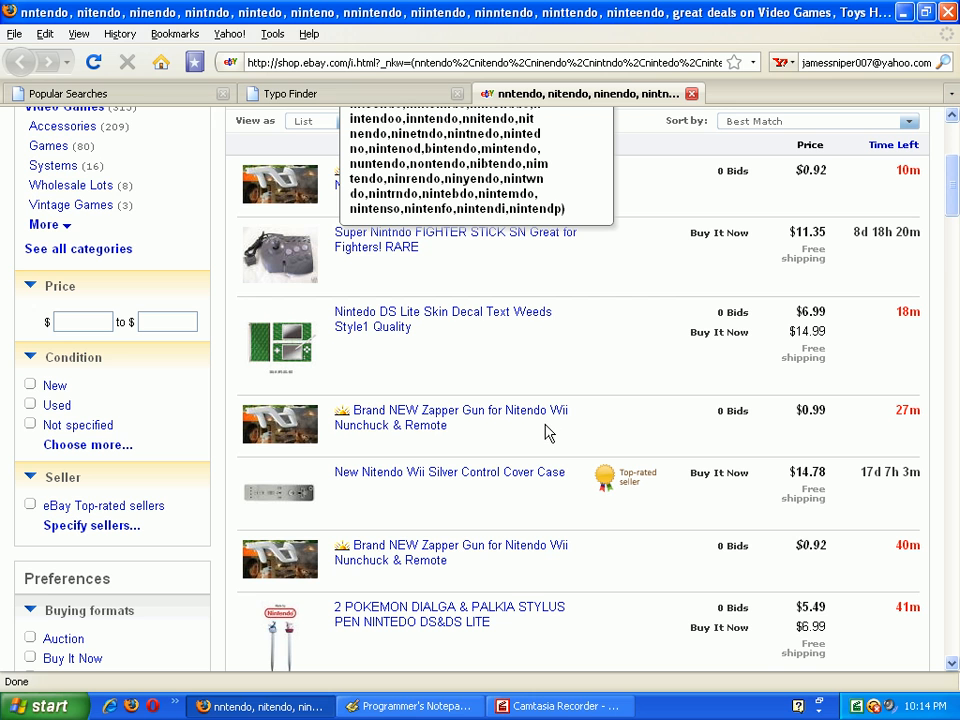
mouse_move(620, 430)
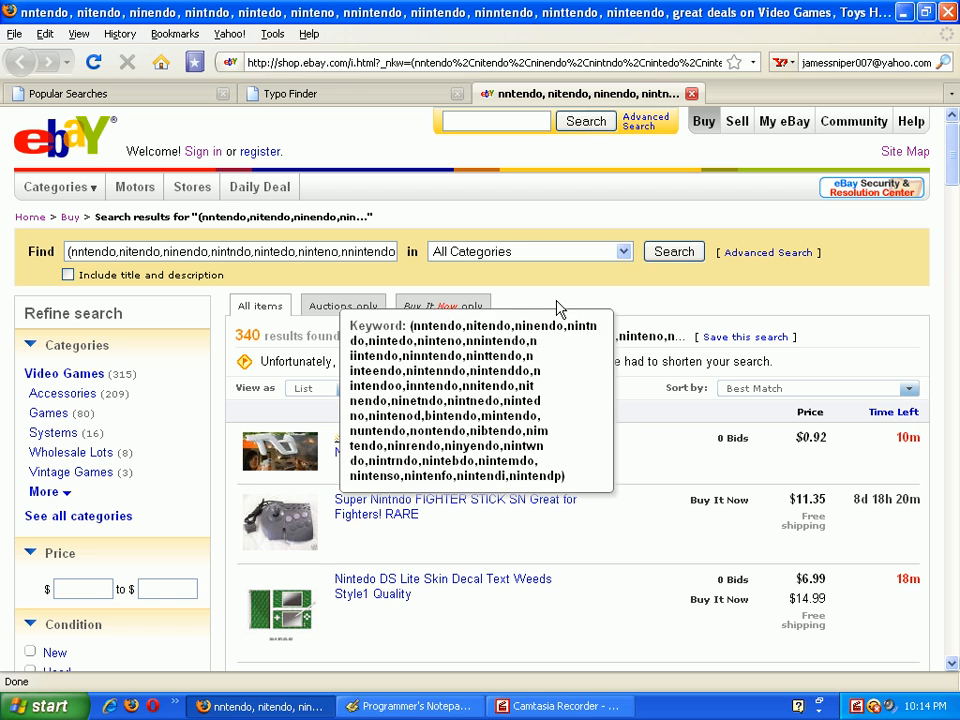
mouse_move(730, 504)
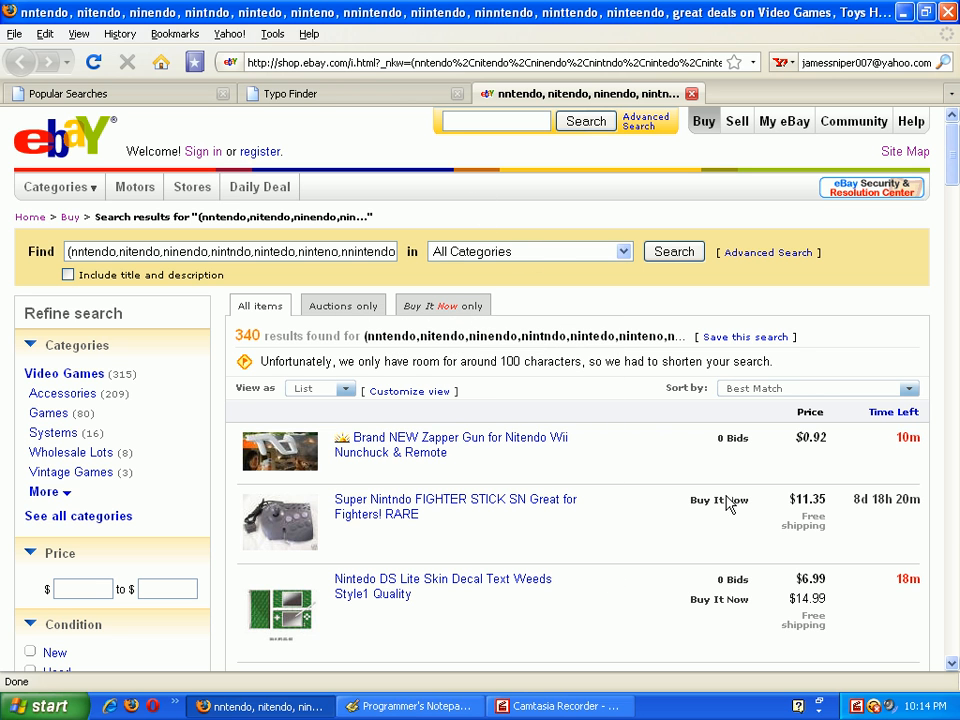
Return to the search form and re-enter 'nintendo' as the key word from suggestions
click(294, 94)
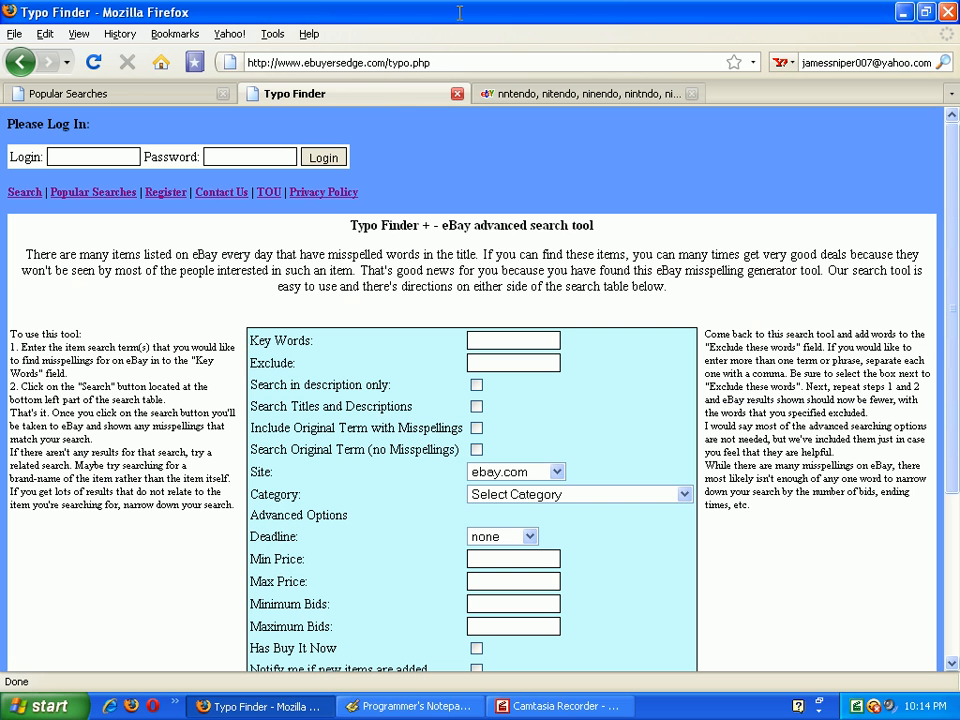
scroll(down, 3)
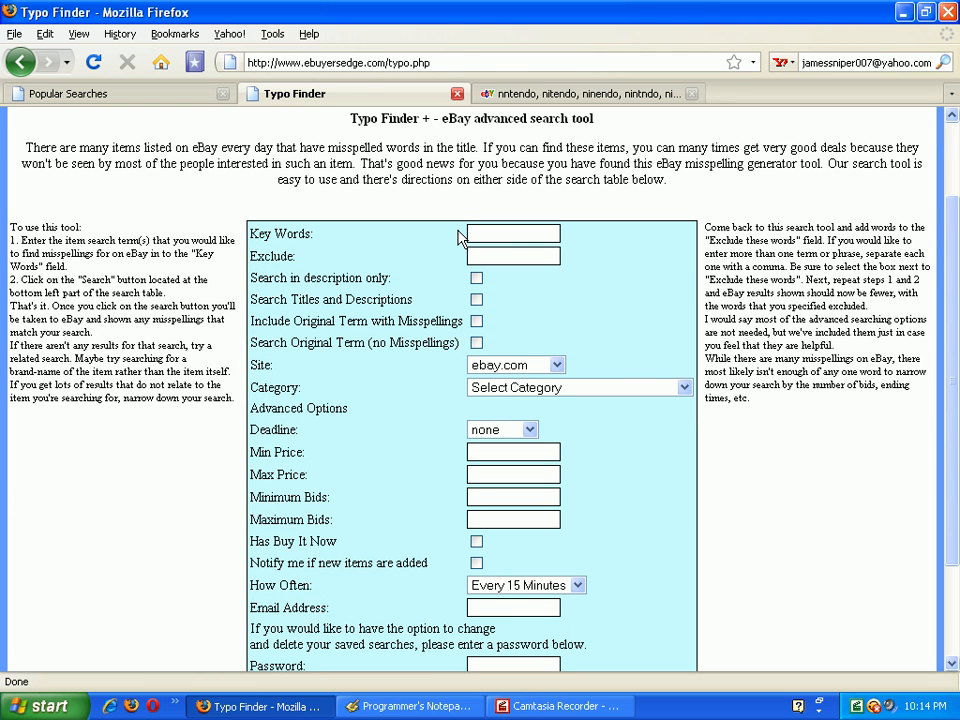
click(512, 232)
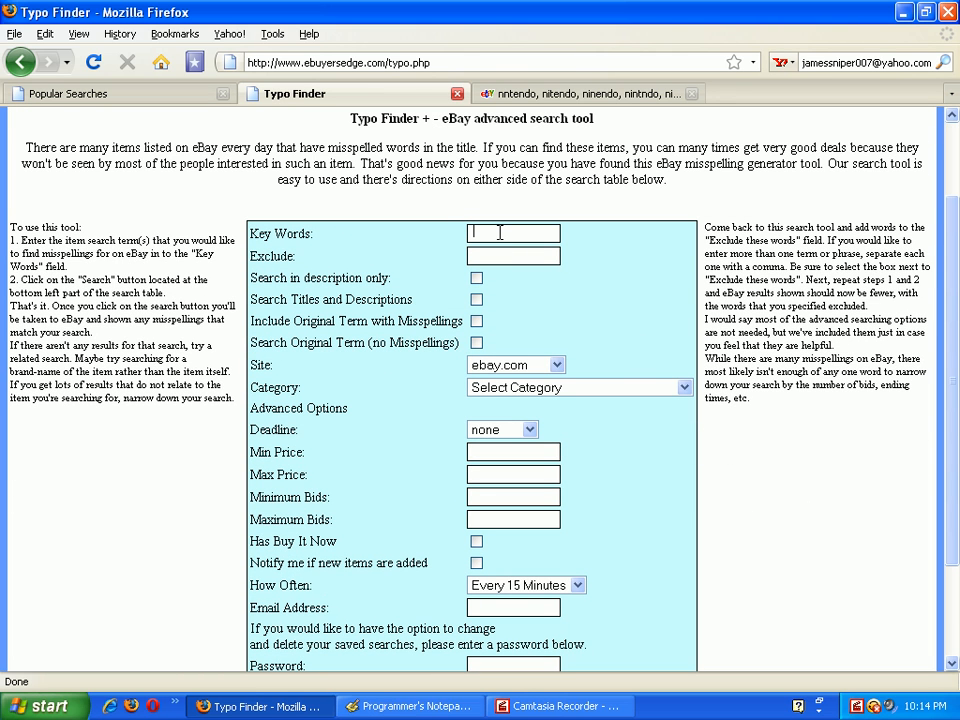
click(512, 232)
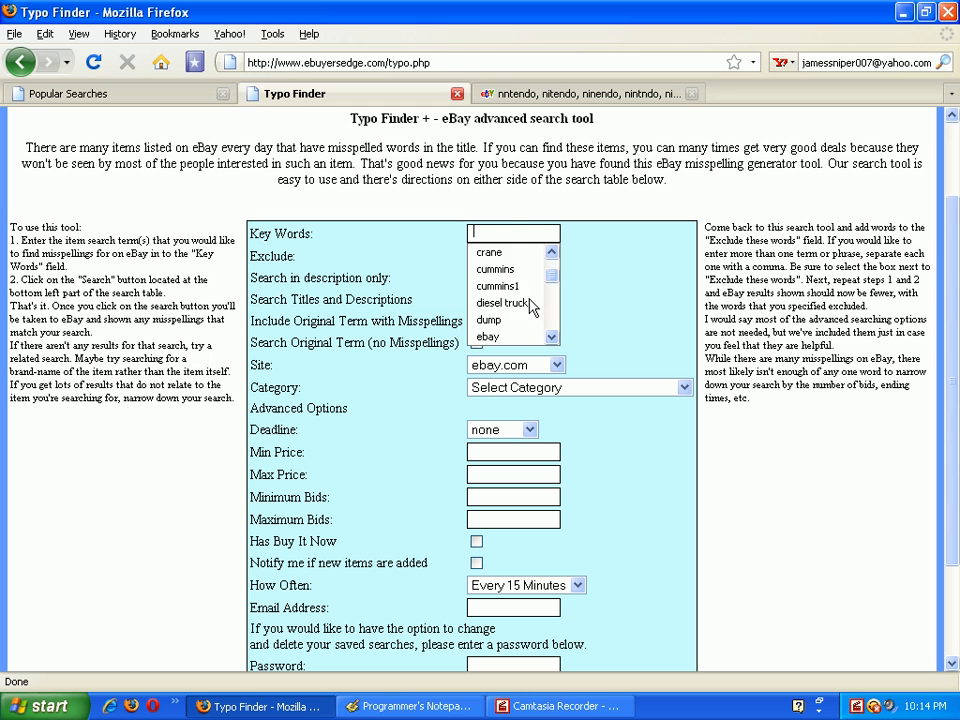
text(nintendo)
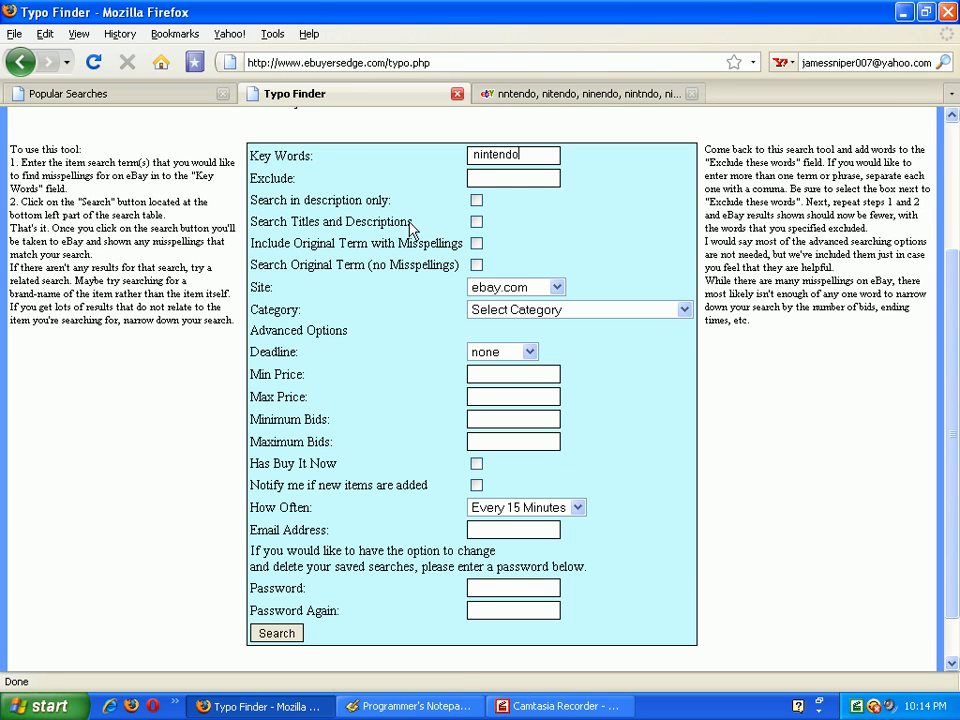
scroll(down, 3)
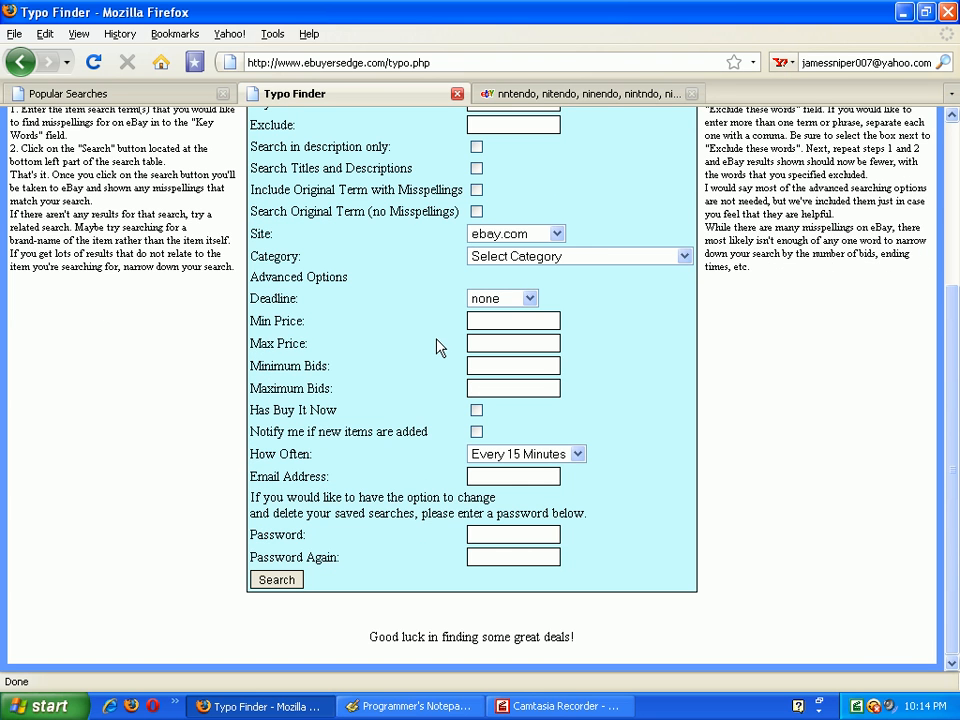
mouse_move(336, 408)
text(nintendo)
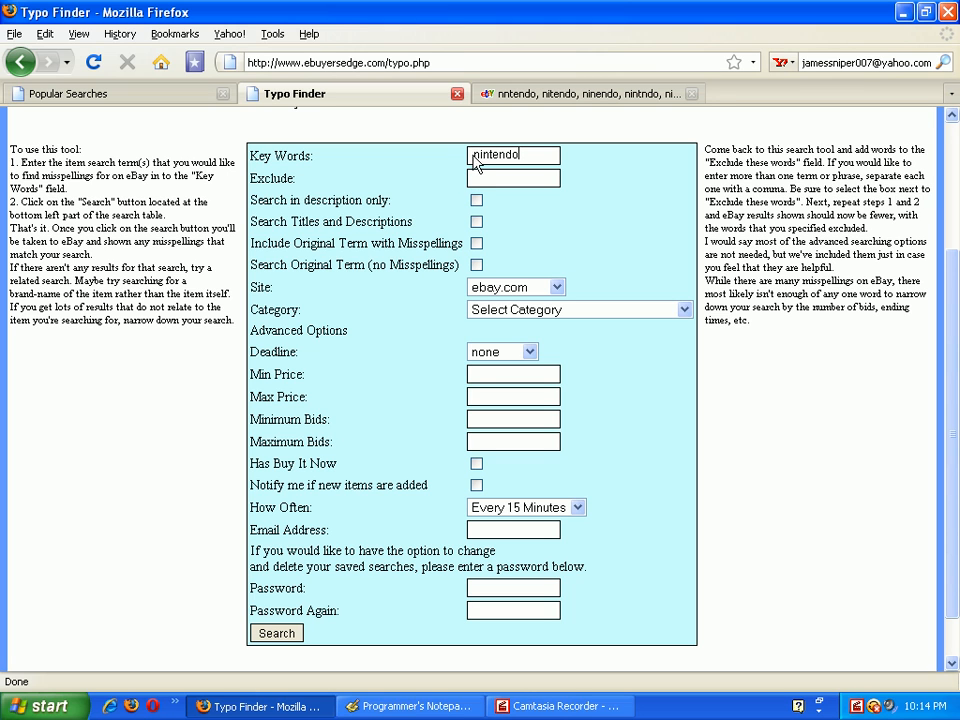
Enable description search and new-item alerts, filling in the alert email and password
click(476, 200)
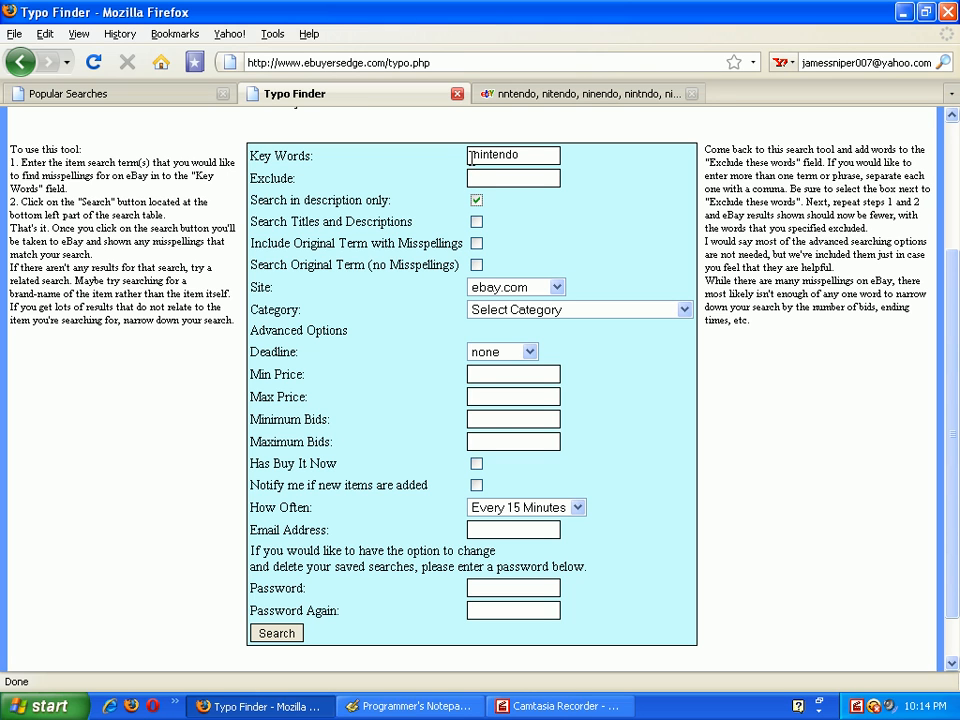
text(nintendo)
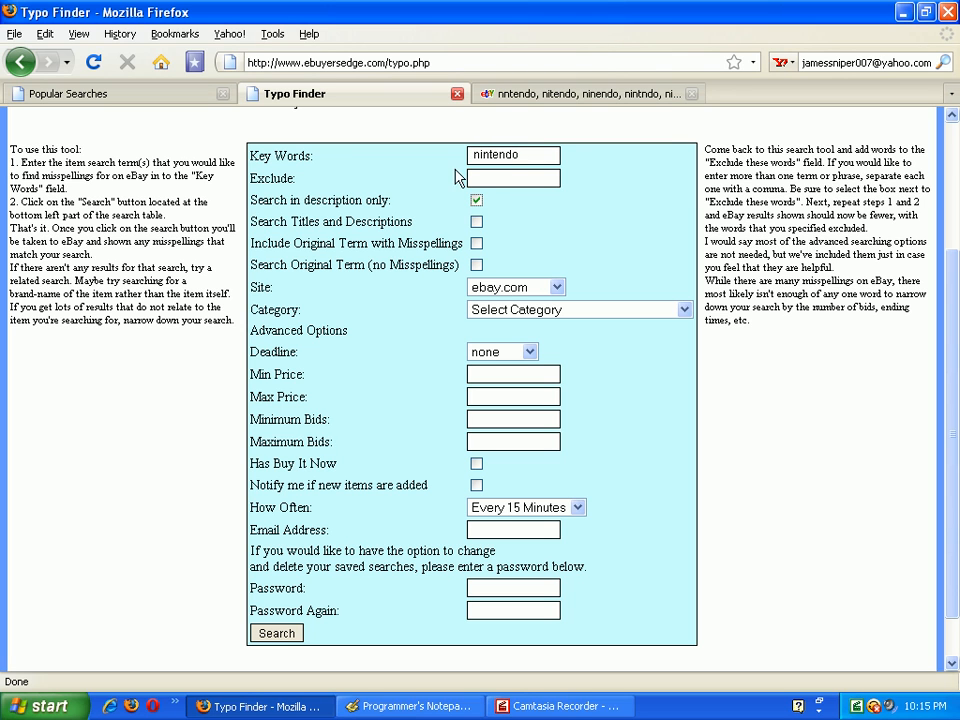
mouse_move(420, 186)
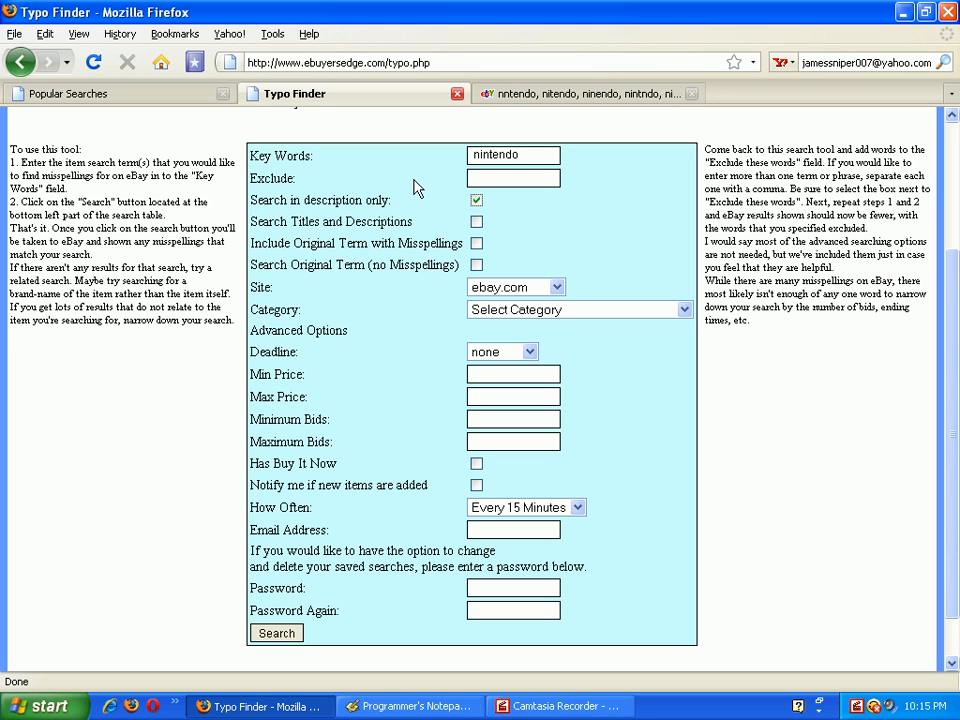
mouse_move(424, 420)
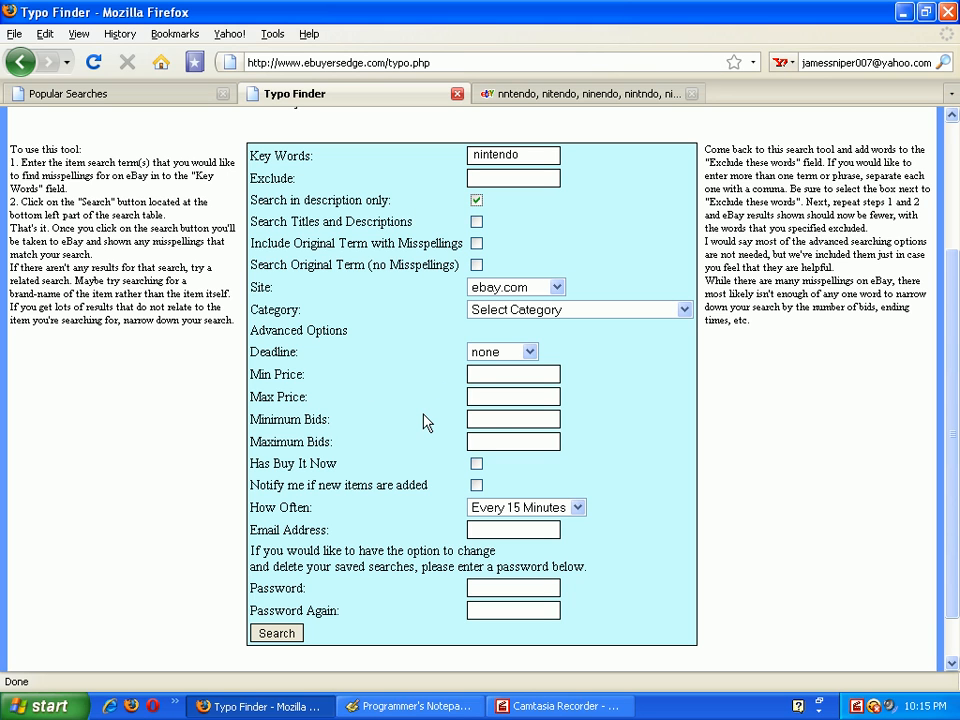
mouse_move(338, 502)
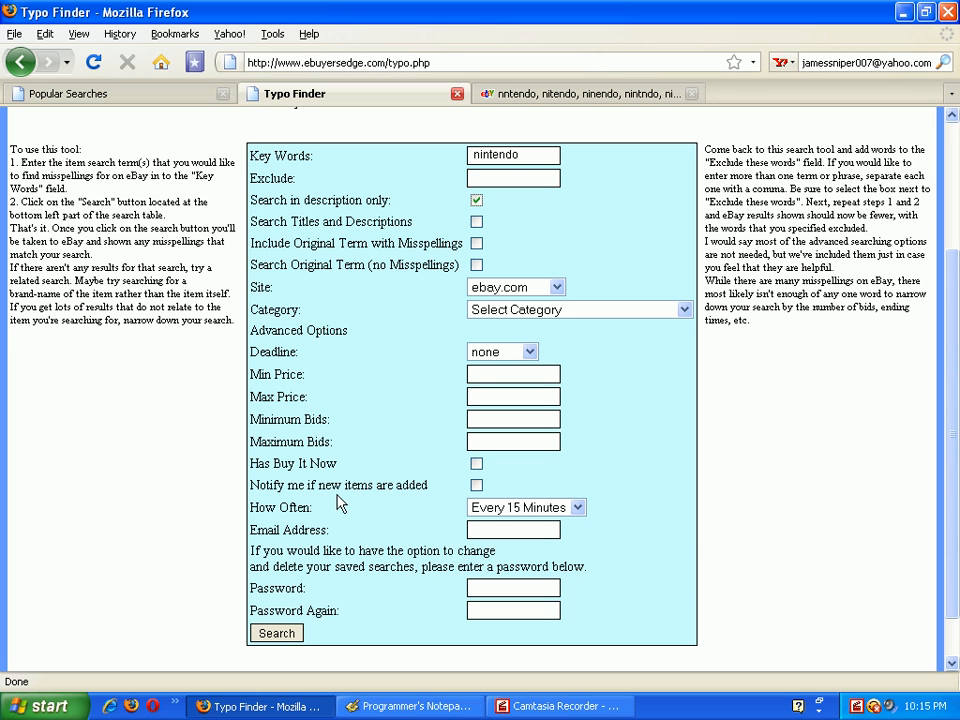
click(476, 486)
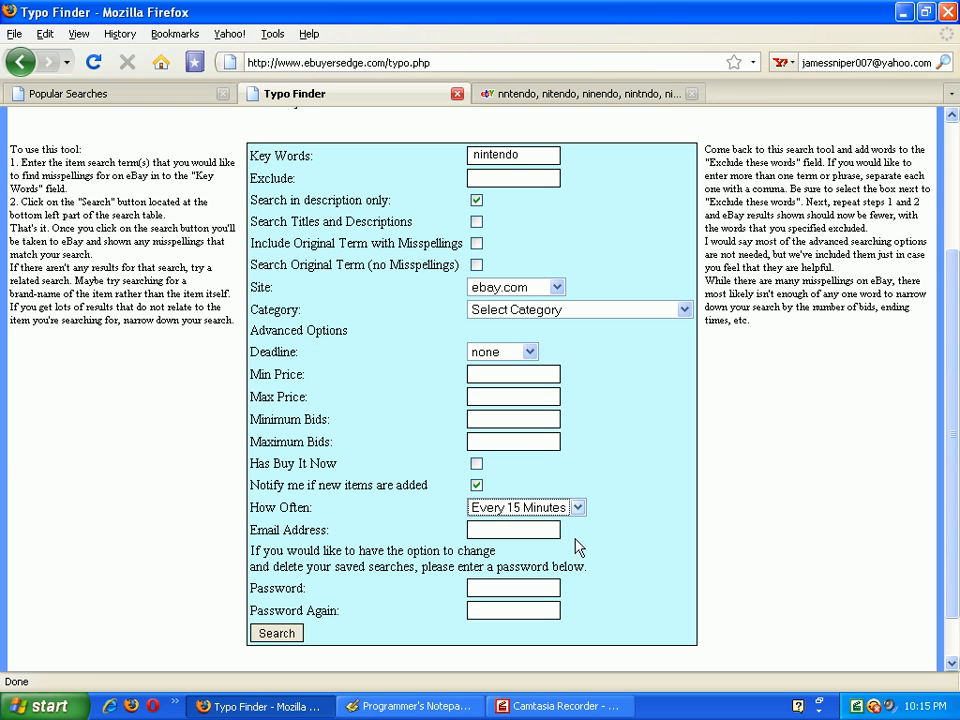
mouse_move(488, 518)
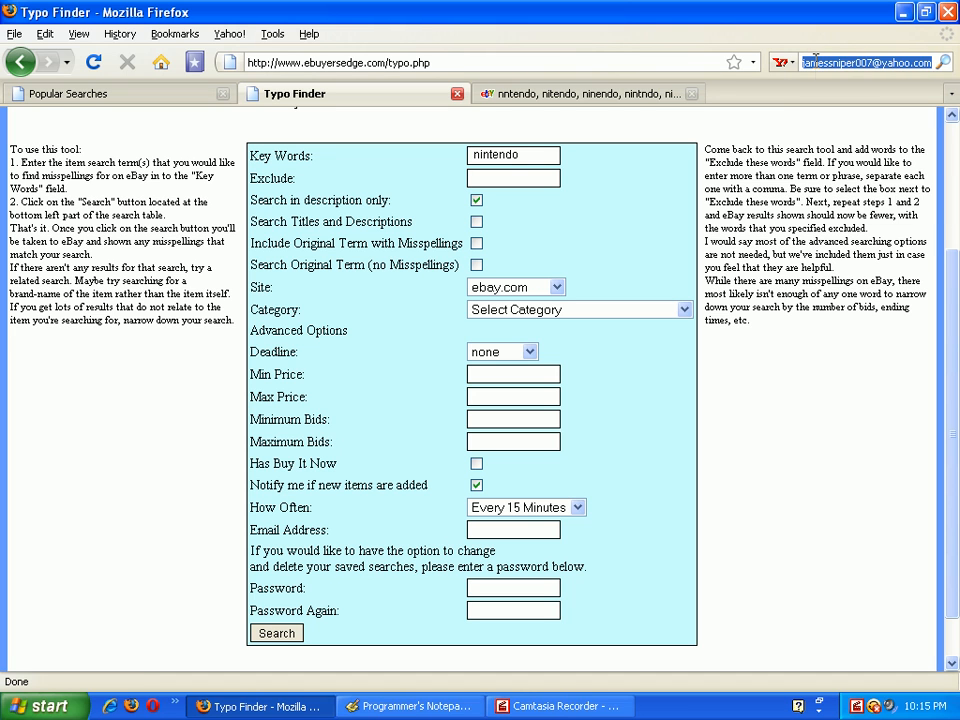
click(512, 528)
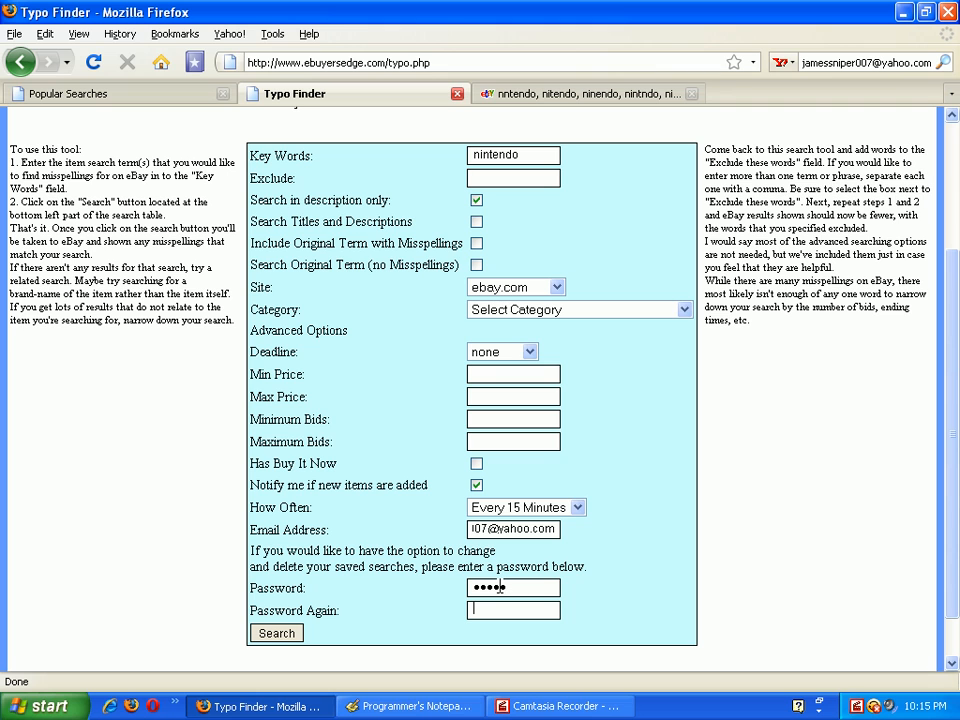
text(•••••)
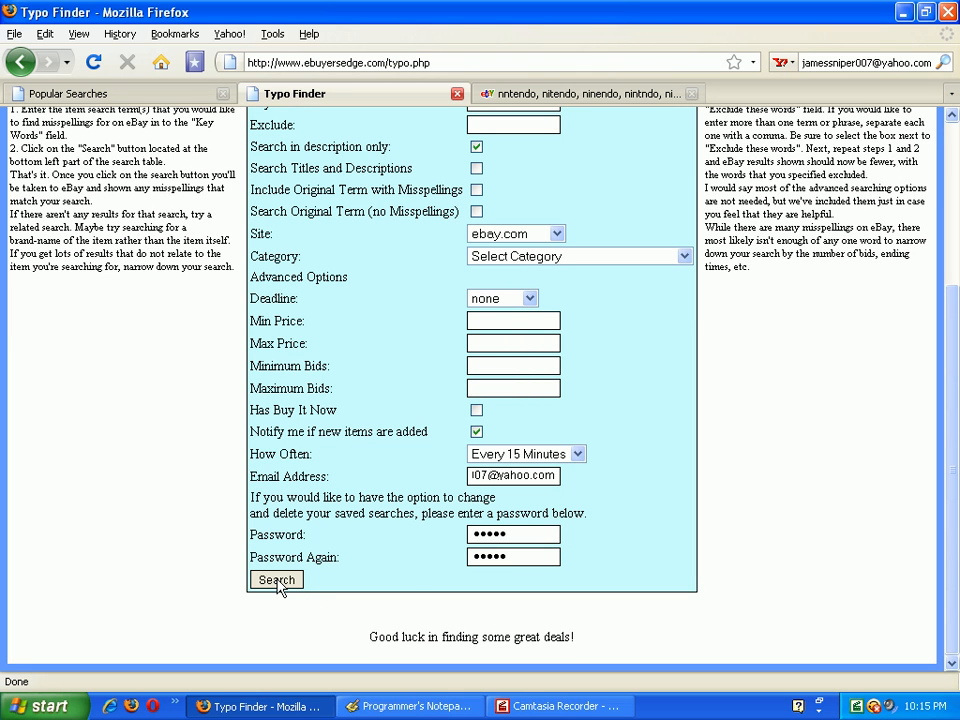
Submit and save the nintendo search, confirming registration, then look up the email in Yahoo
click(276, 580)
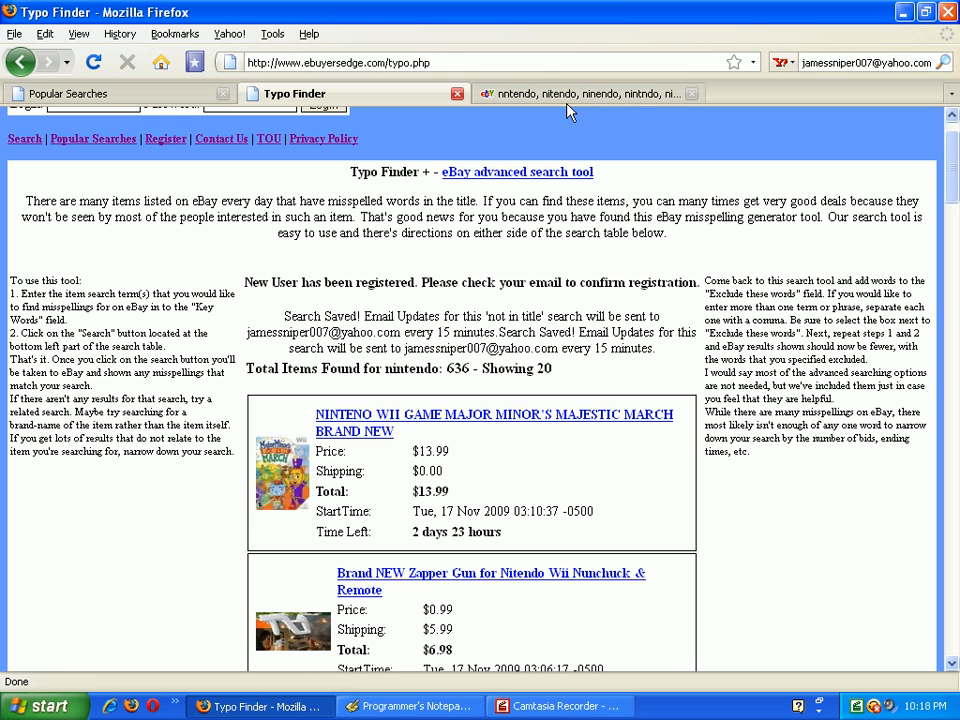
click(580, 94)
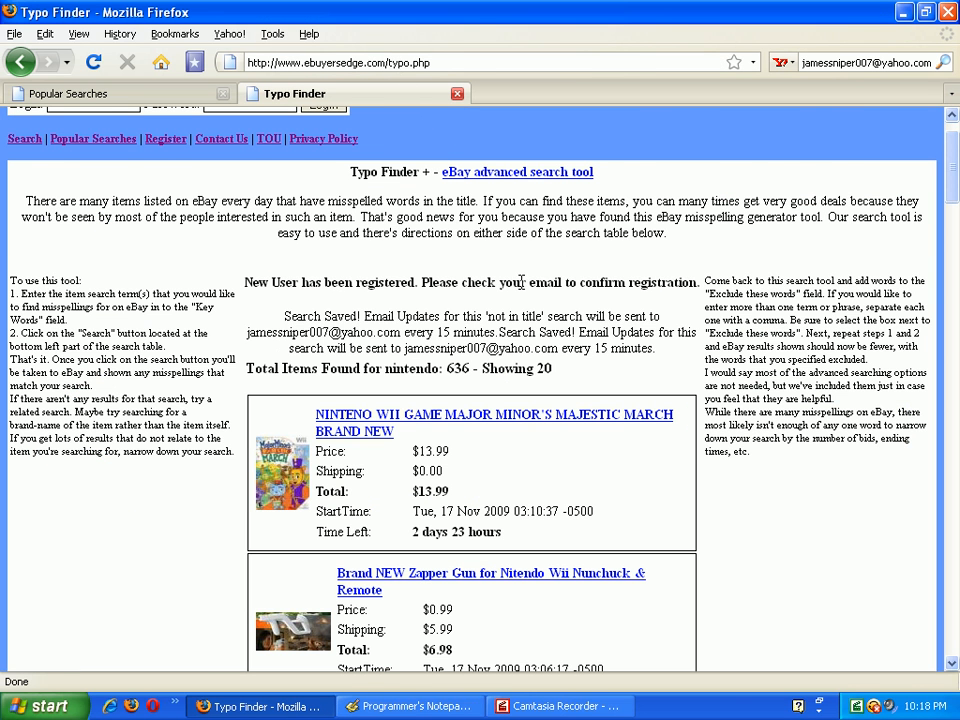
scroll(down, 3)
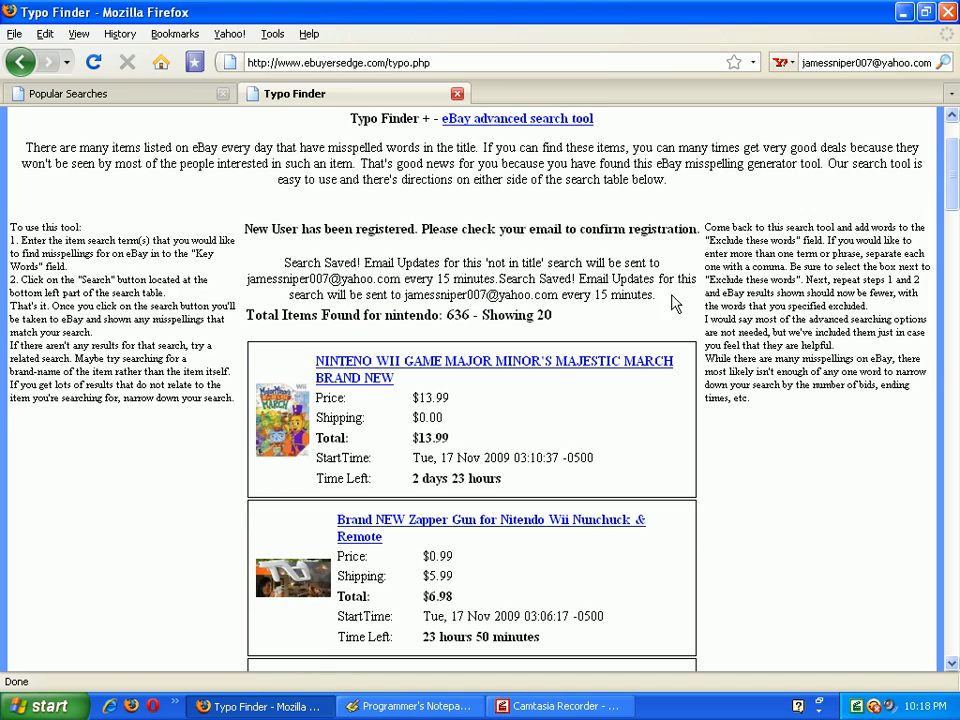
mouse_move(676, 204)
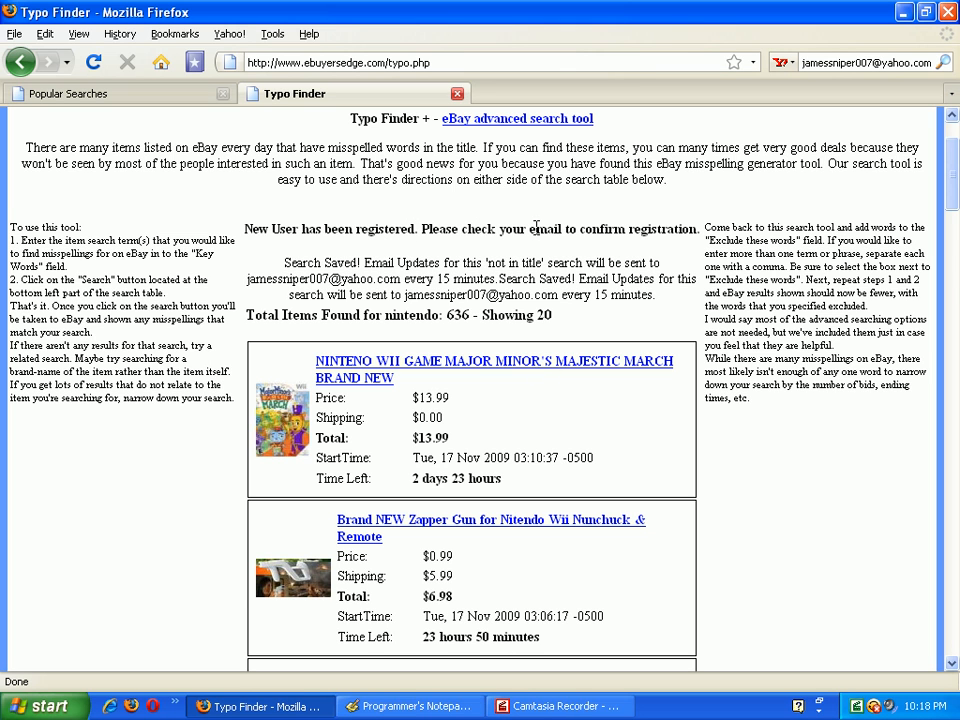
mouse_move(540, 690)
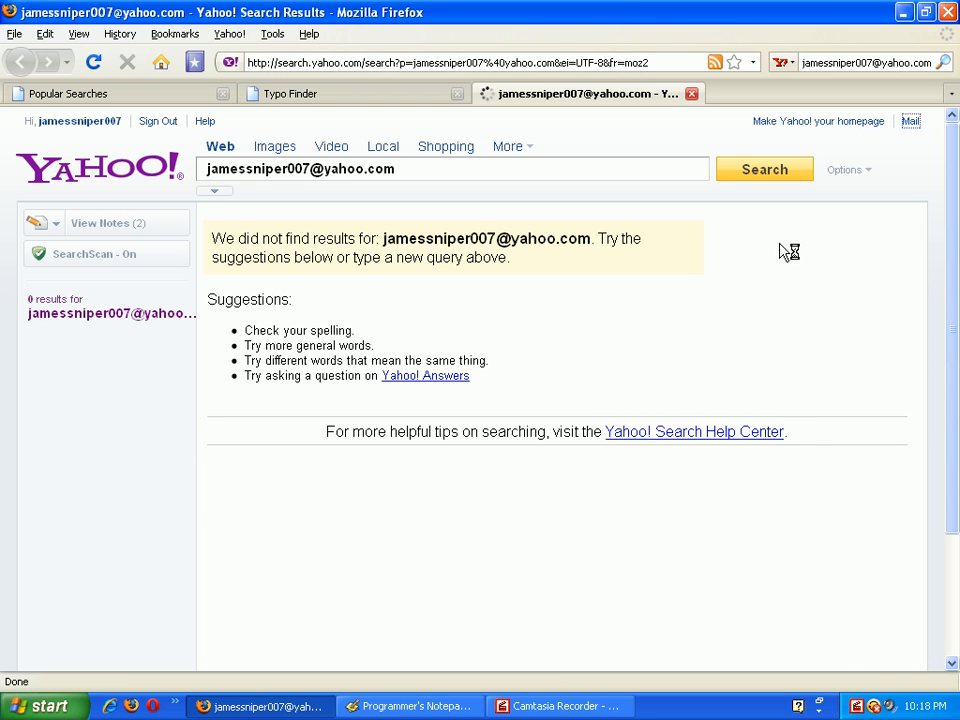
Read the 'New Registration - Must Be Confirmed' email in Spam and follow its activation link
click(910, 122)
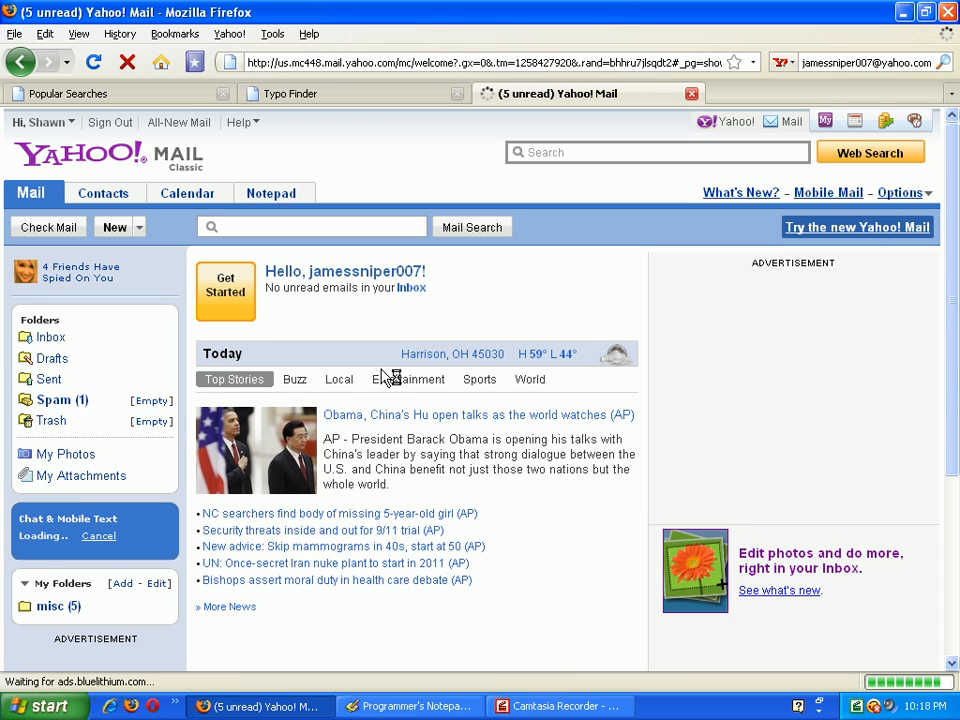
click(54, 400)
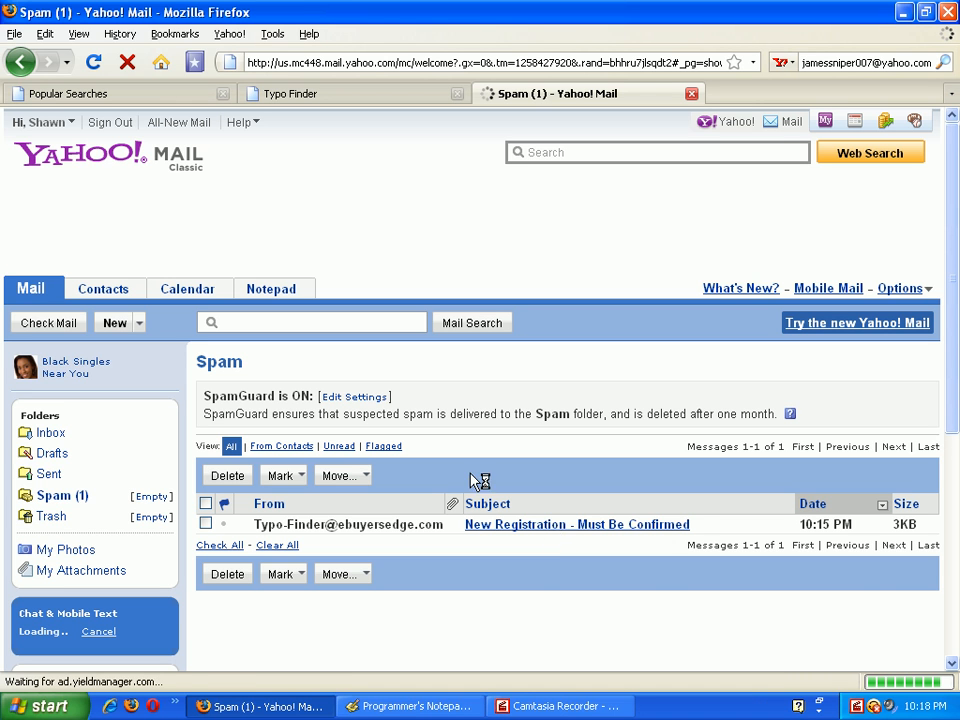
click(576, 524)
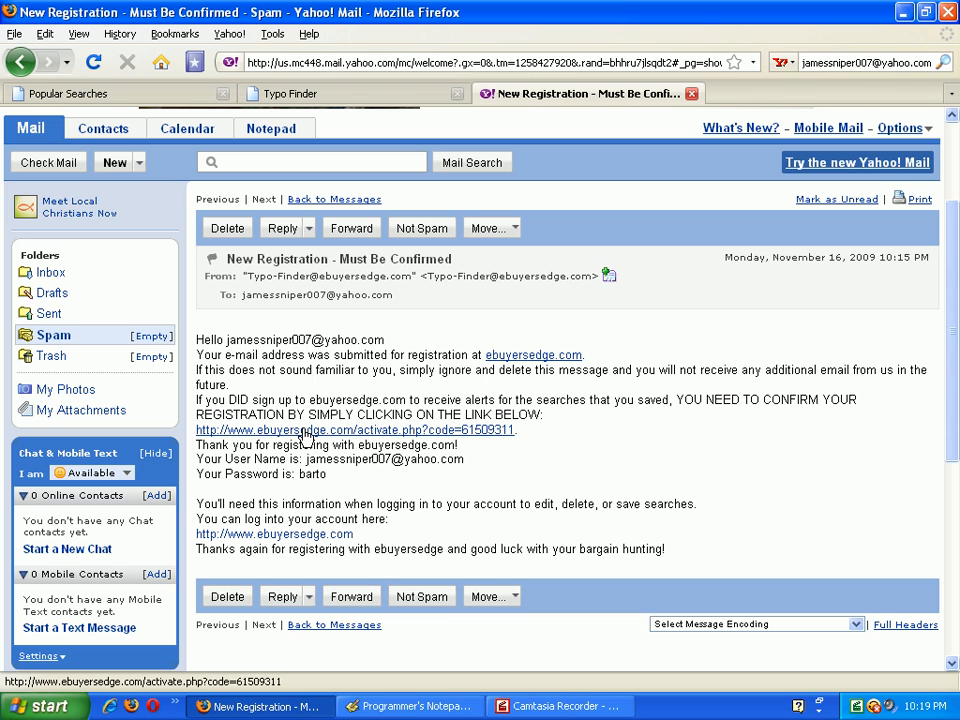
click(356, 430)
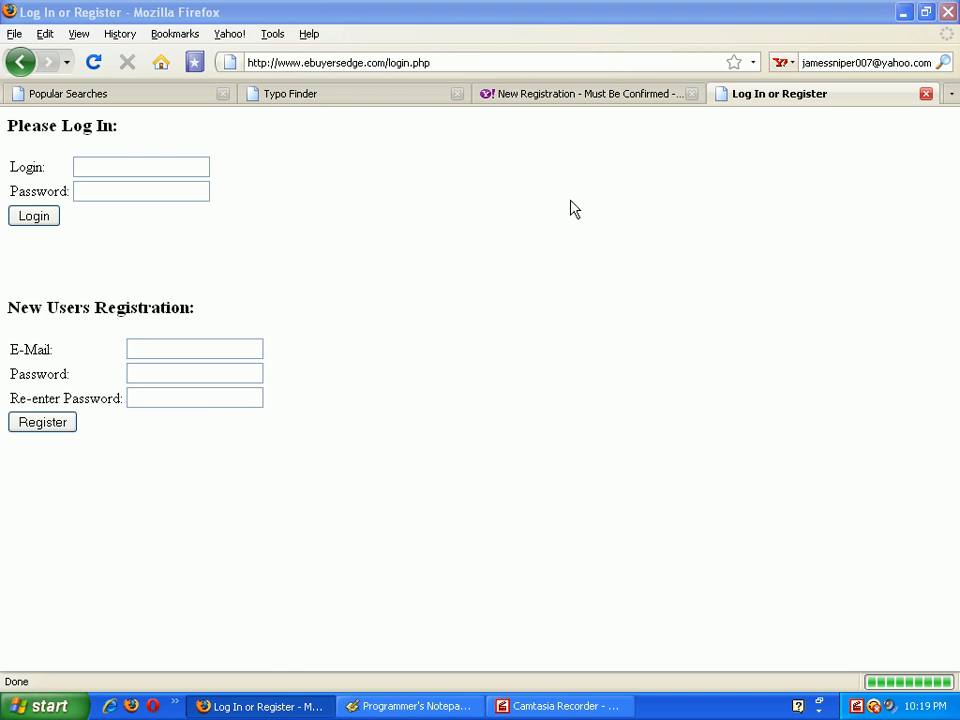
Log in with the pasted email and password to reach the control panel's two nintendo subscriptions
right_click(140, 168)
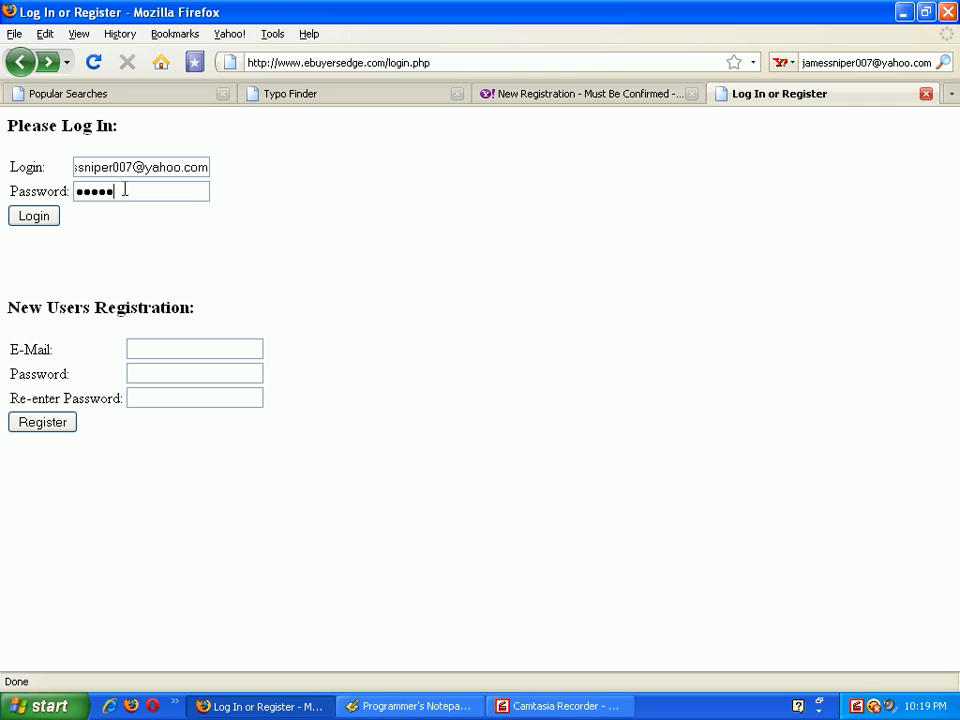
click(32, 216)
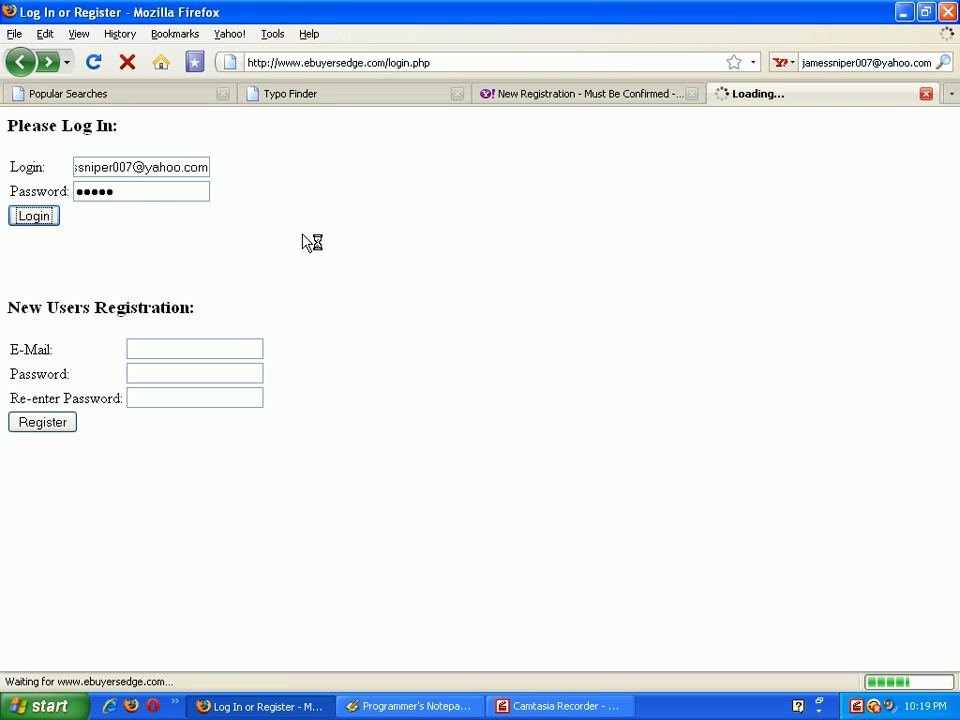
click(32, 216)
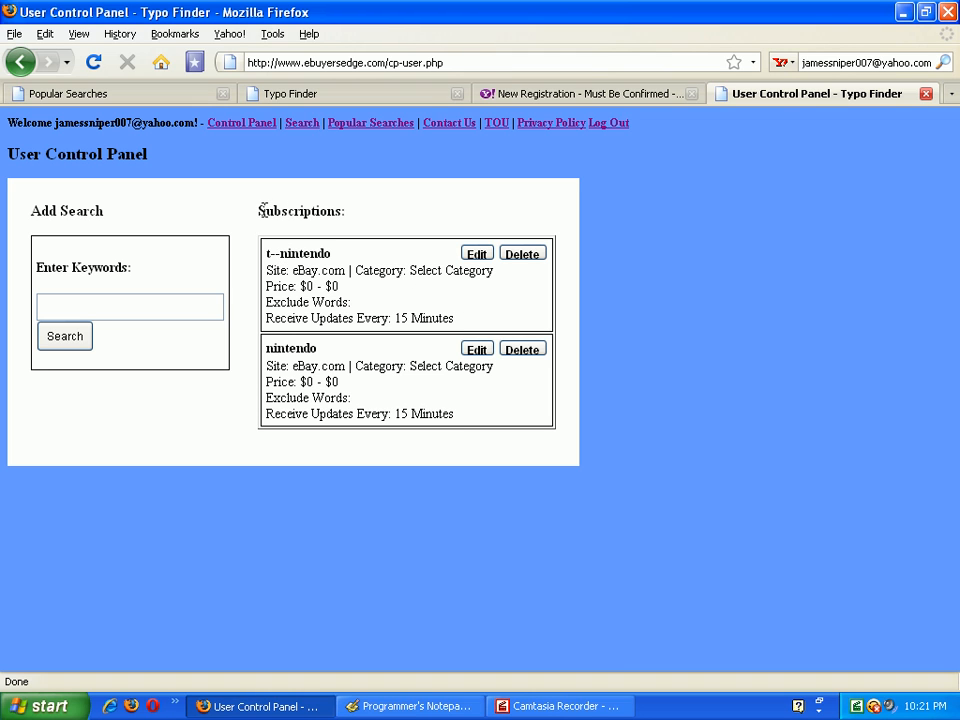
mouse_move(310, 300)
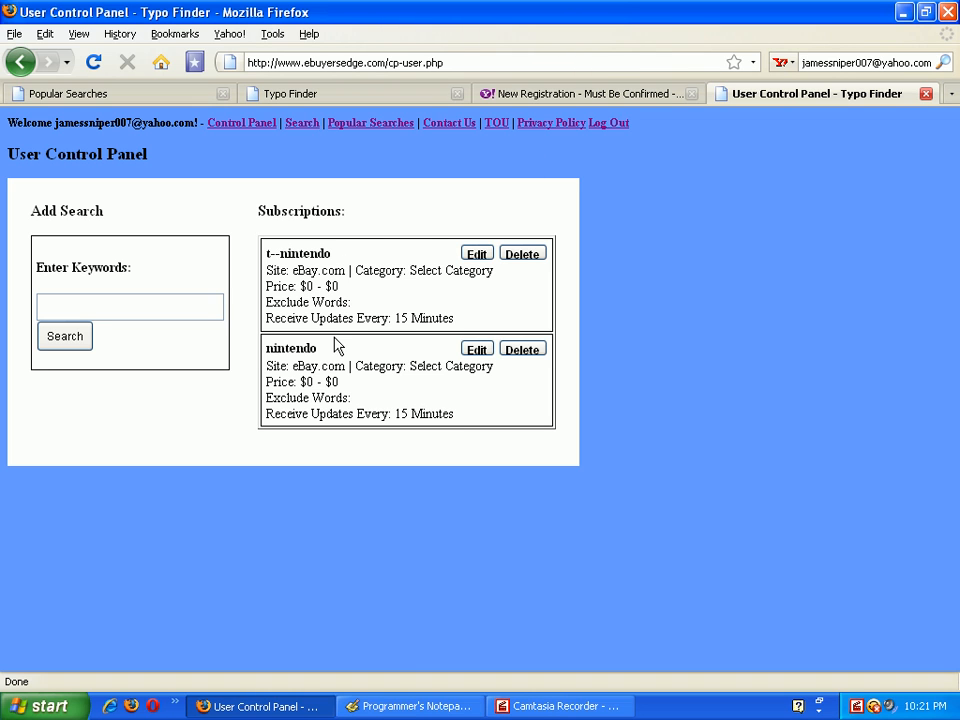
mouse_move(316, 312)
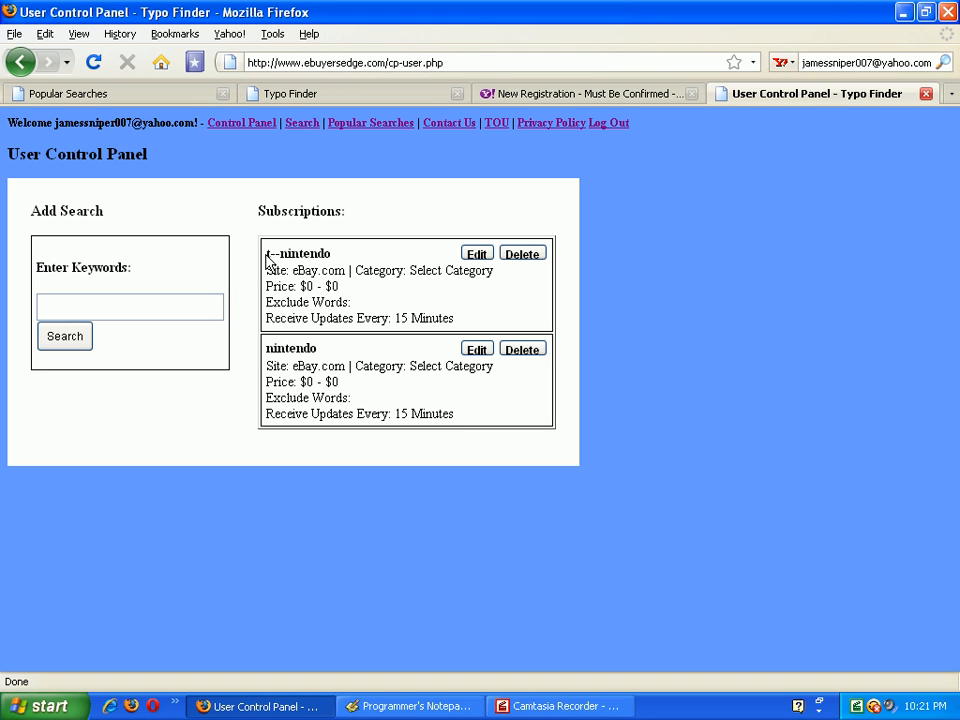
mouse_move(360, 320)
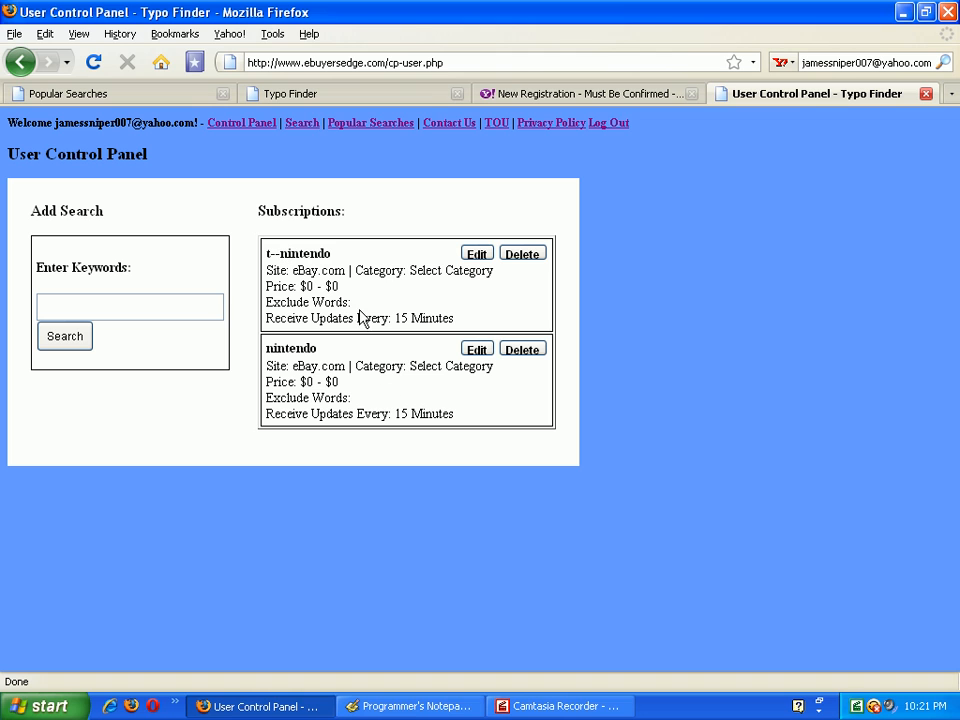
mouse_move(302, 268)
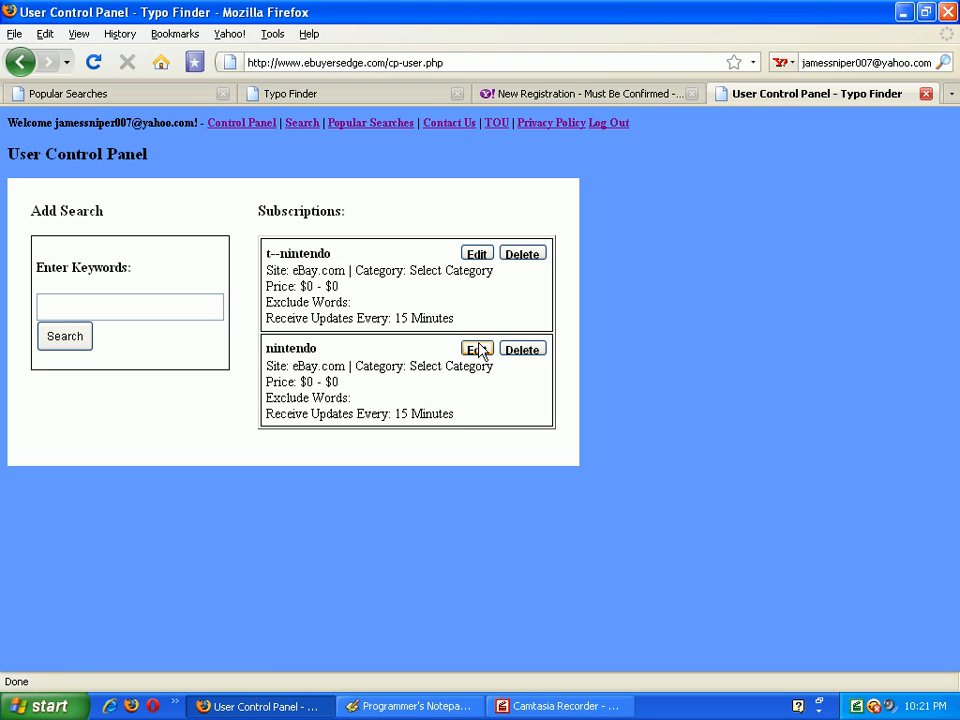
click(476, 348)
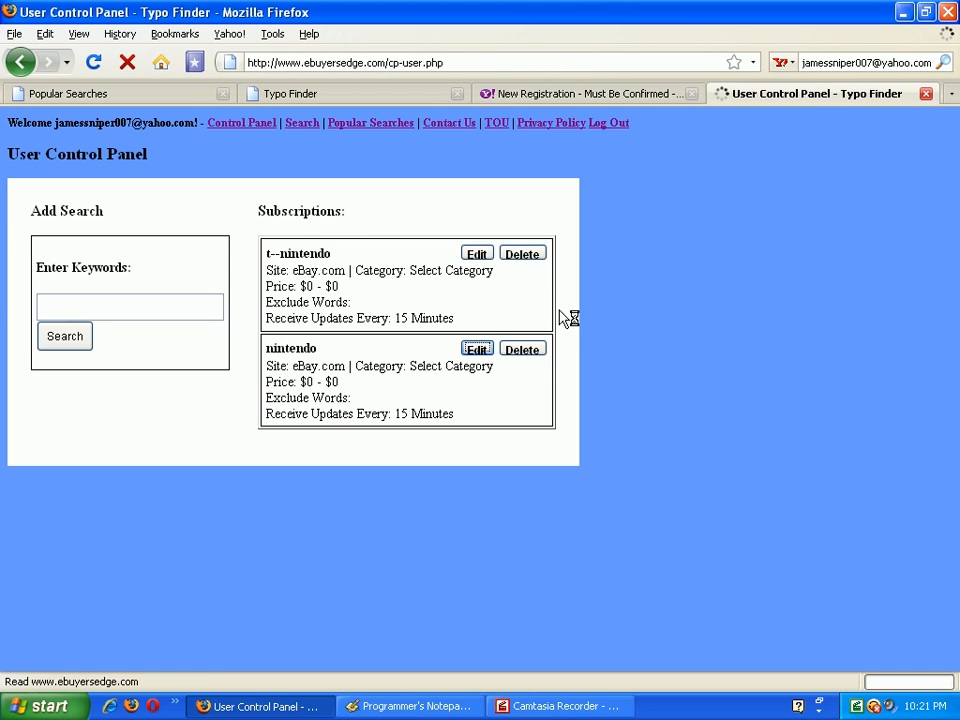
Edit the nintendo subscription to Video Games, excluding blue and red, updating every 5 minutes, and save
click(476, 348)
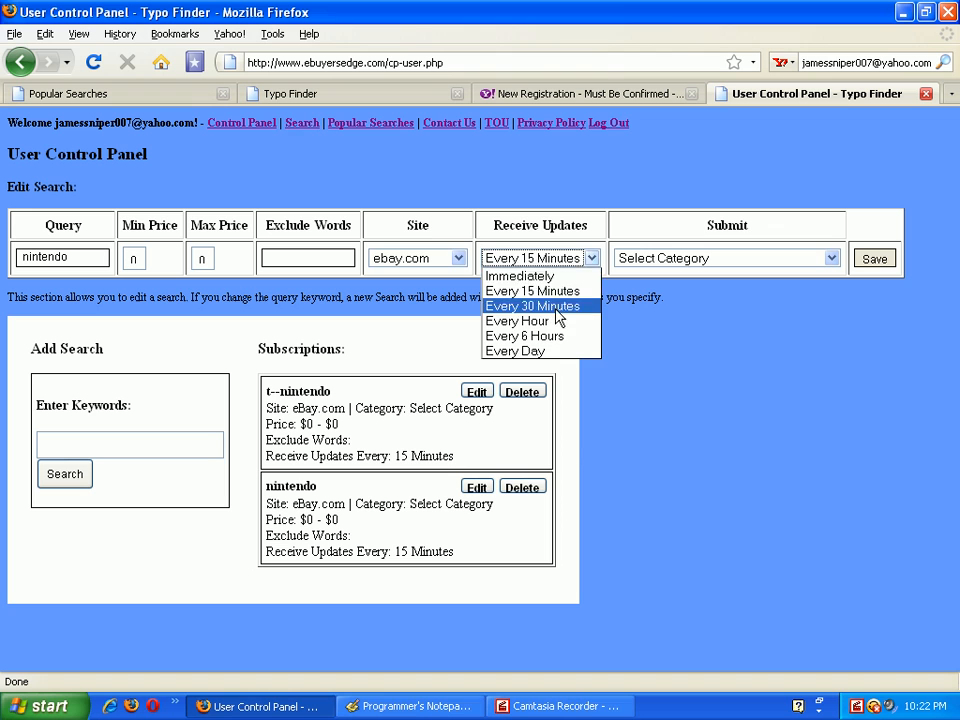
click(520, 276)
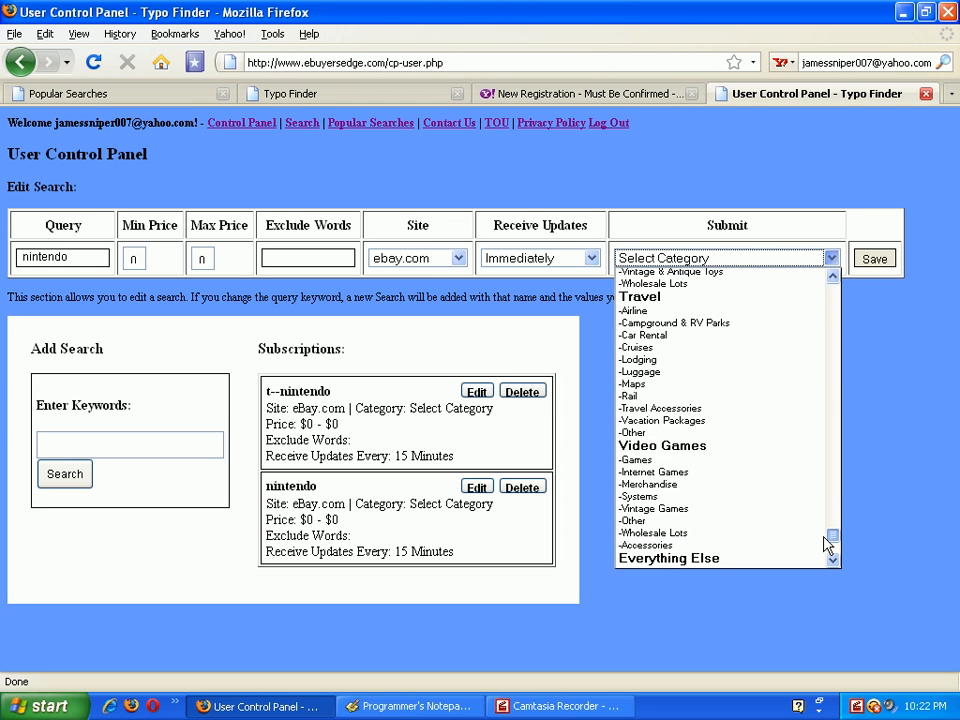
click(662, 444)
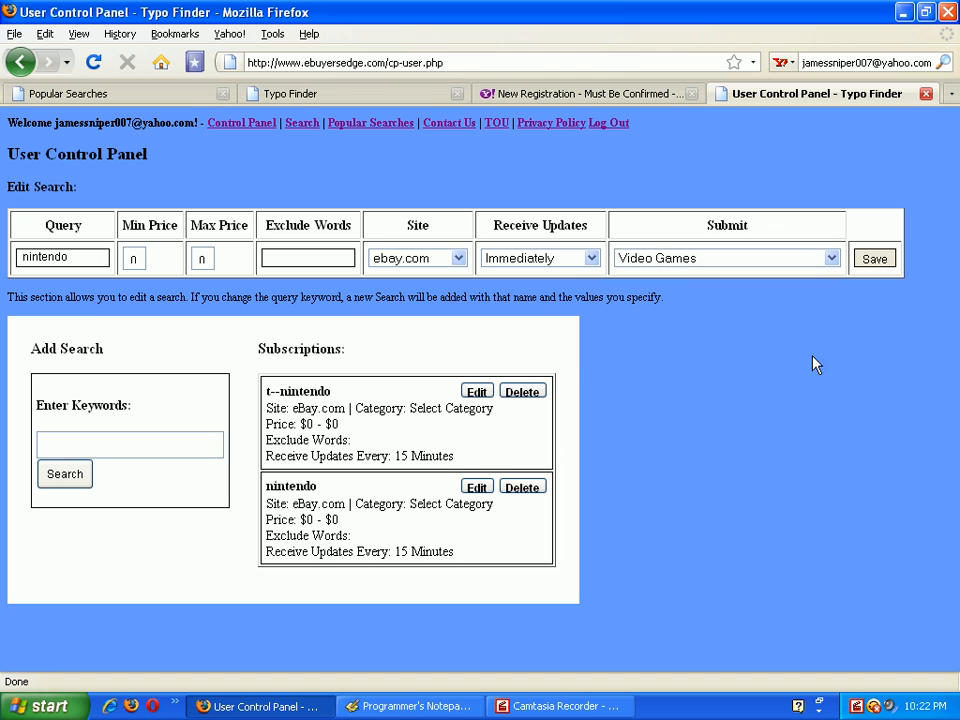
click(308, 258)
text(blue, red)
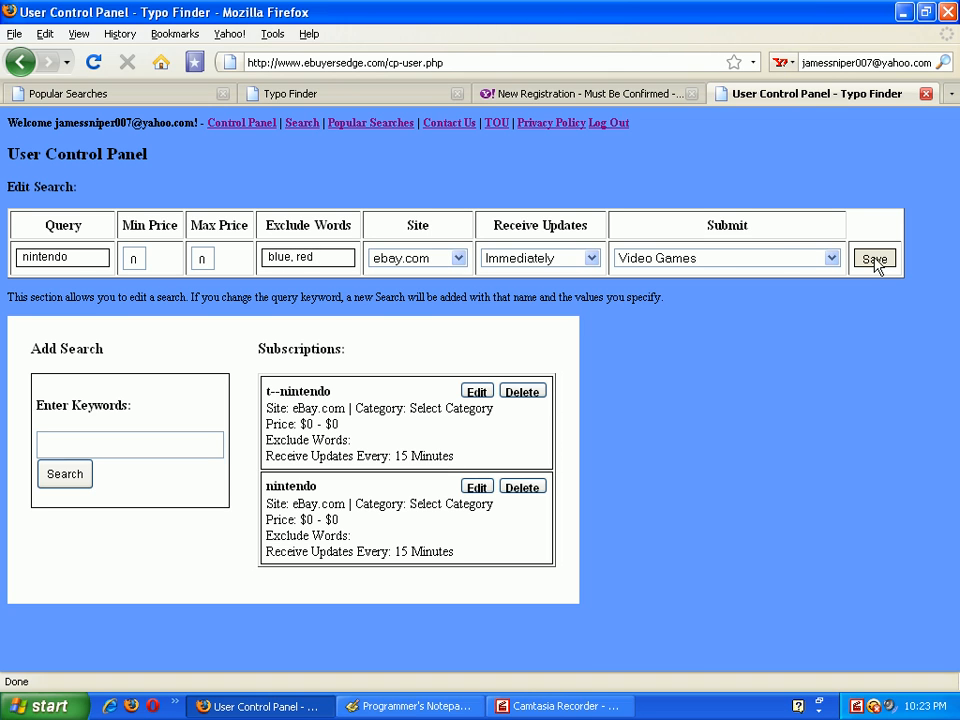
click(874, 258)
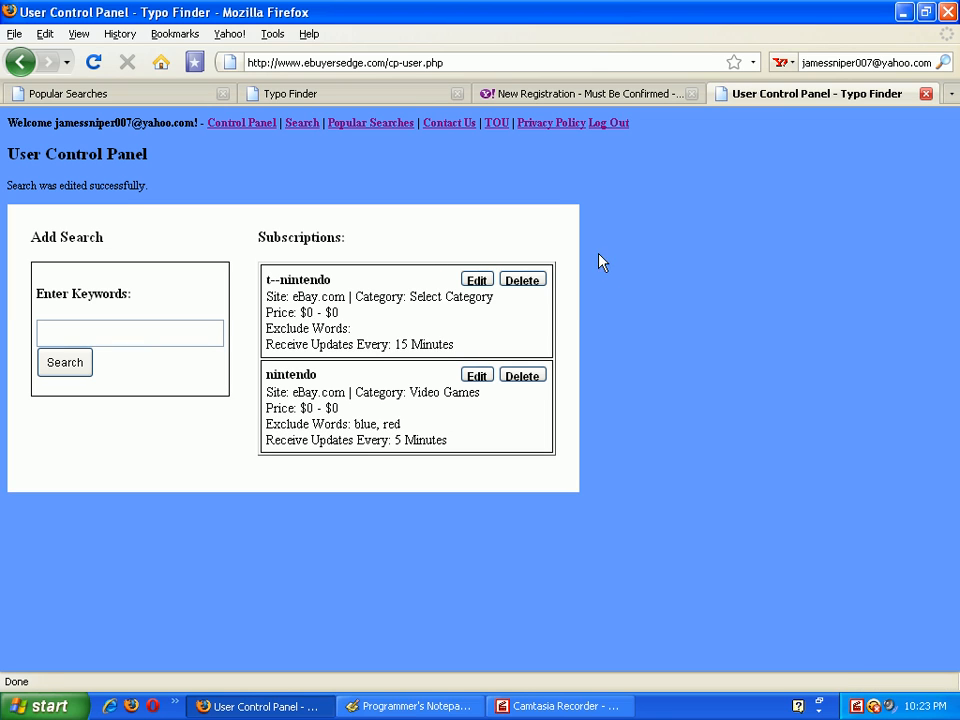
mouse_move(400, 442)
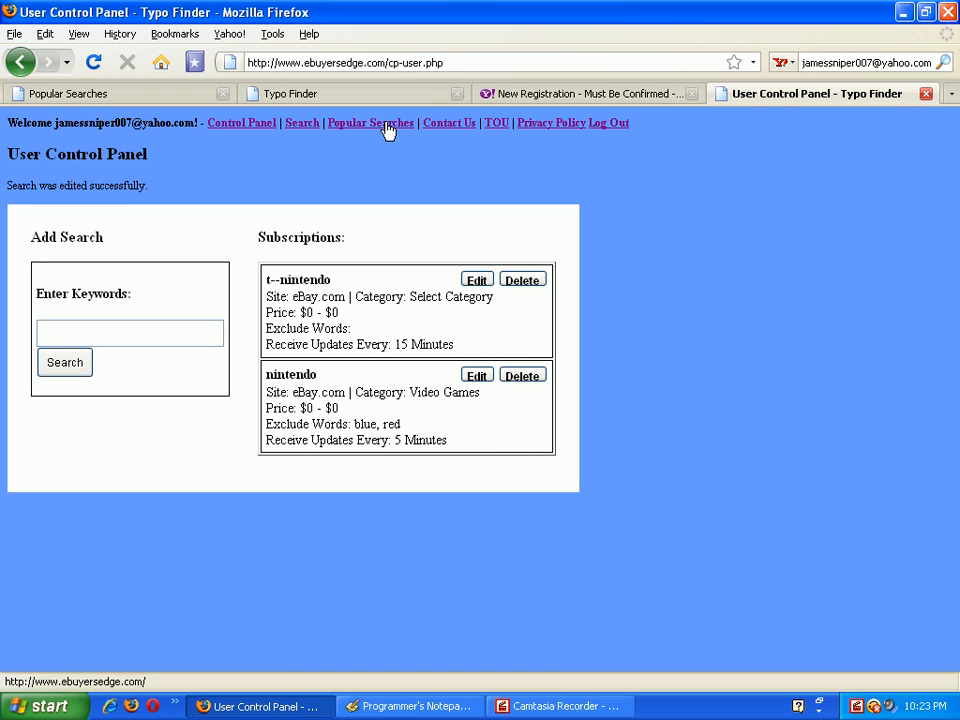
Go to Popular Searches and show the Electronics category's misspelled keyword list
click(370, 122)
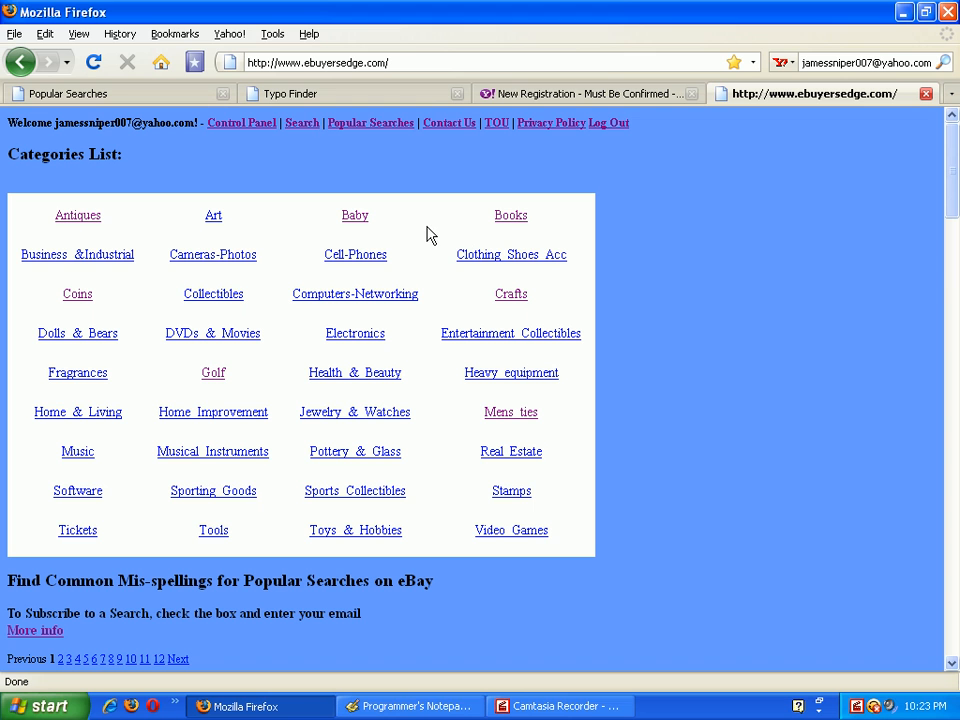
mouse_move(432, 218)
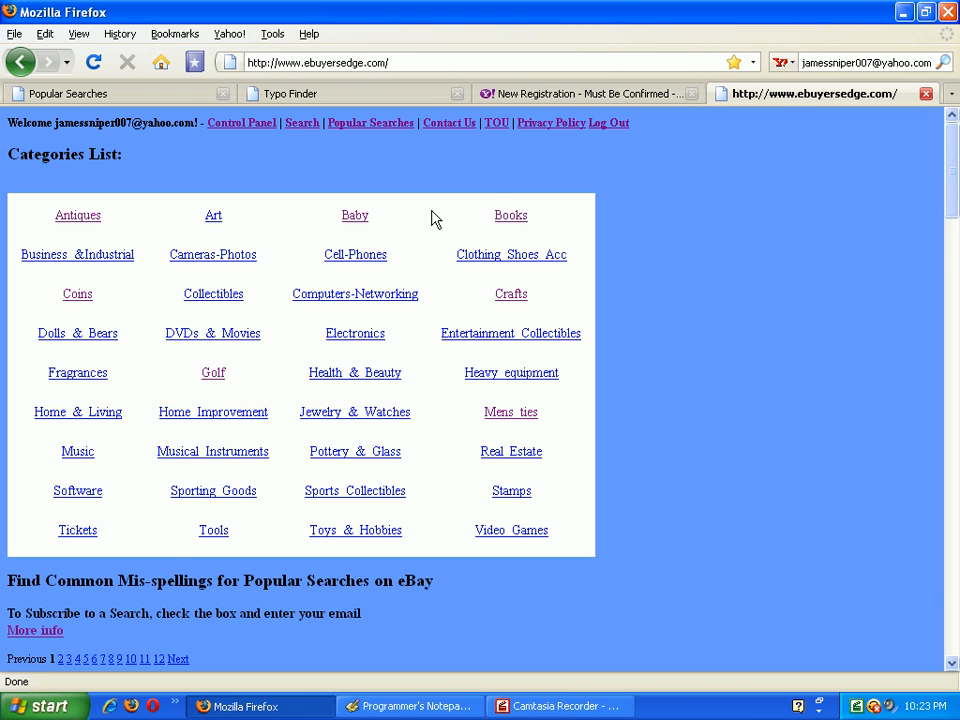
scroll(down, 3)
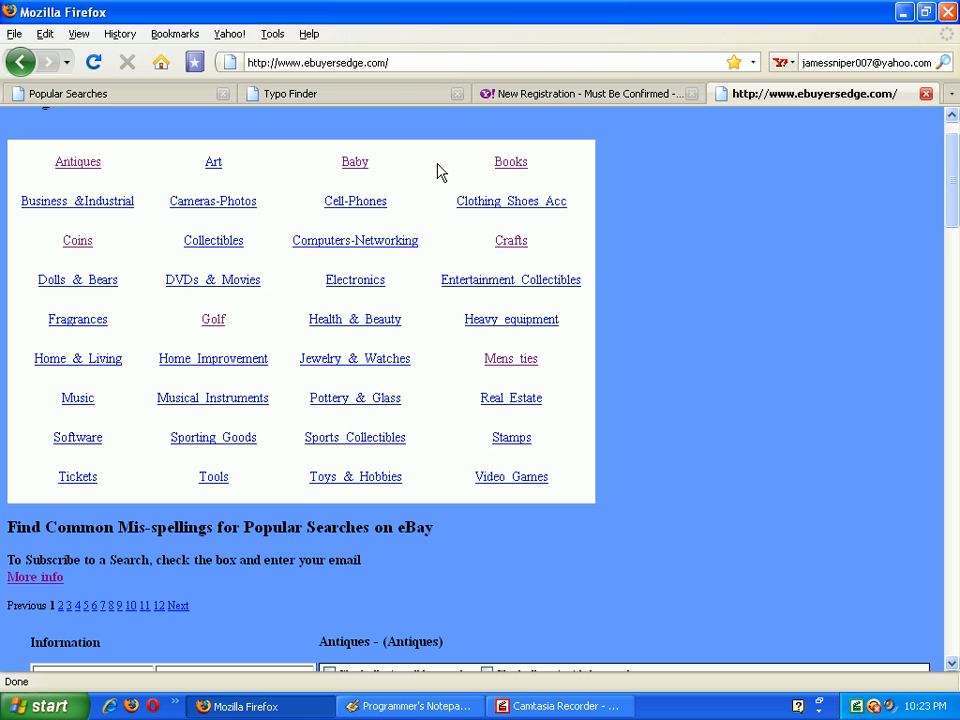
mouse_move(420, 418)
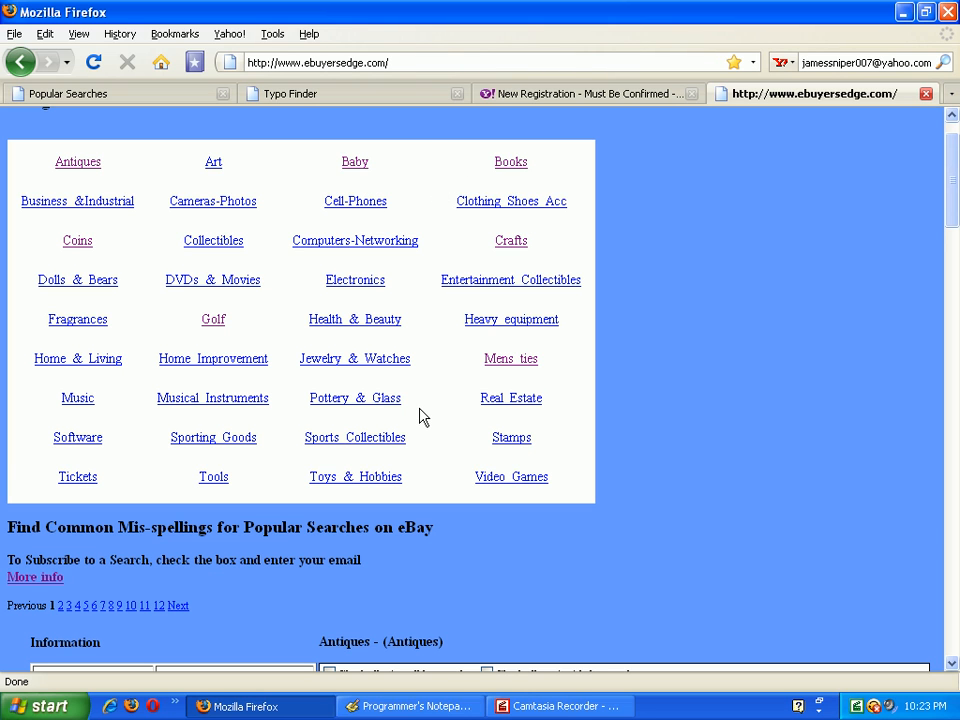
mouse_move(510, 358)
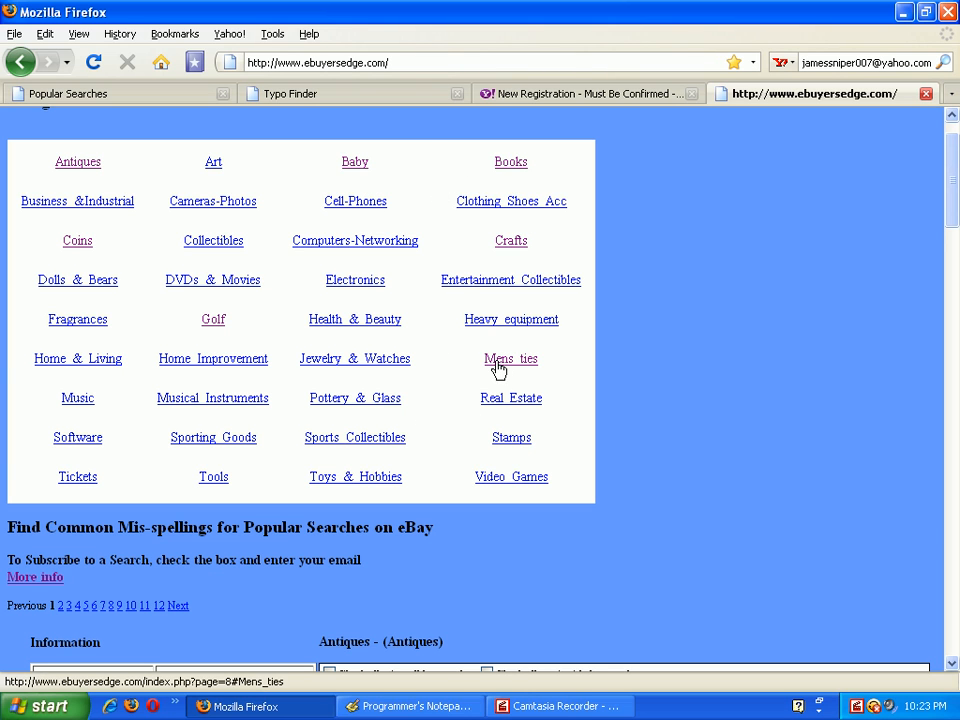
mouse_move(462, 368)
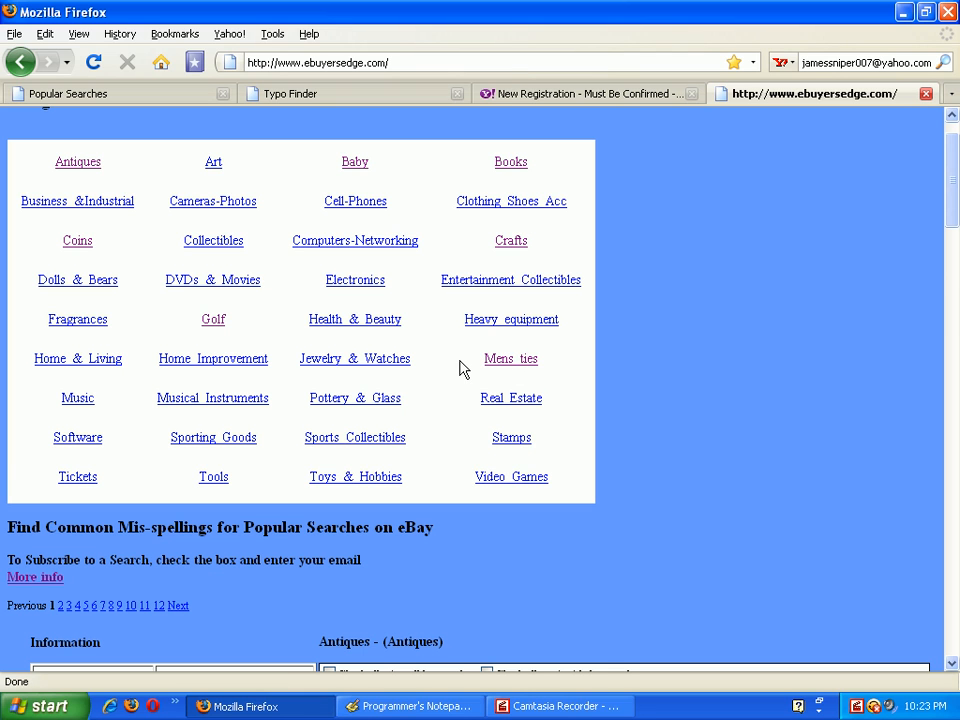
mouse_move(208, 332)
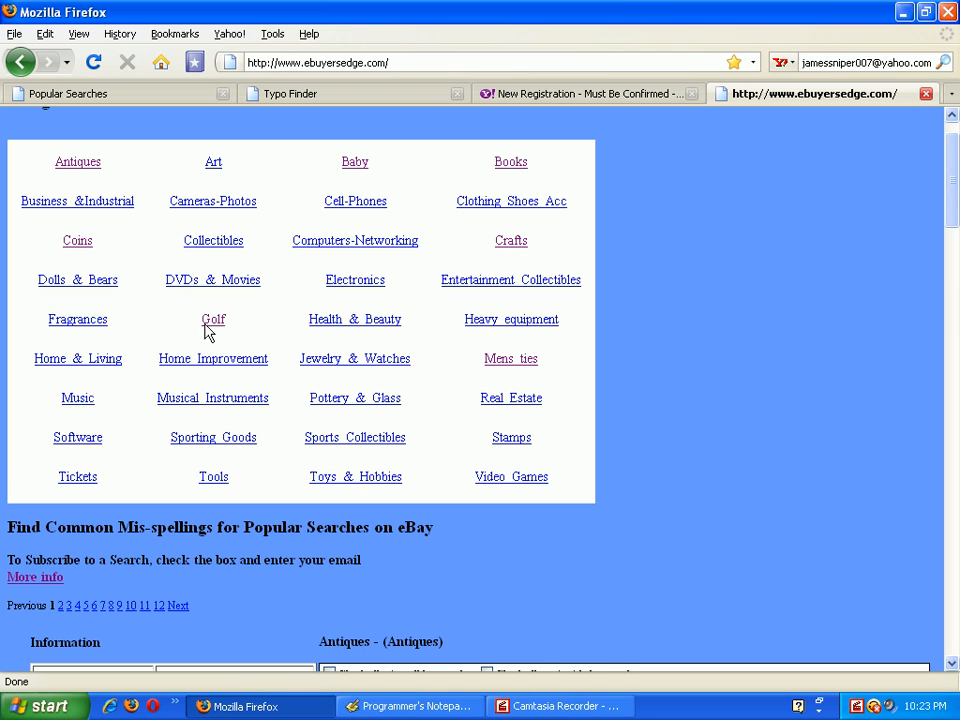
mouse_move(436, 318)
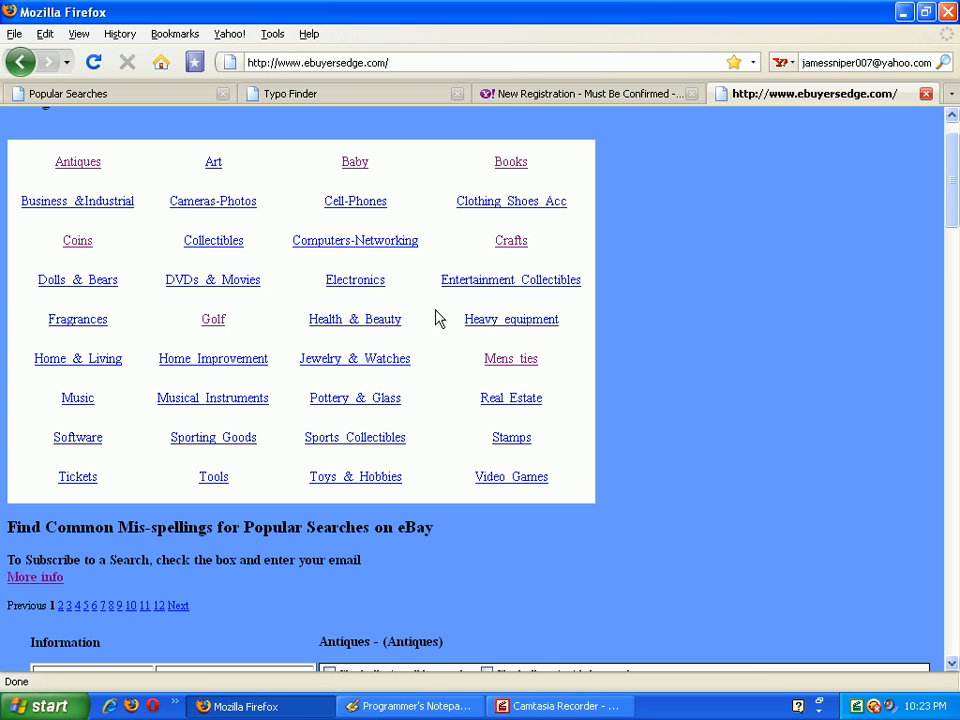
mouse_move(212, 244)
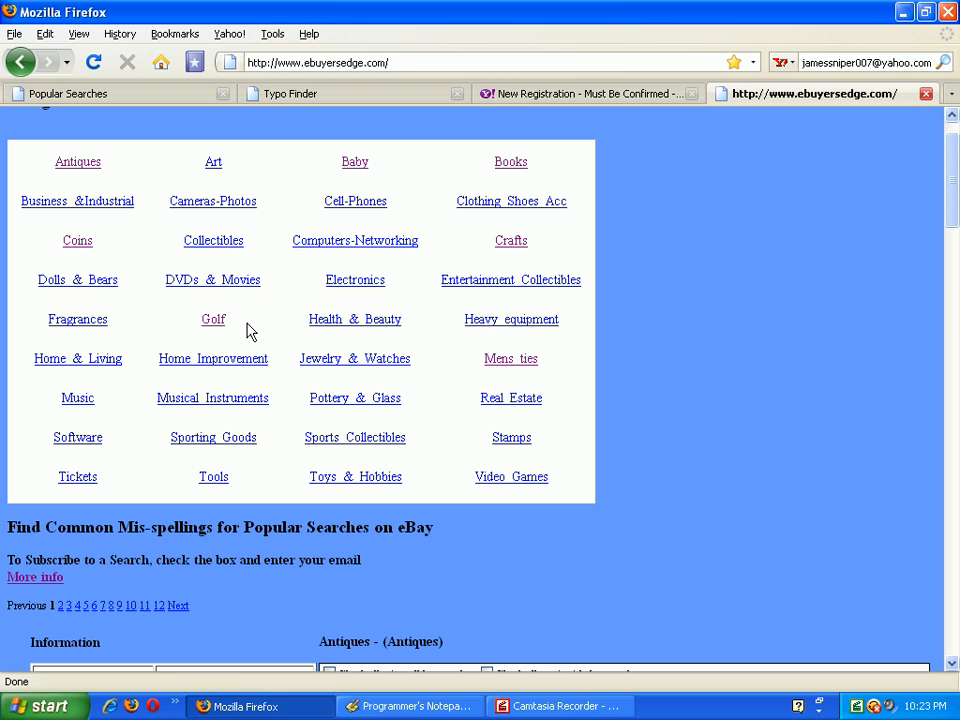
mouse_move(228, 172)
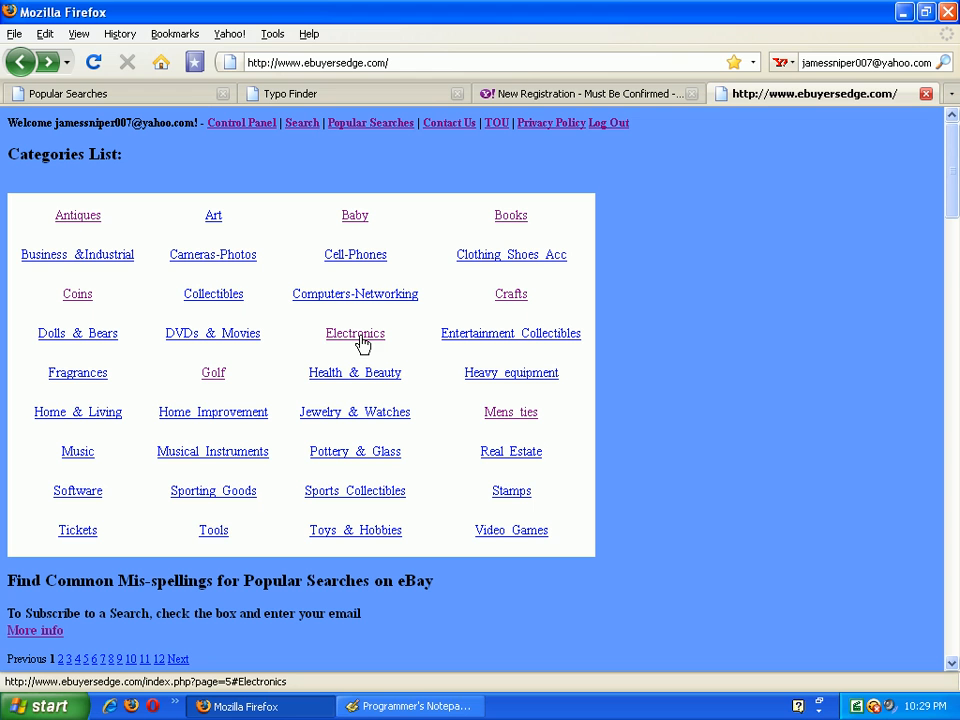
click(356, 332)
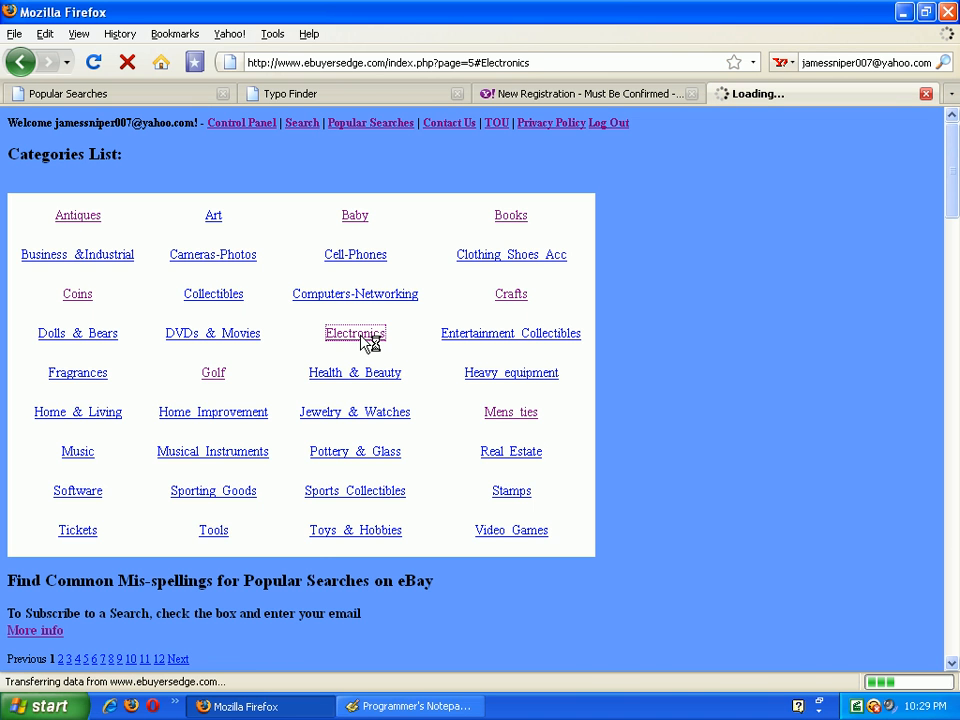
click(356, 332)
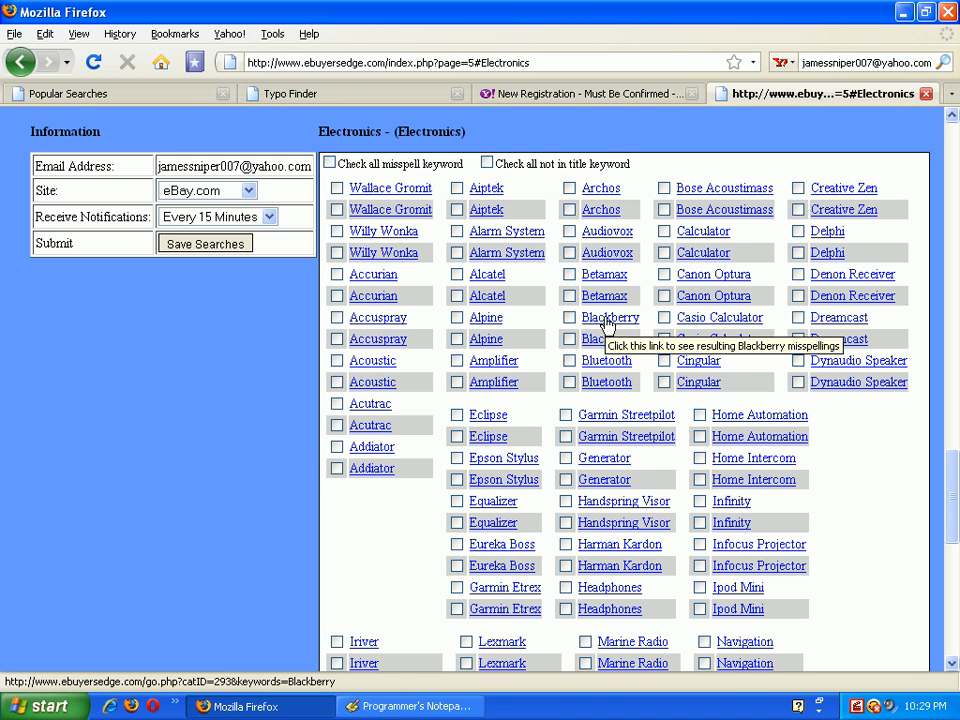
Preview the Blackberry misspelling results, then mark Blackberry for saving
click(610, 316)
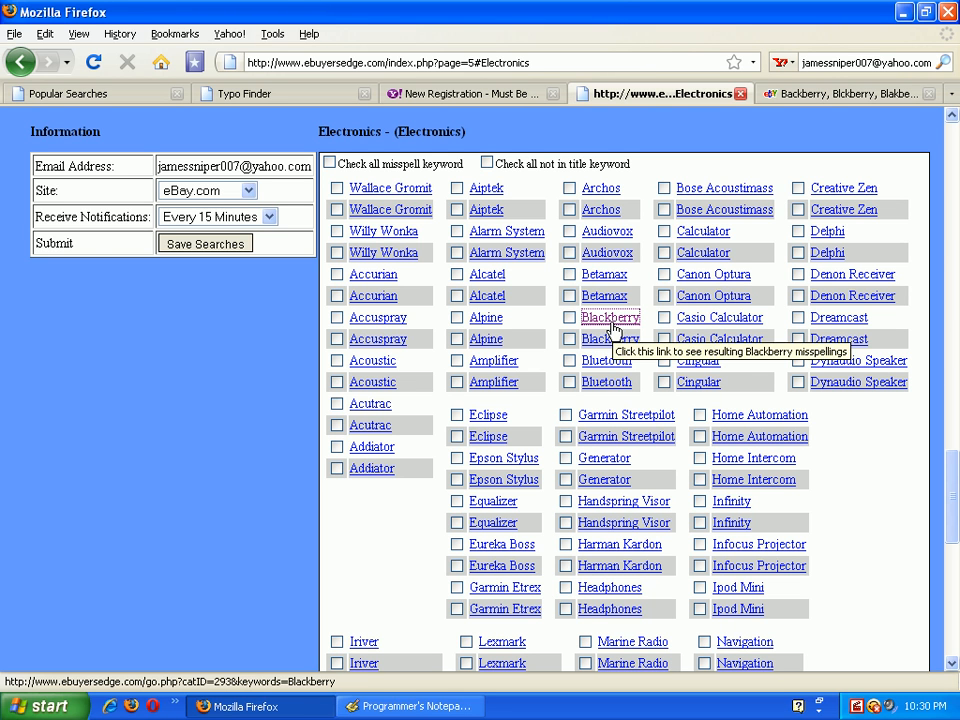
click(608, 316)
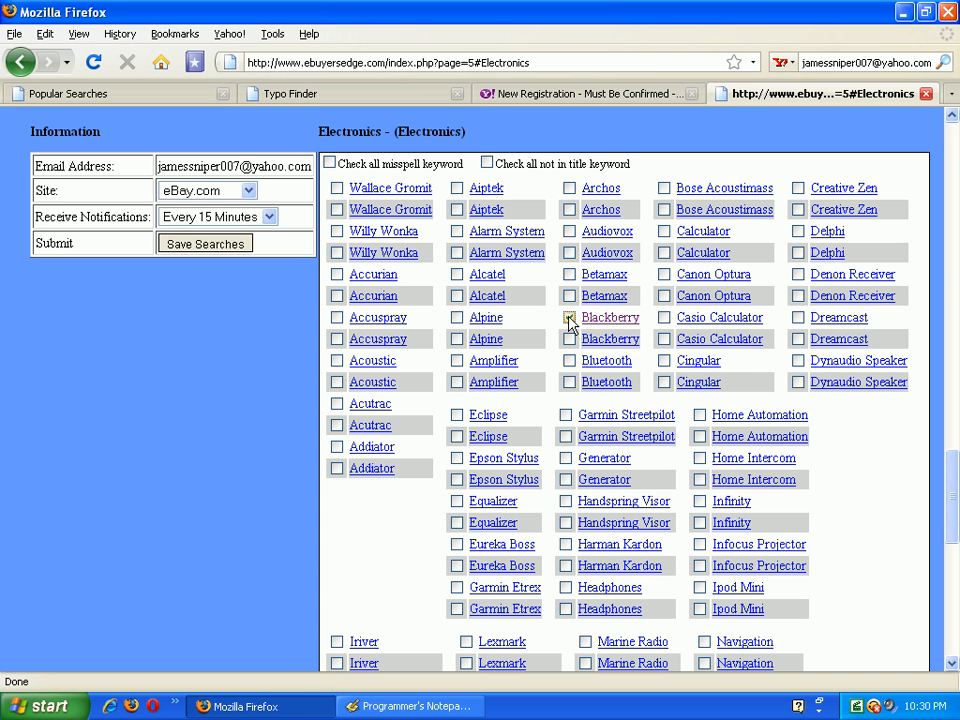
click(570, 316)
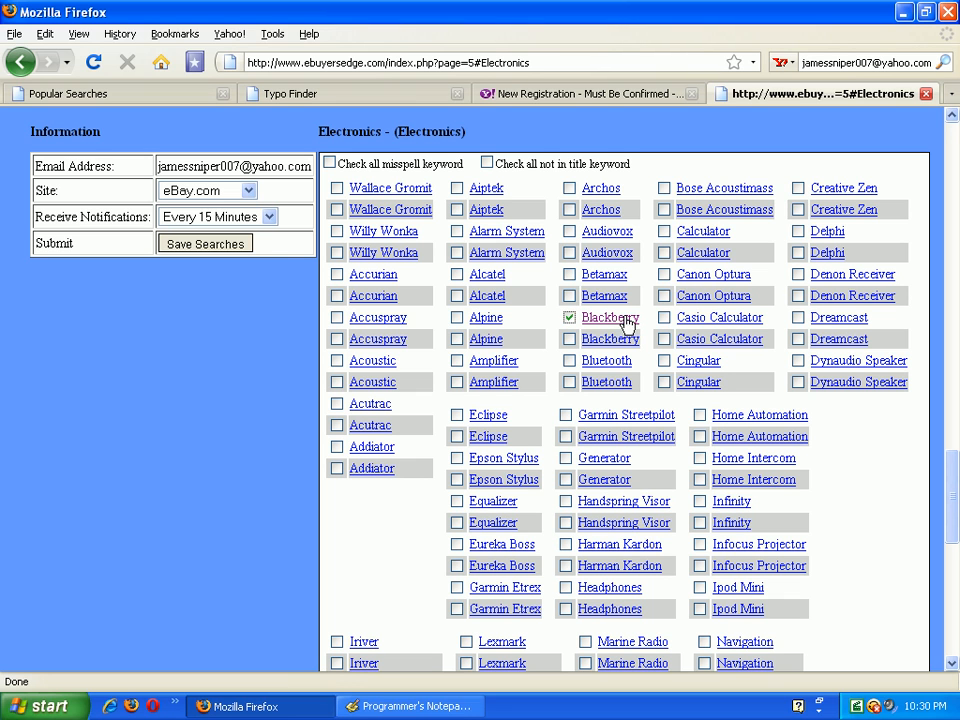
mouse_move(664, 232)
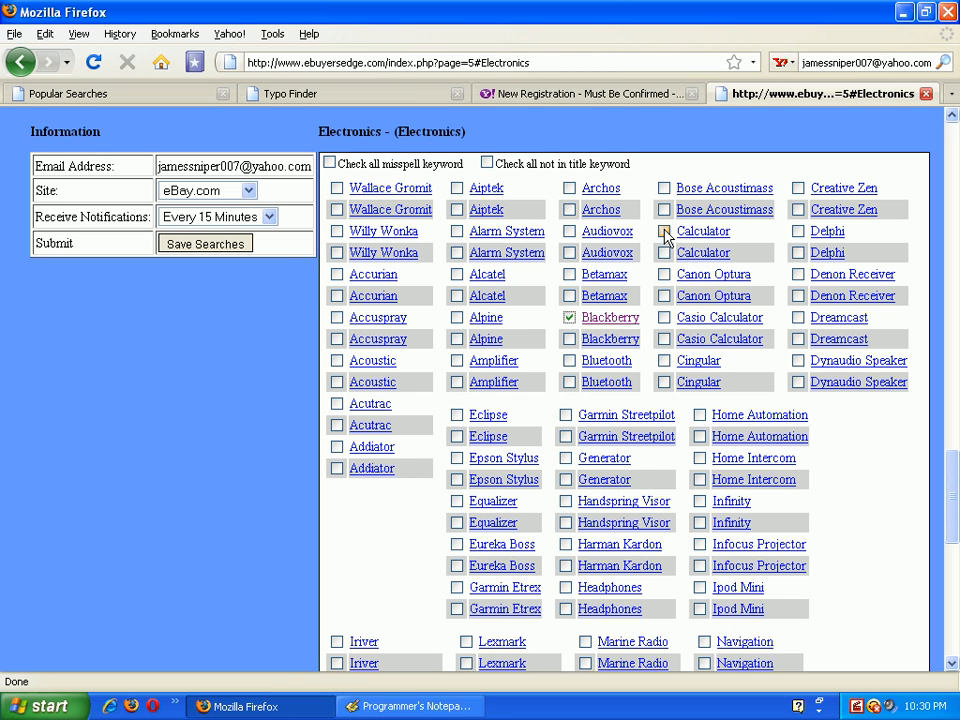
click(664, 232)
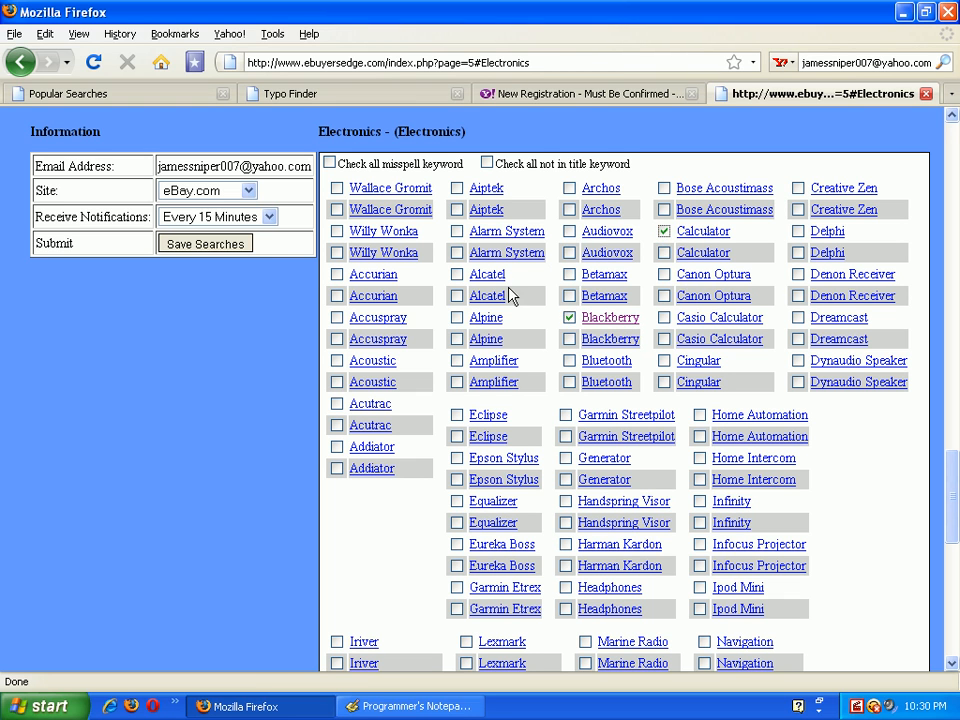
Tick Amplifier alongside Bose Acoustimass and Calculator and save the searches with 15-minute alerts
click(456, 360)
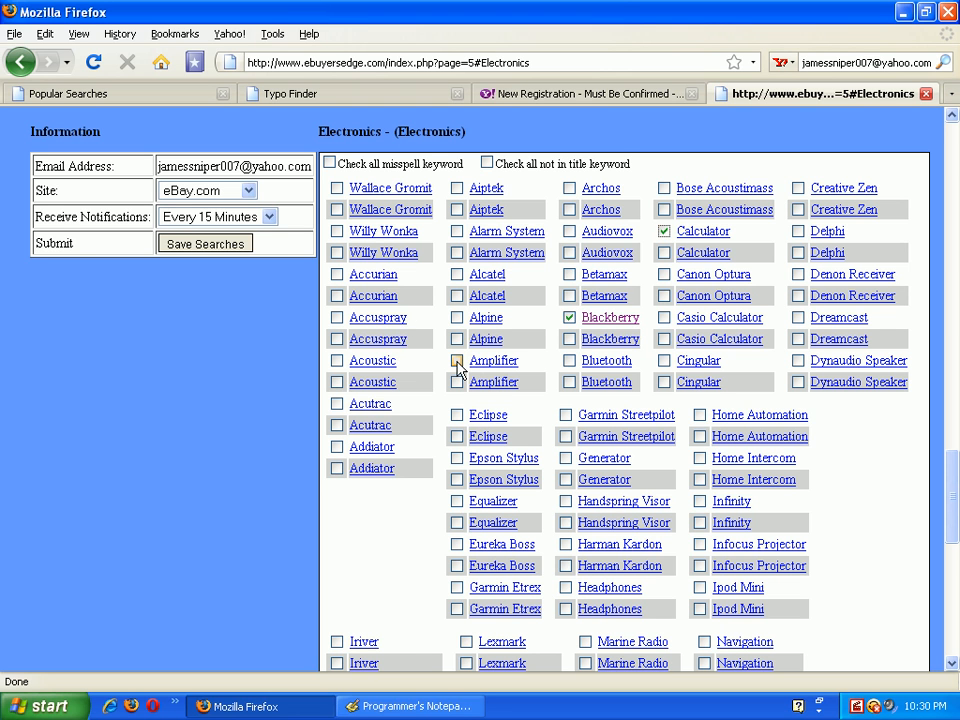
scroll(down, 3)
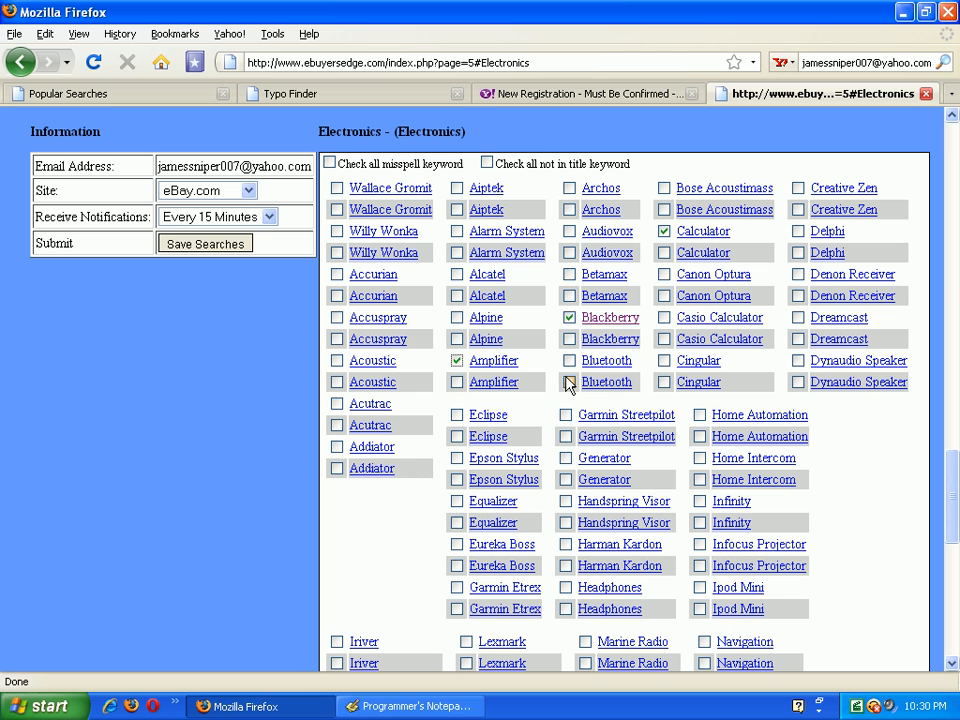
mouse_move(704, 232)
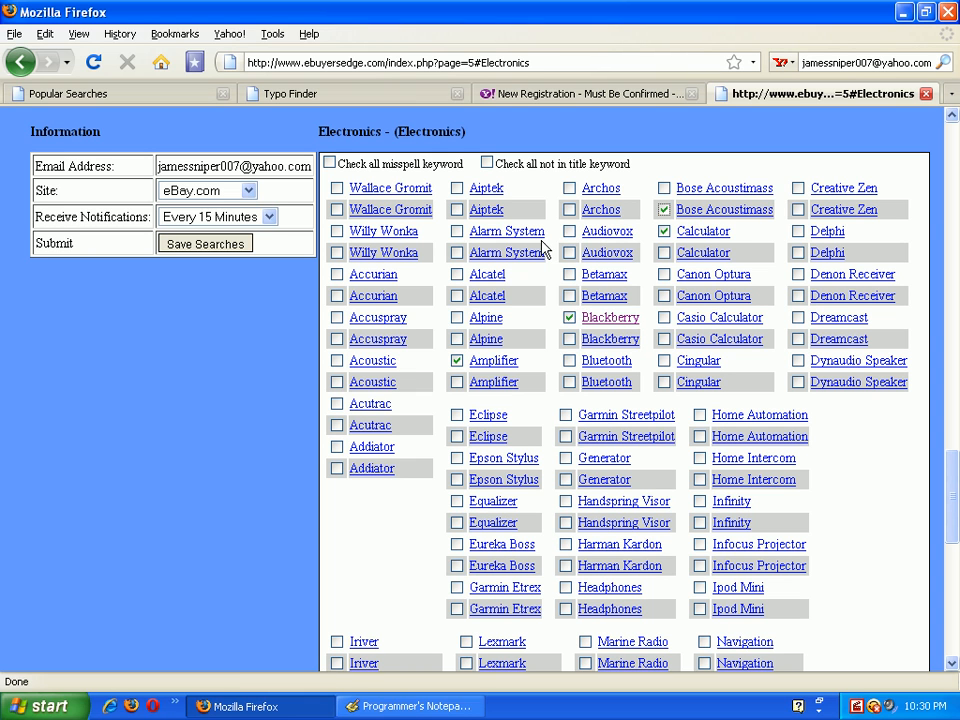
mouse_move(384, 252)
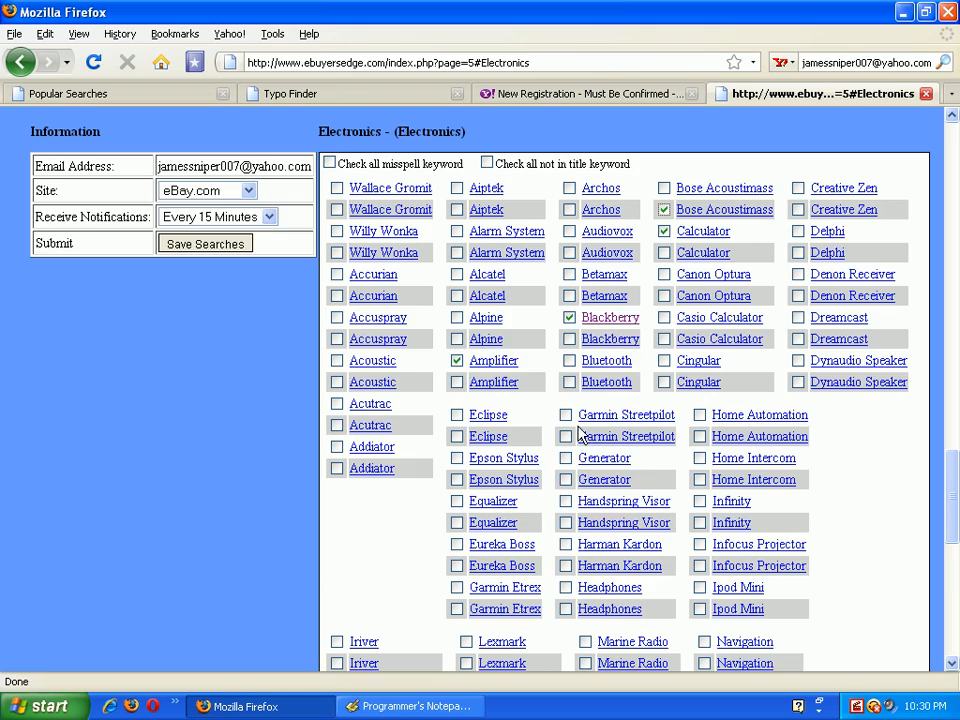
scroll(down, 3)
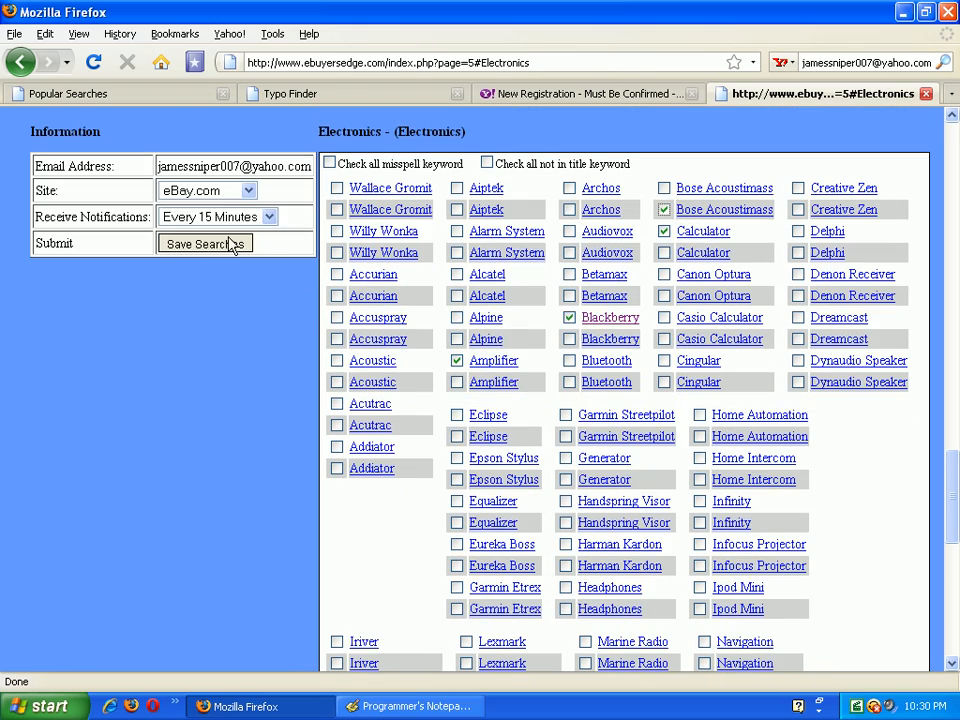
click(216, 216)
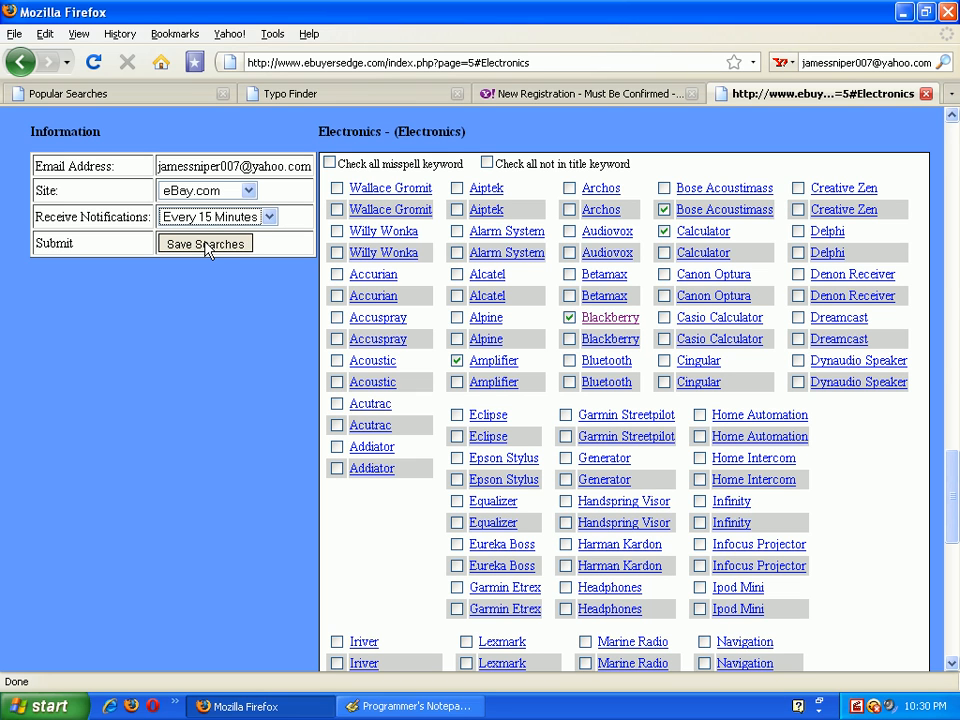
Review the confirmation of the four new searches and go to the saved-searches control panel
click(204, 244)
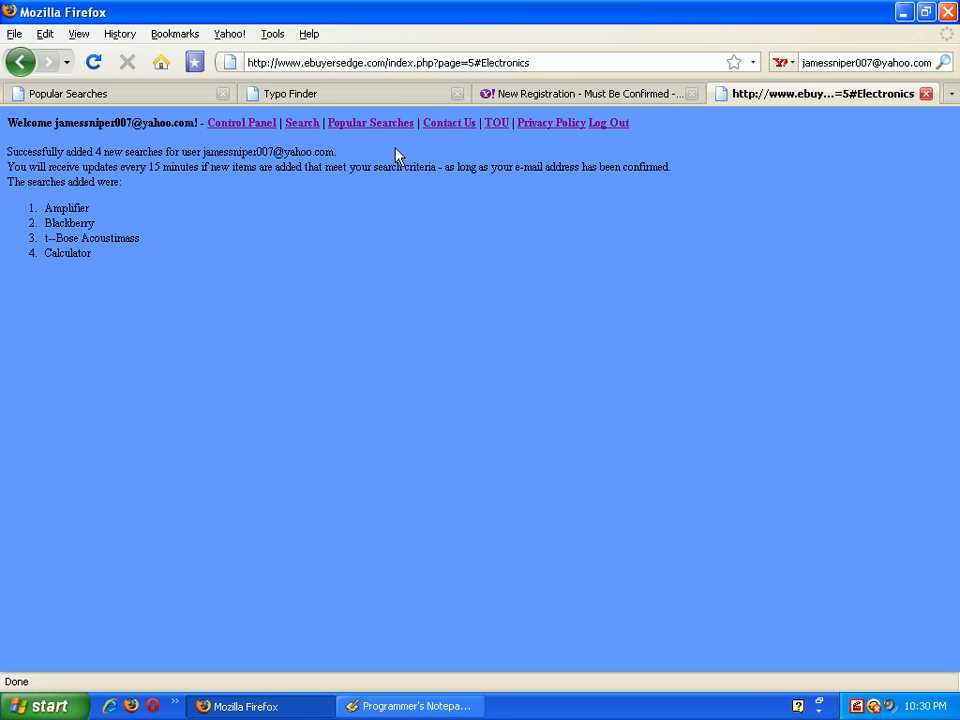
mouse_move(78, 210)
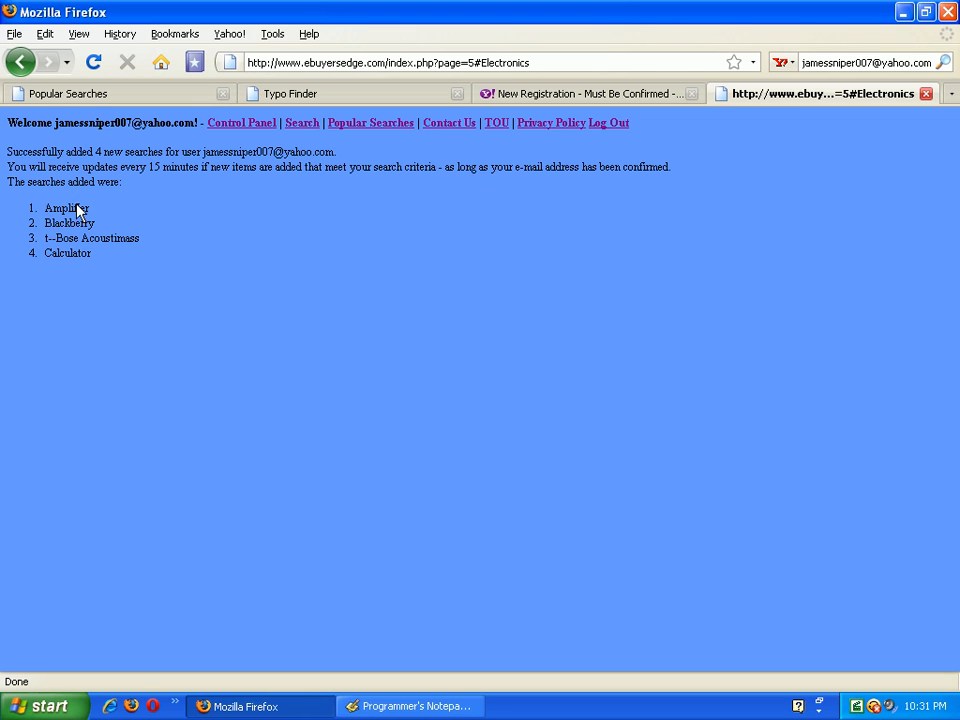
mouse_move(270, 136)
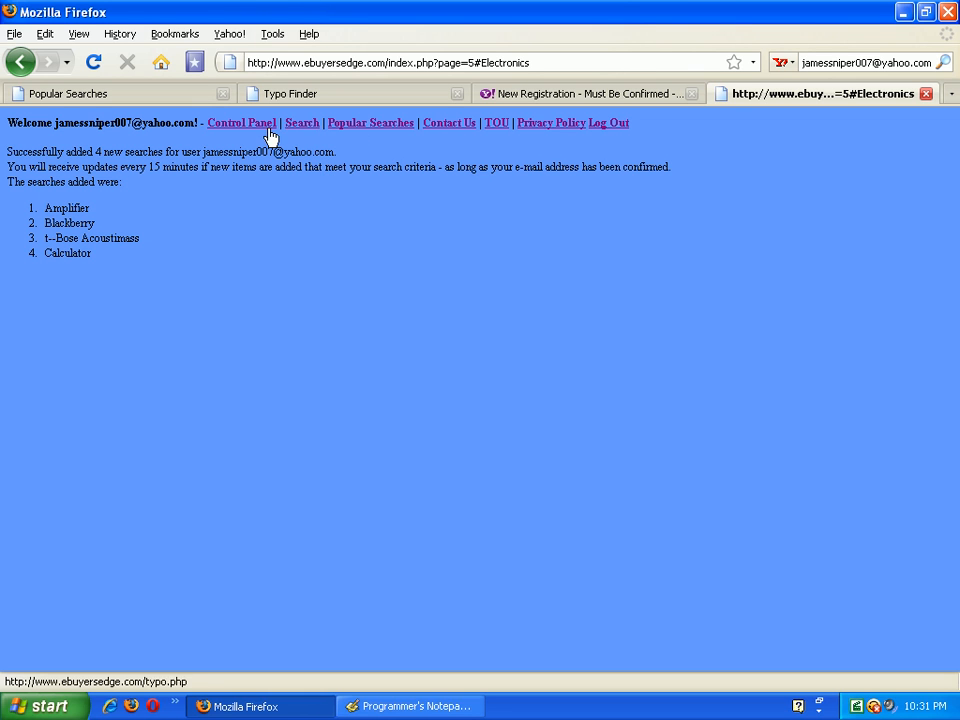
click(240, 122)
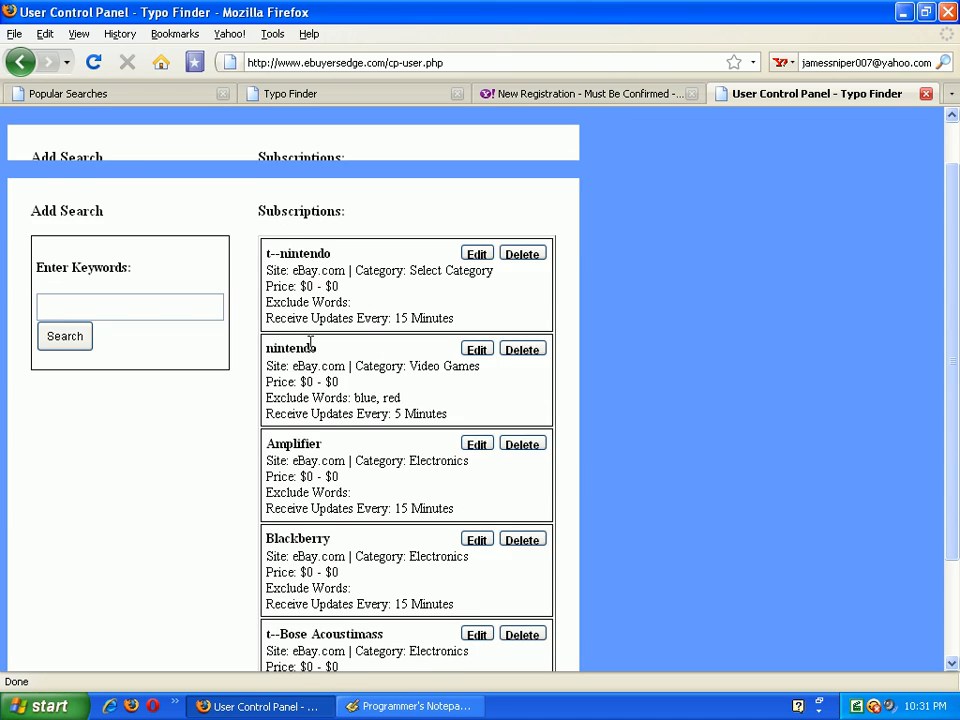
Check the Amplifier, Blackberry, Bose Acoustimass and Calculator subscriptions, then switch to the Yahoo! Mail alert
scroll(down, 3)
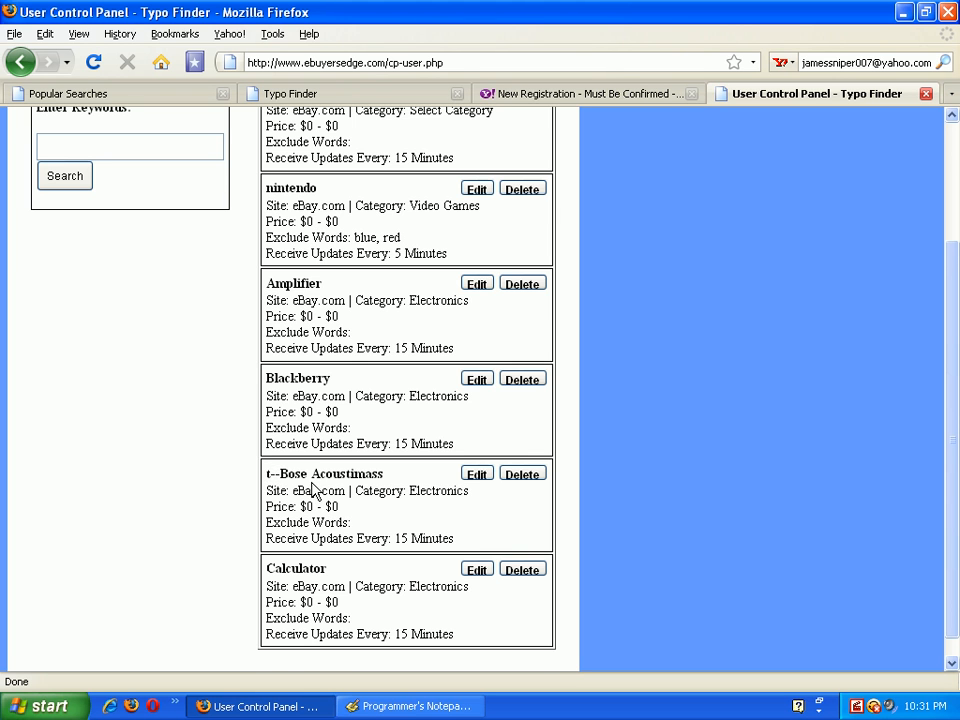
scroll(up, 3)
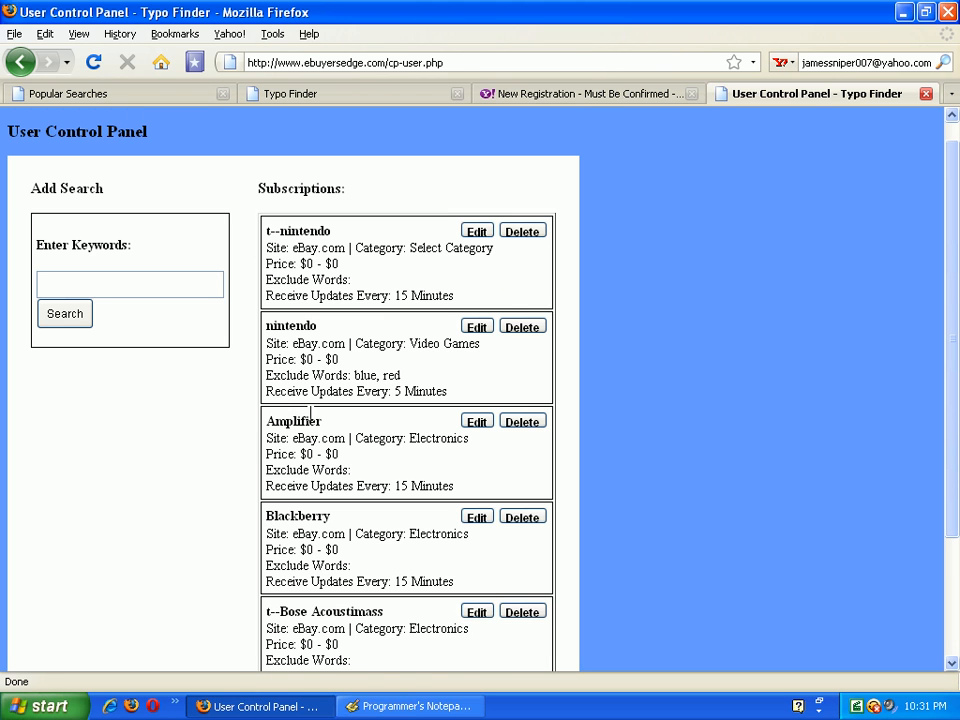
scroll(down, 3)
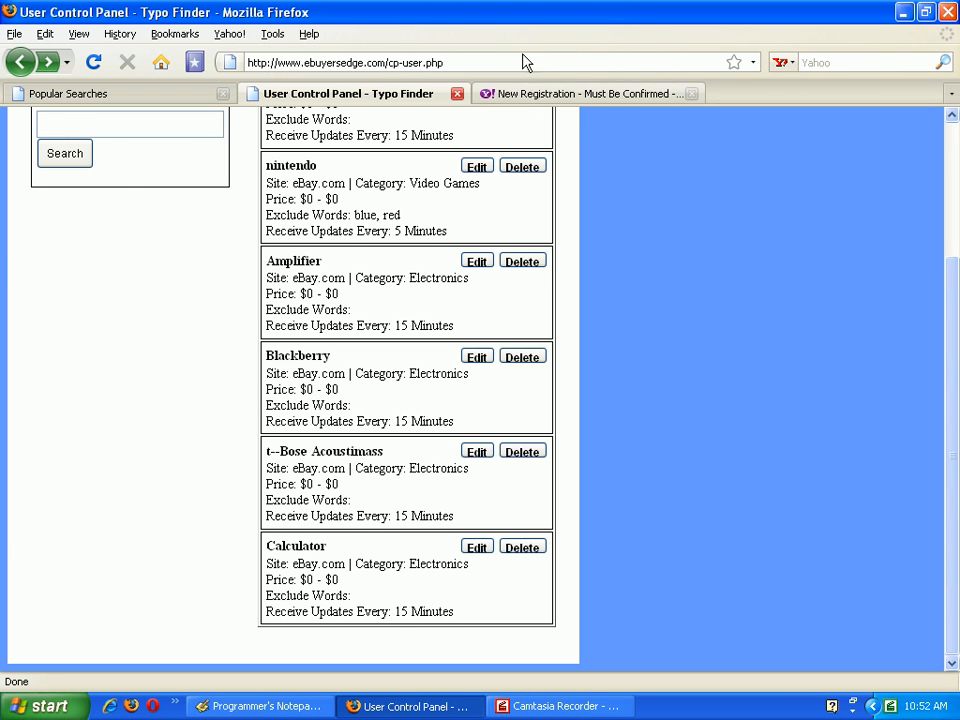
click(584, 94)
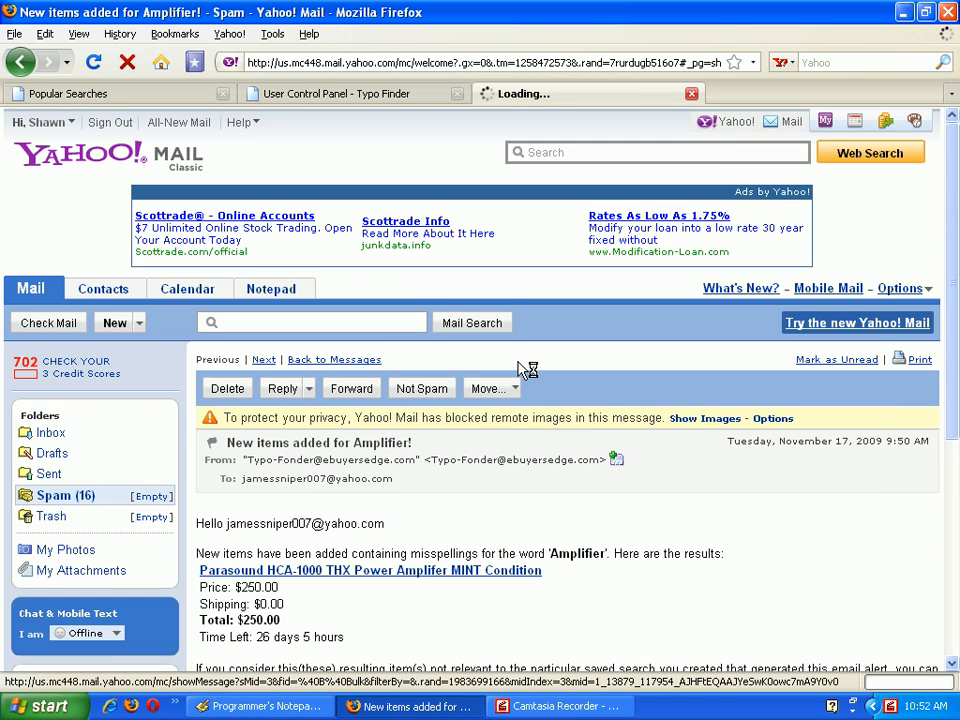
Read the $250 amplifier listing in the alert email and return to the saved searches list
scroll(down, 3)
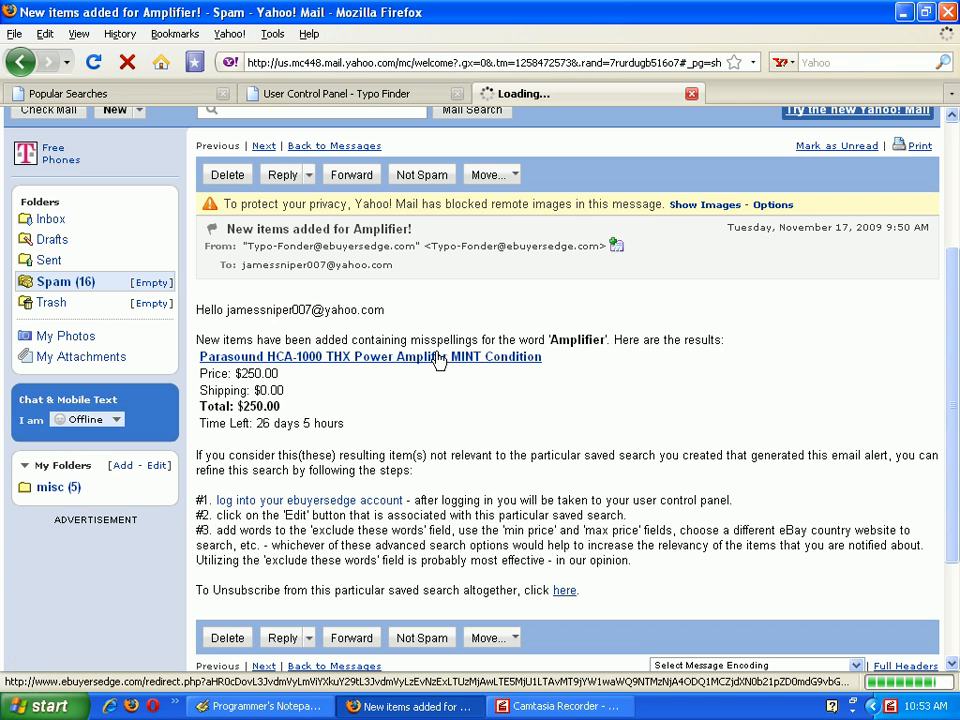
mouse_move(356, 360)
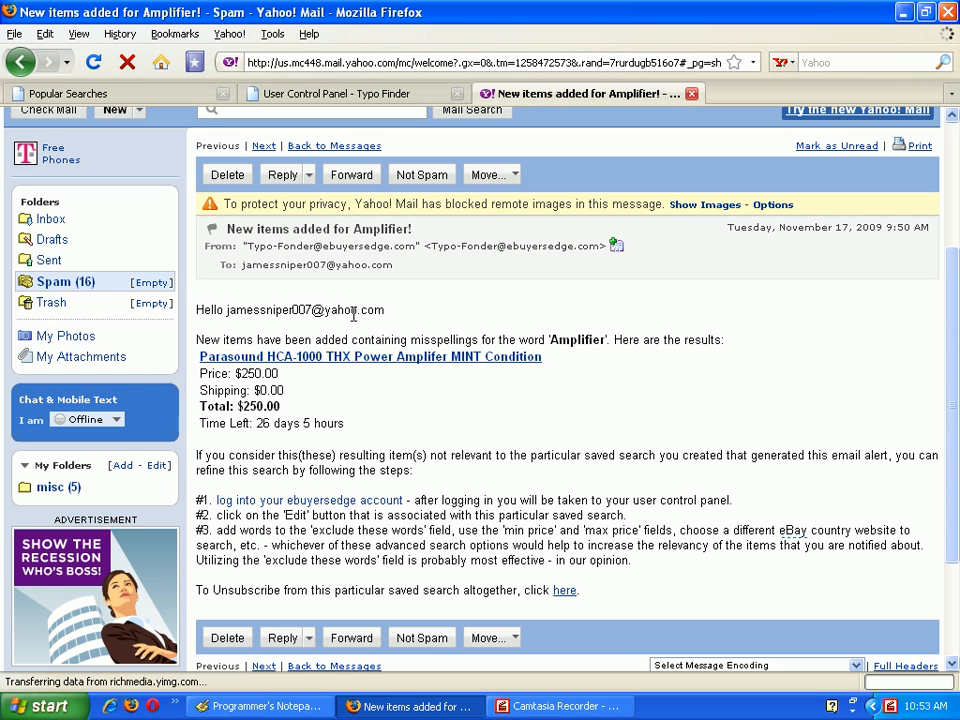
mouse_move(290, 368)
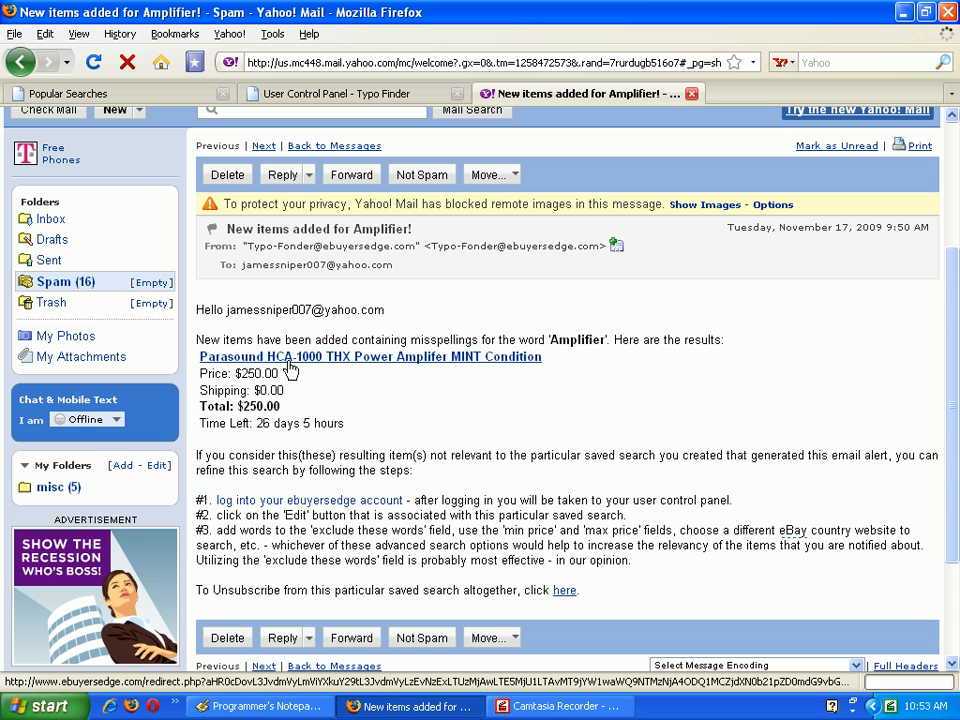
click(340, 94)
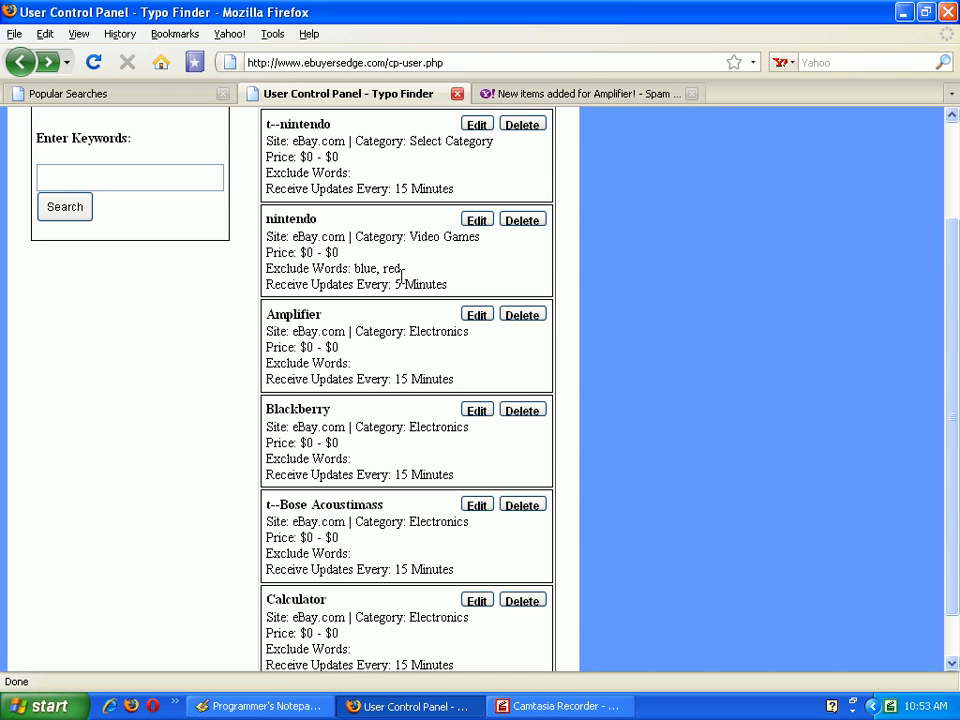
Bring up the Amplifier search's edit form, then switch back to the alert email in Yahoo! Mail
click(476, 314)
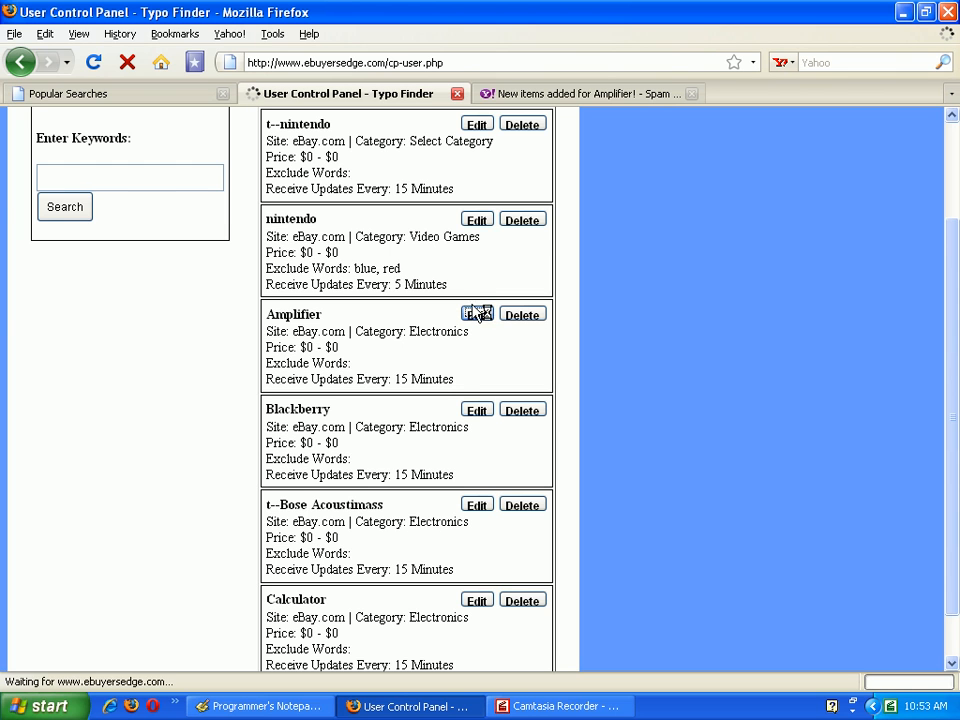
click(476, 314)
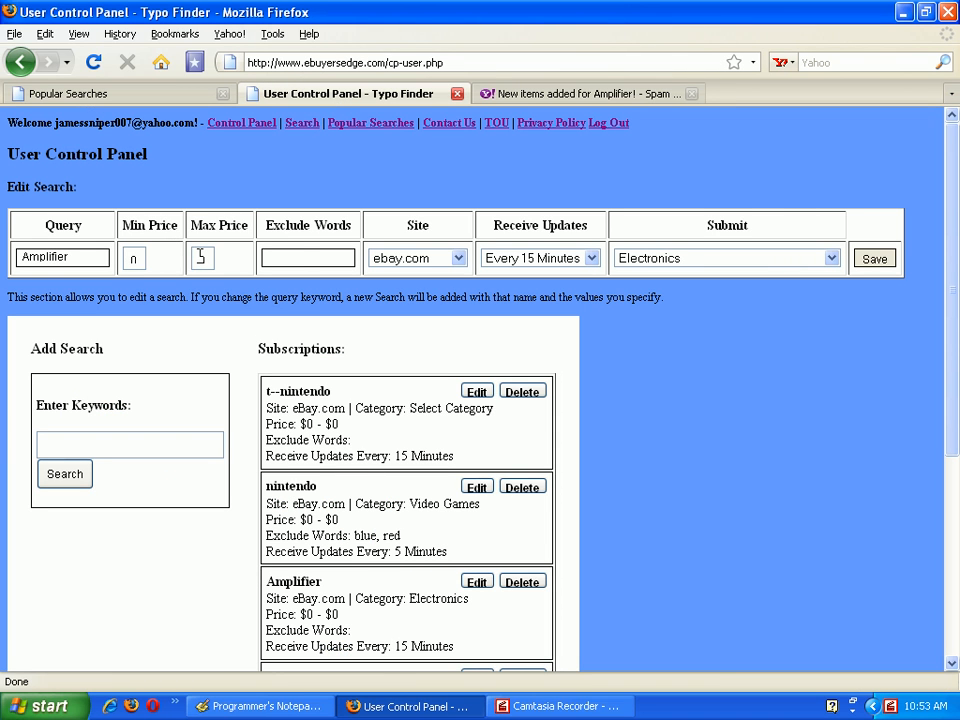
text(n)
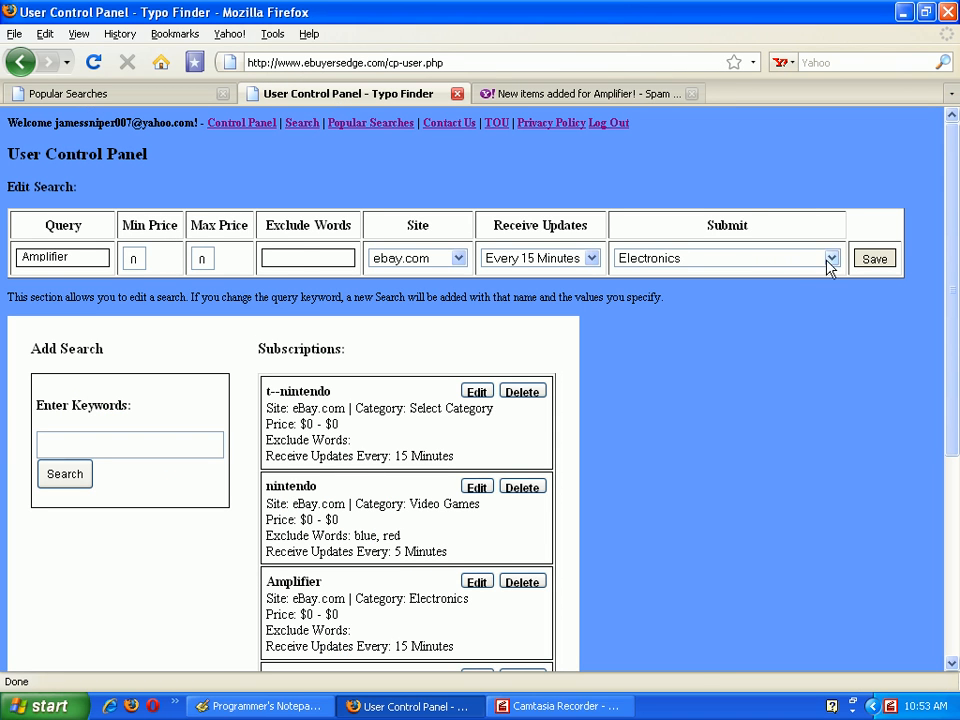
click(576, 94)
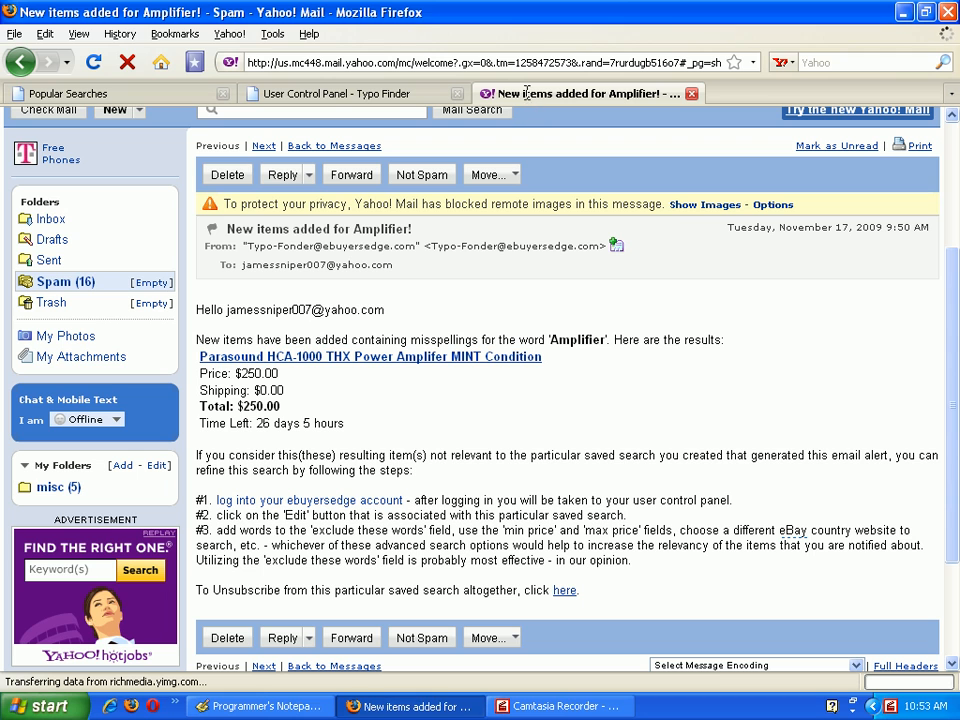
mouse_move(264, 334)
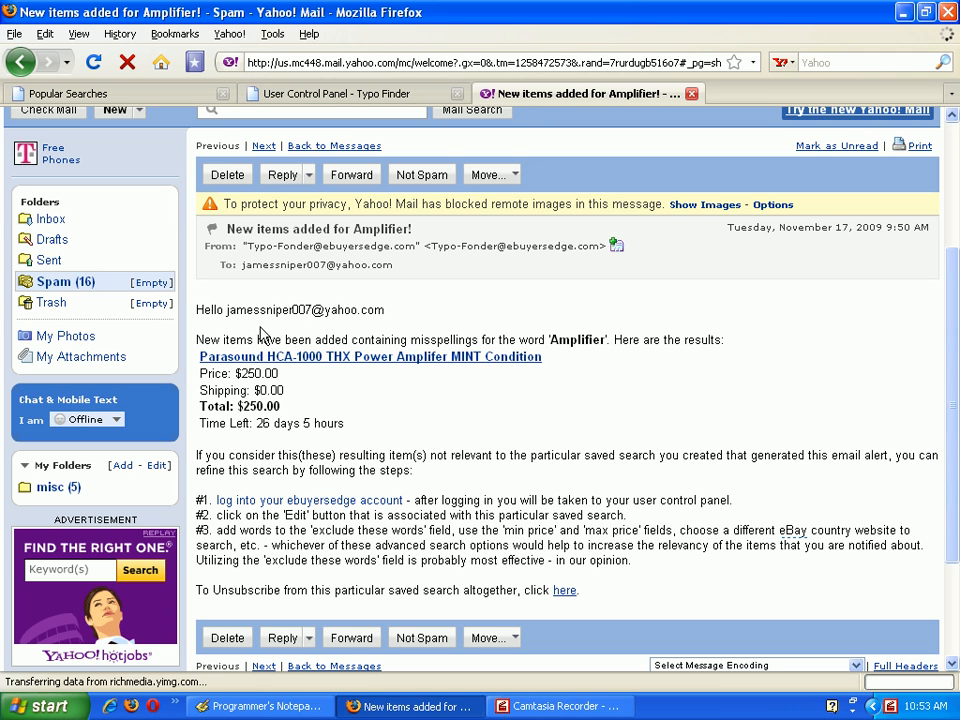
mouse_move(640, 360)
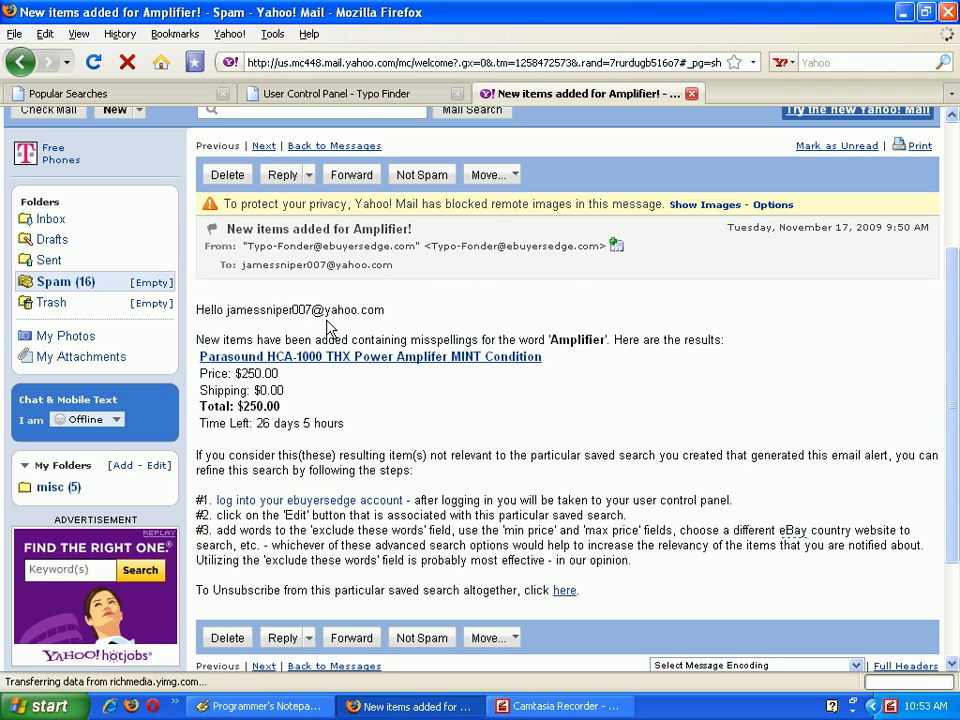
mouse_move(416, 390)
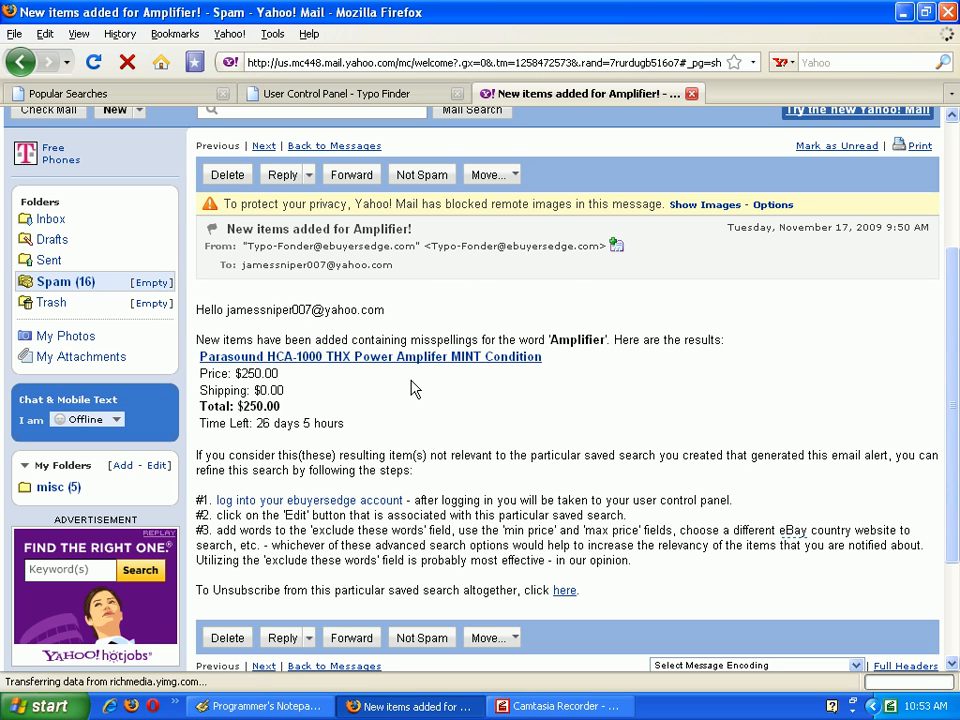